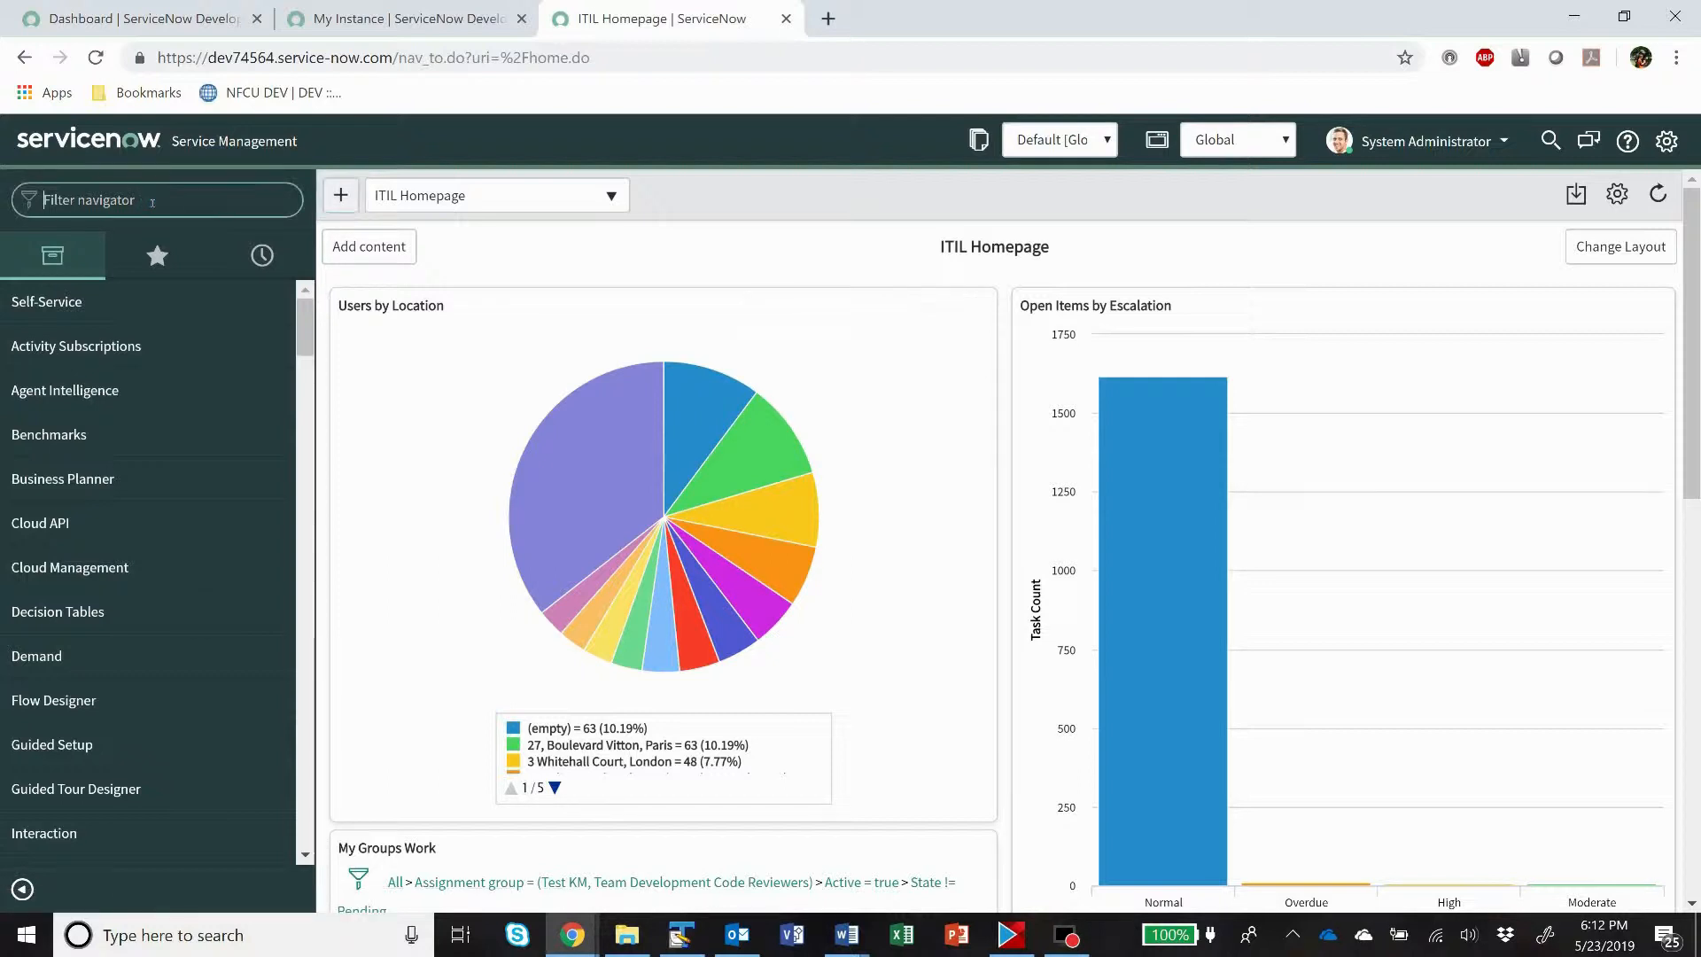
Open incident INC0007001 from the open incidents list and show its notes as separate fields.
type("Inc")
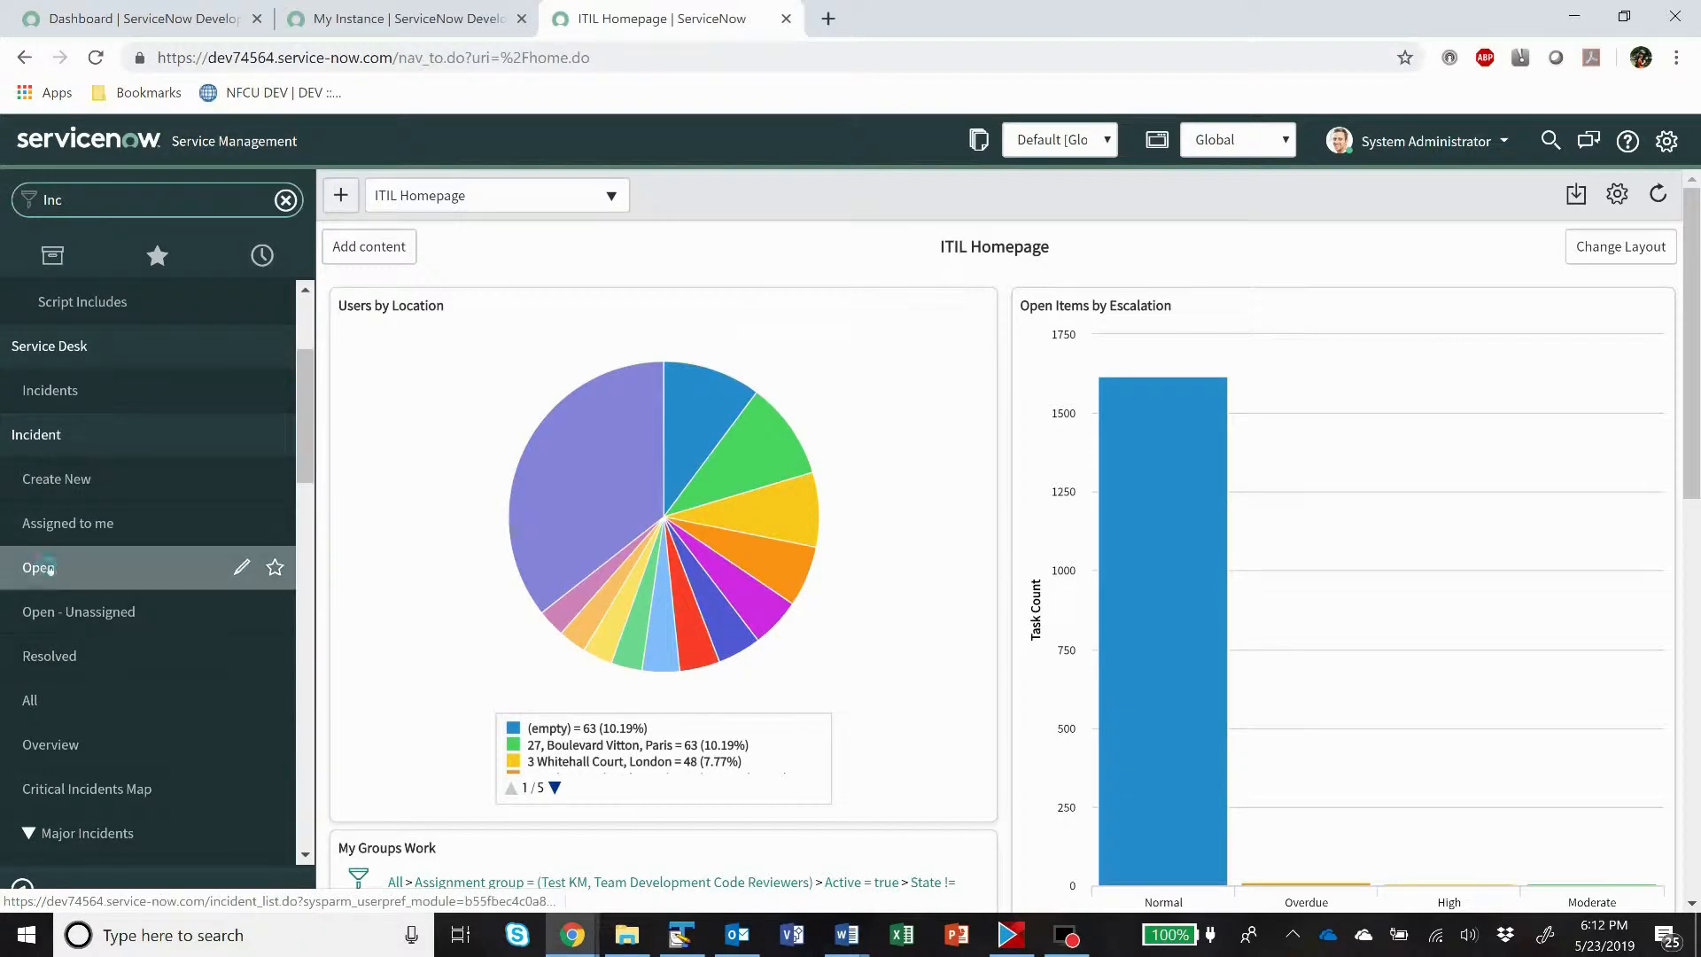
left_click(38, 567)
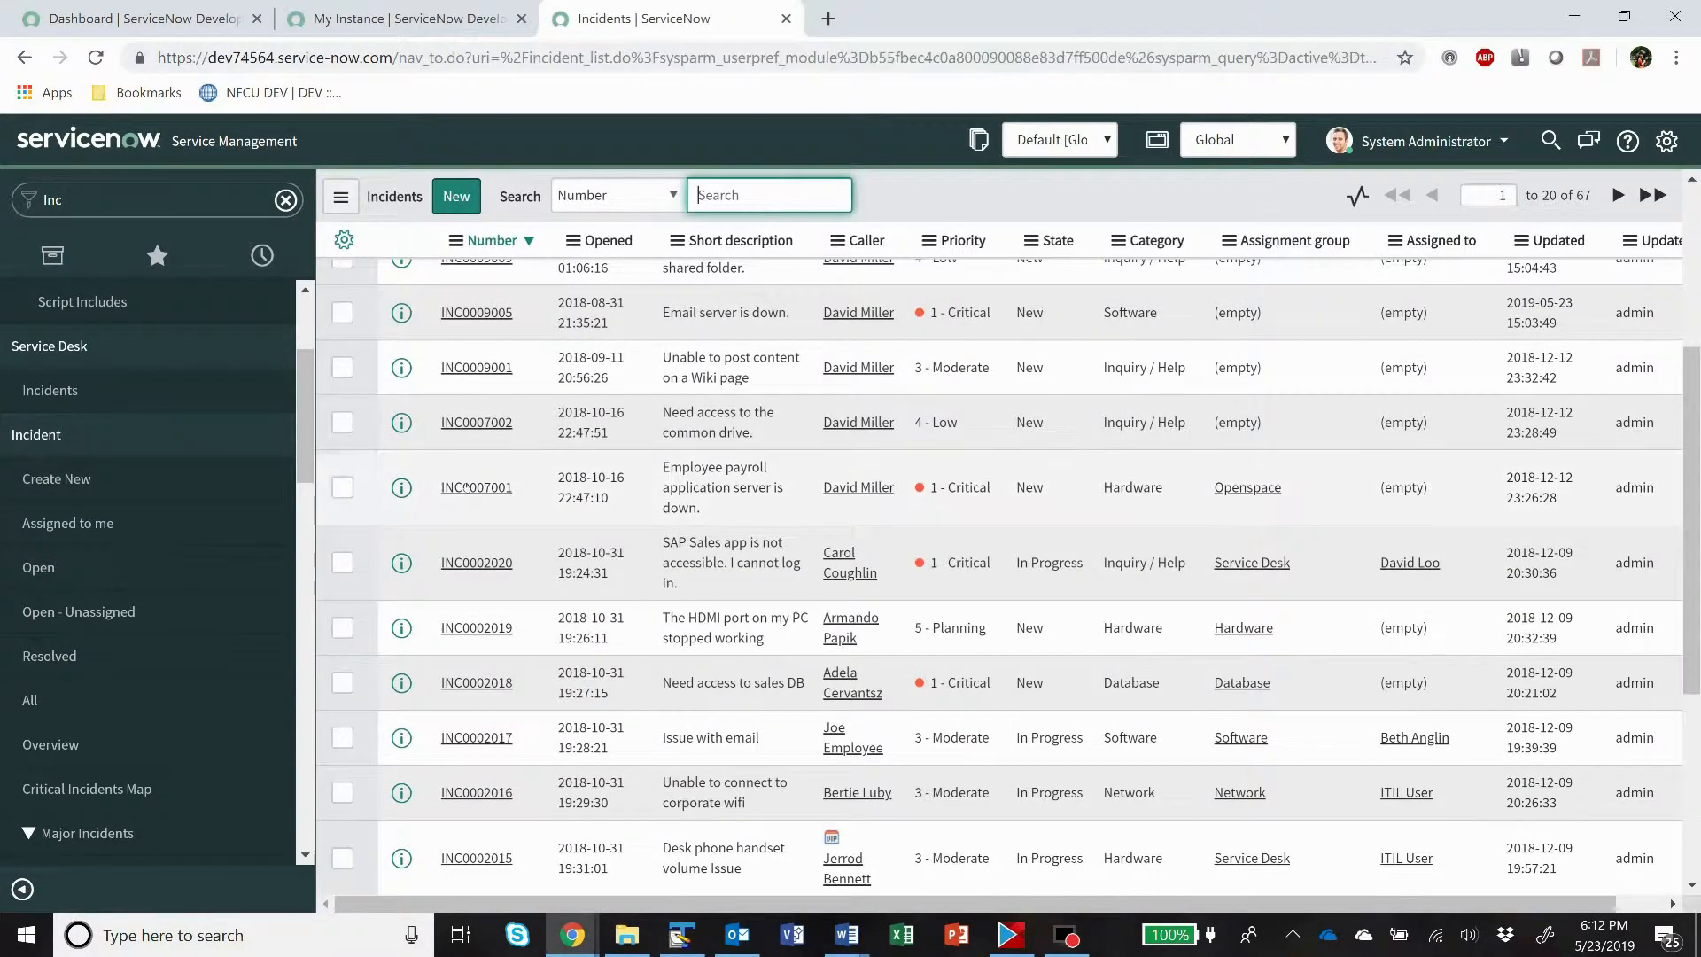
left_click(474, 487)
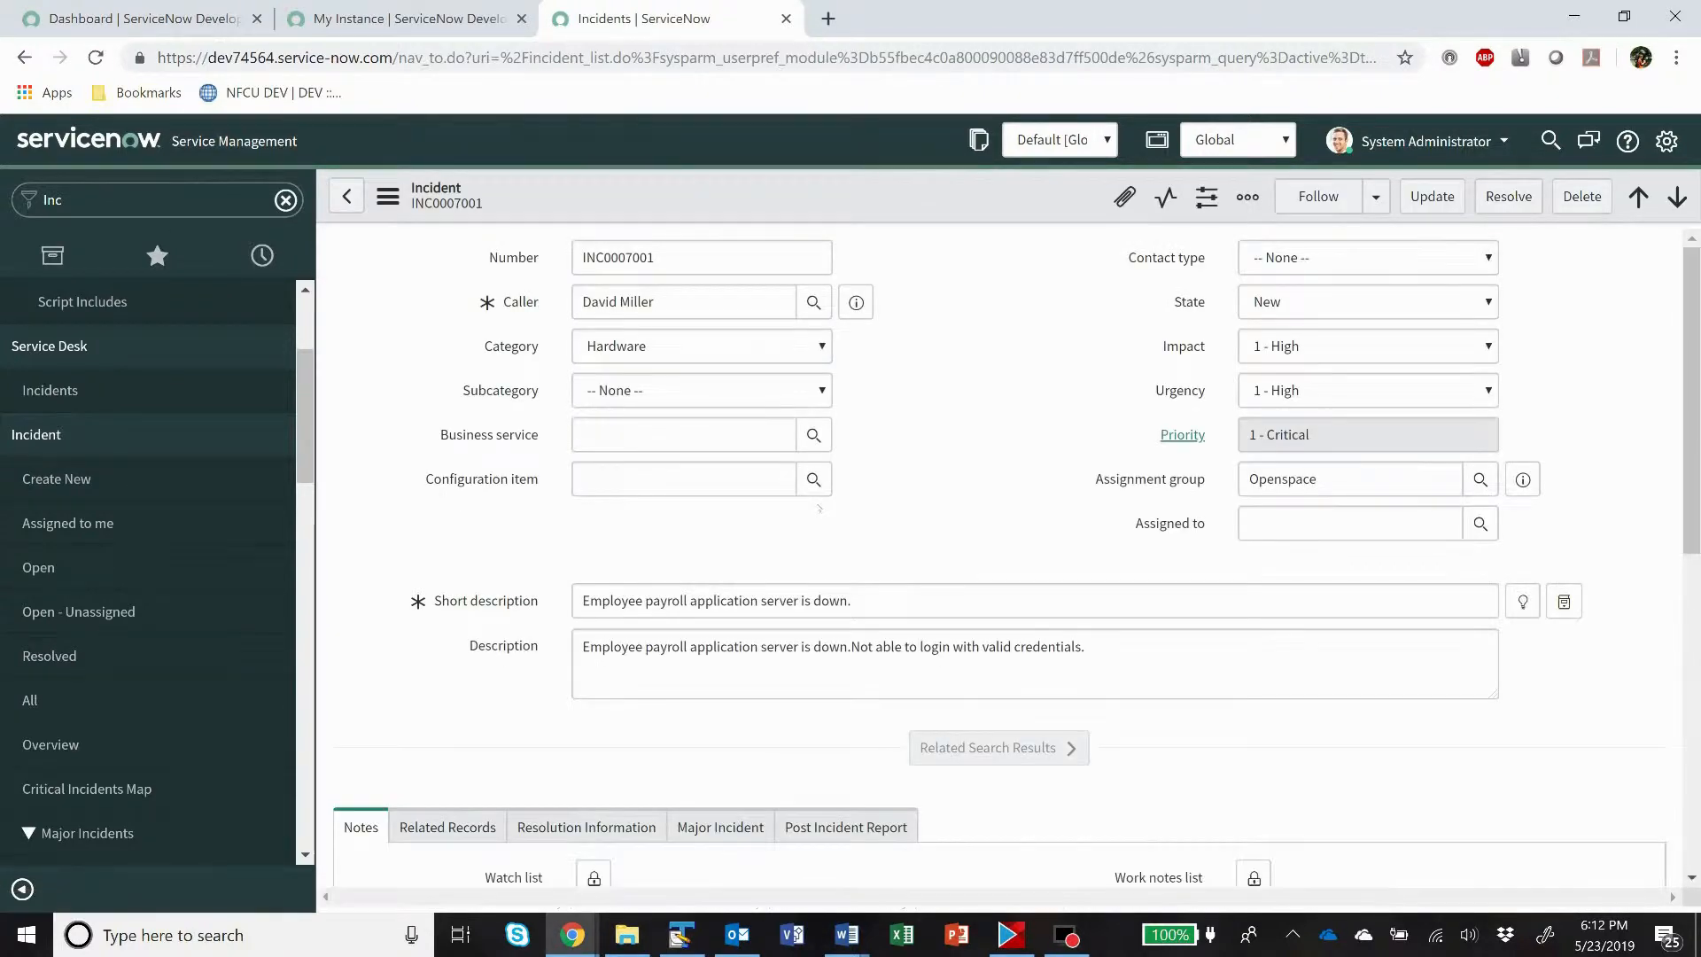
scroll("down", 3)
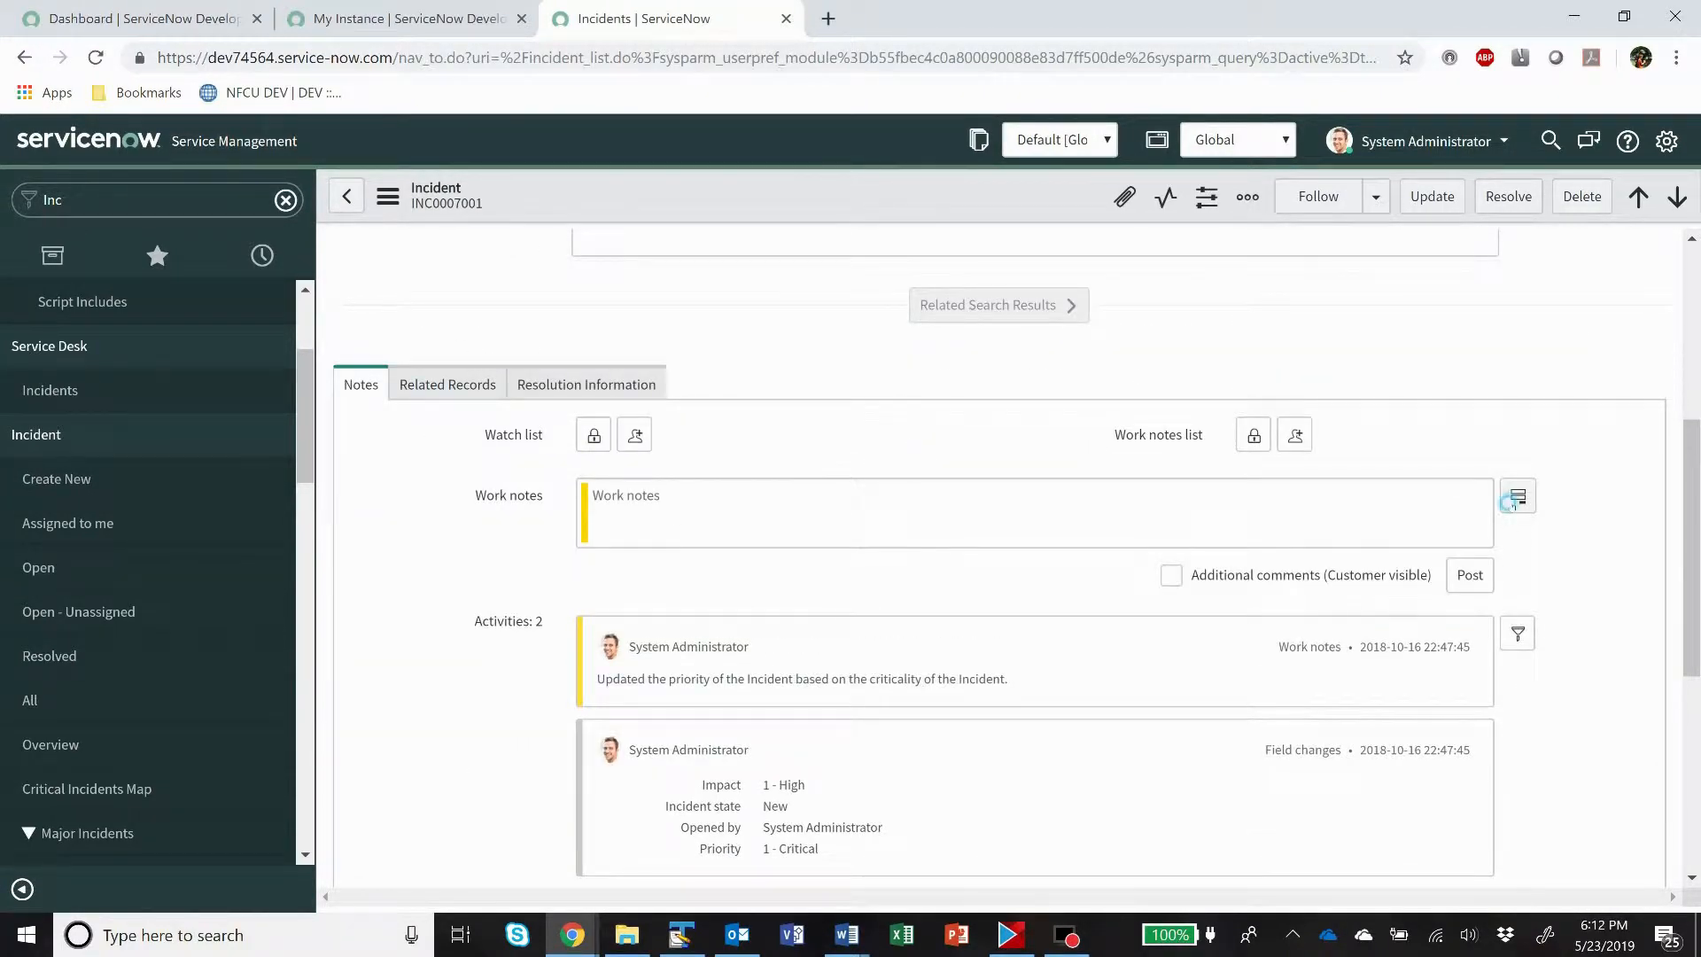
left_click(1171, 574)
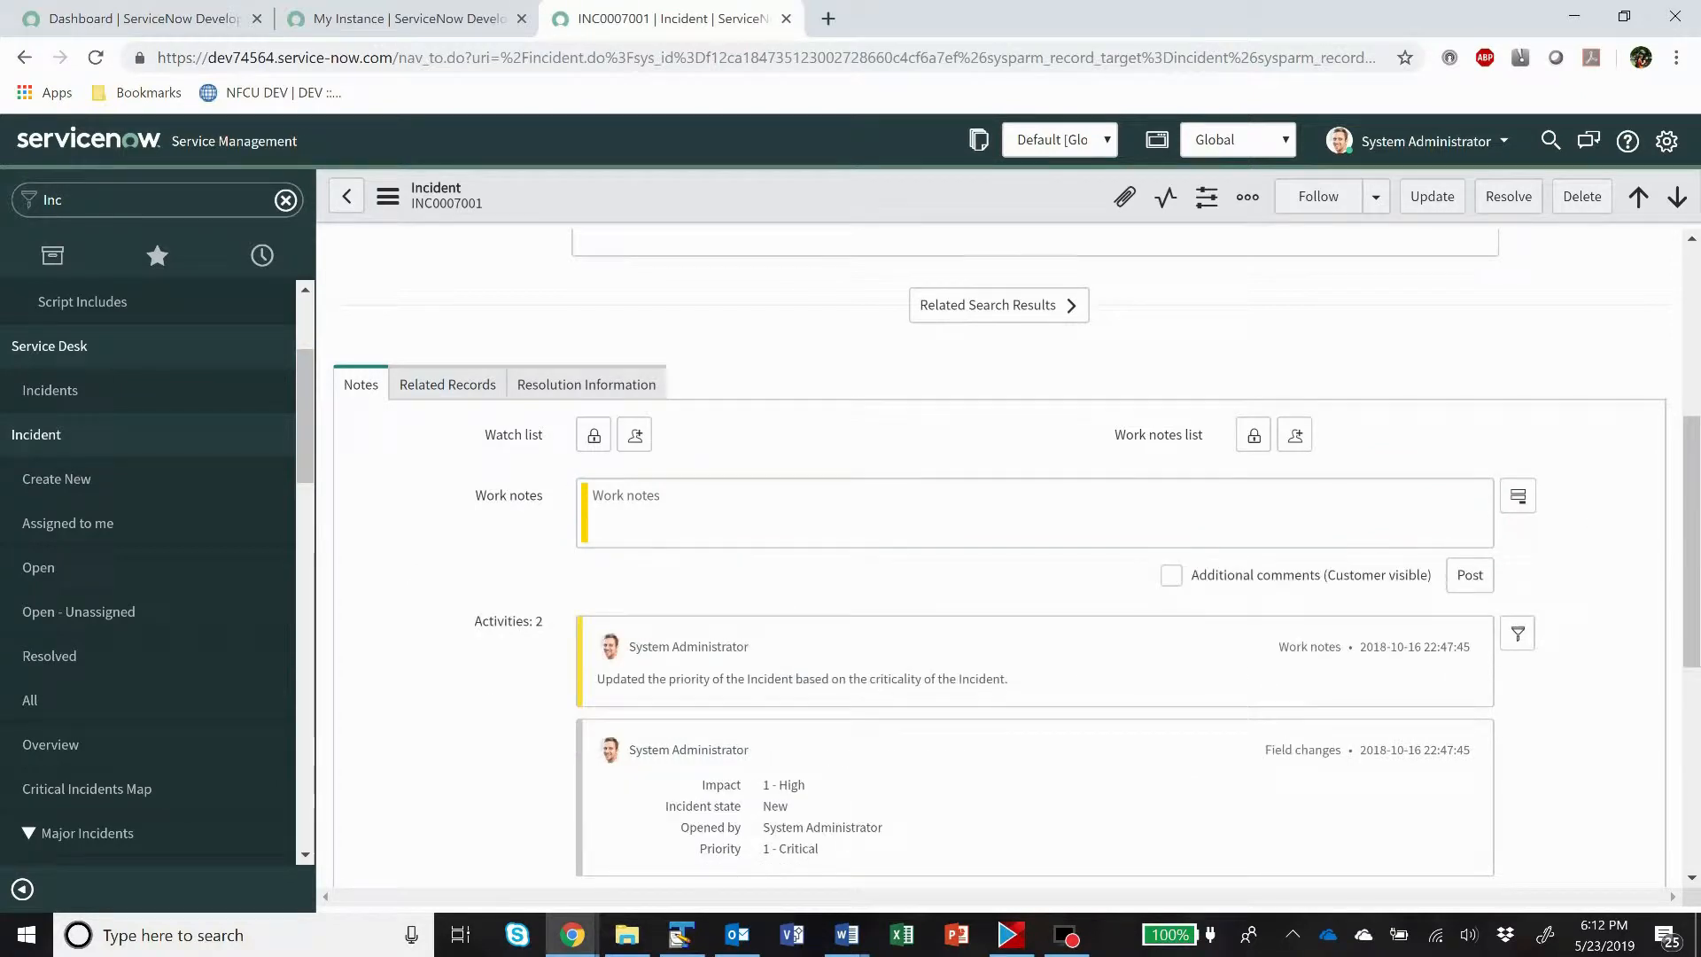
mouse_move(1519, 496)
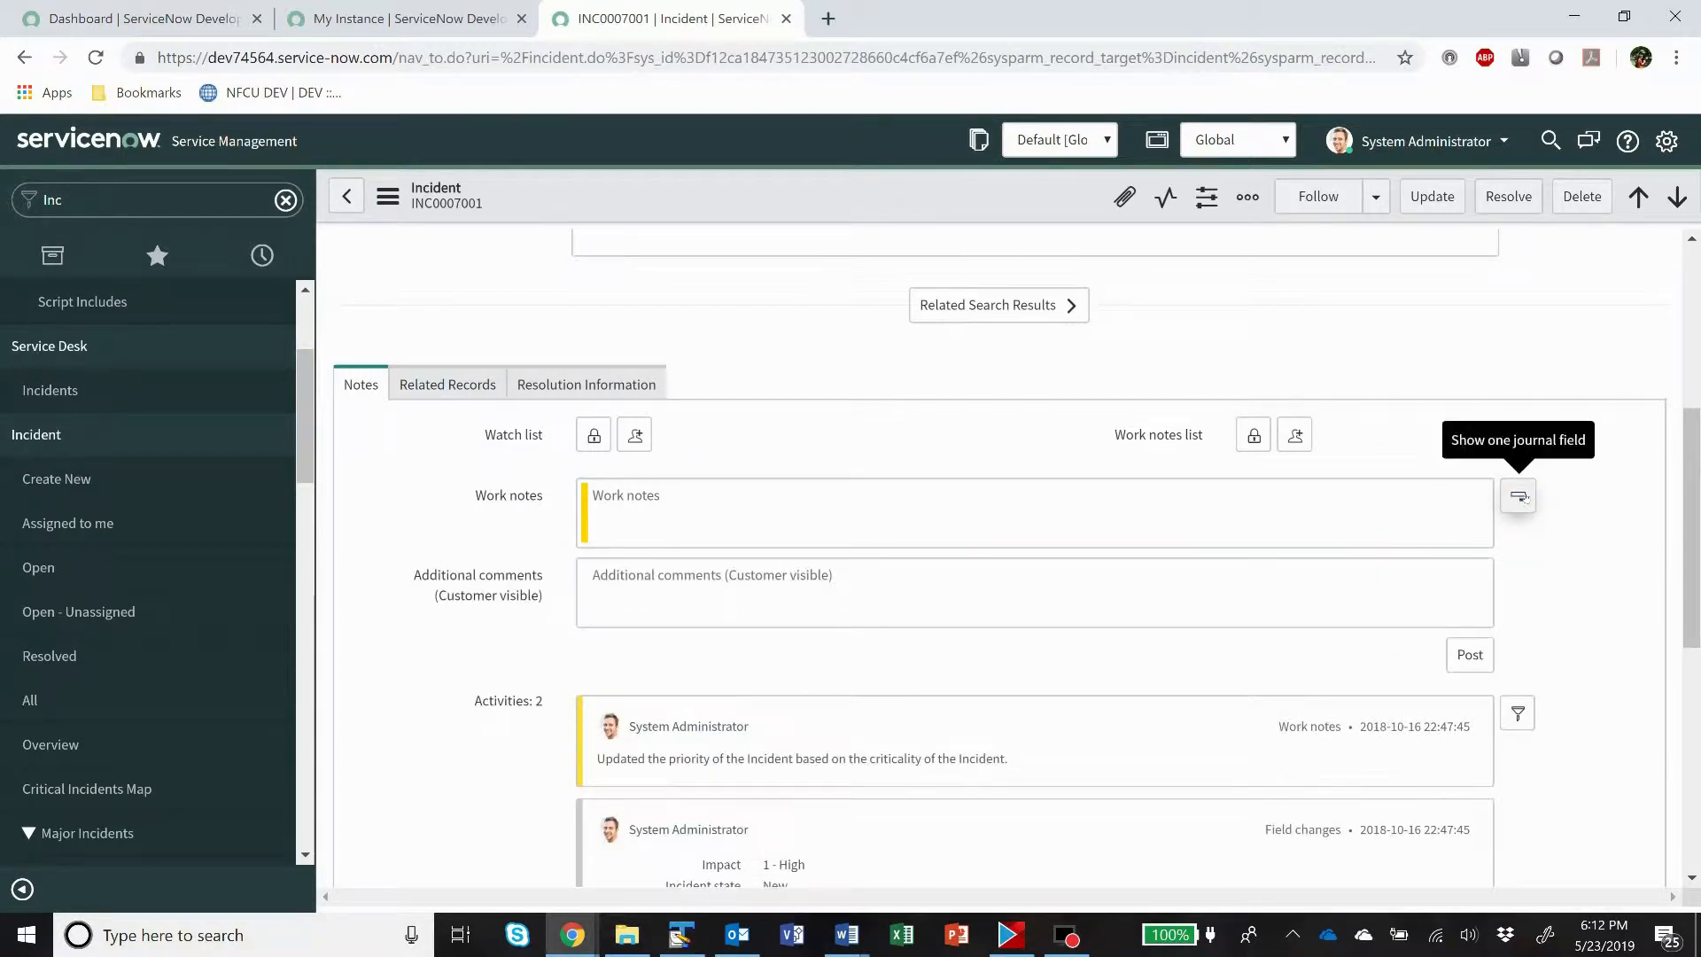
left_click(1517, 496)
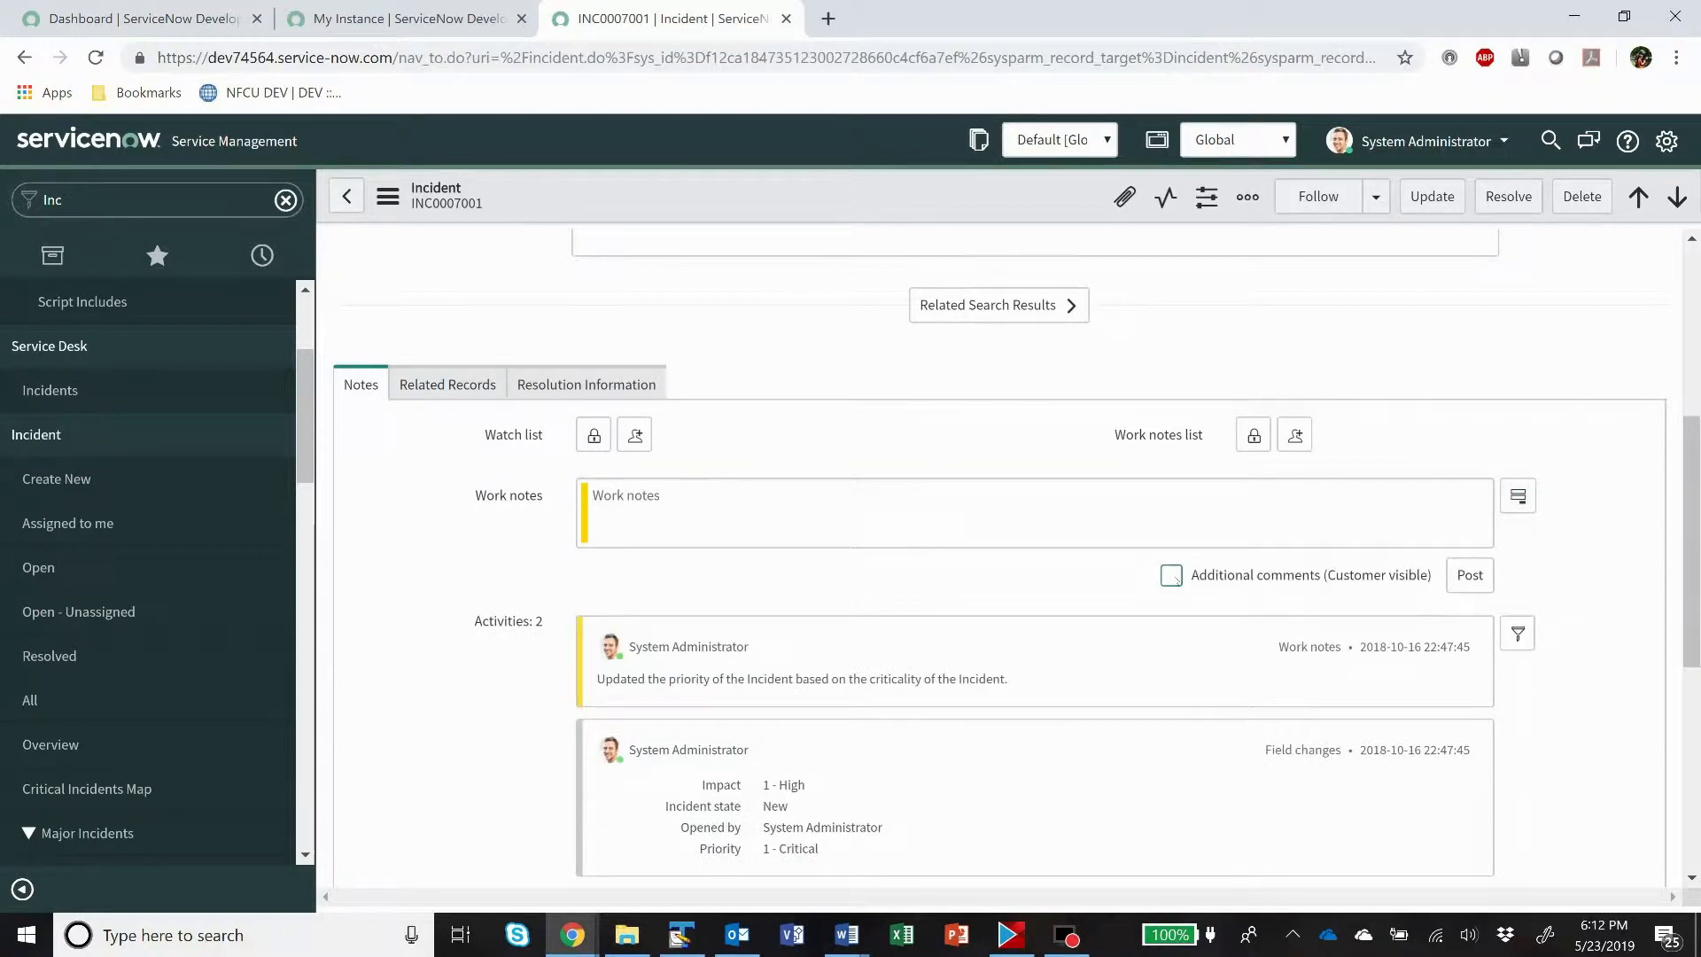
left_click(1169, 574)
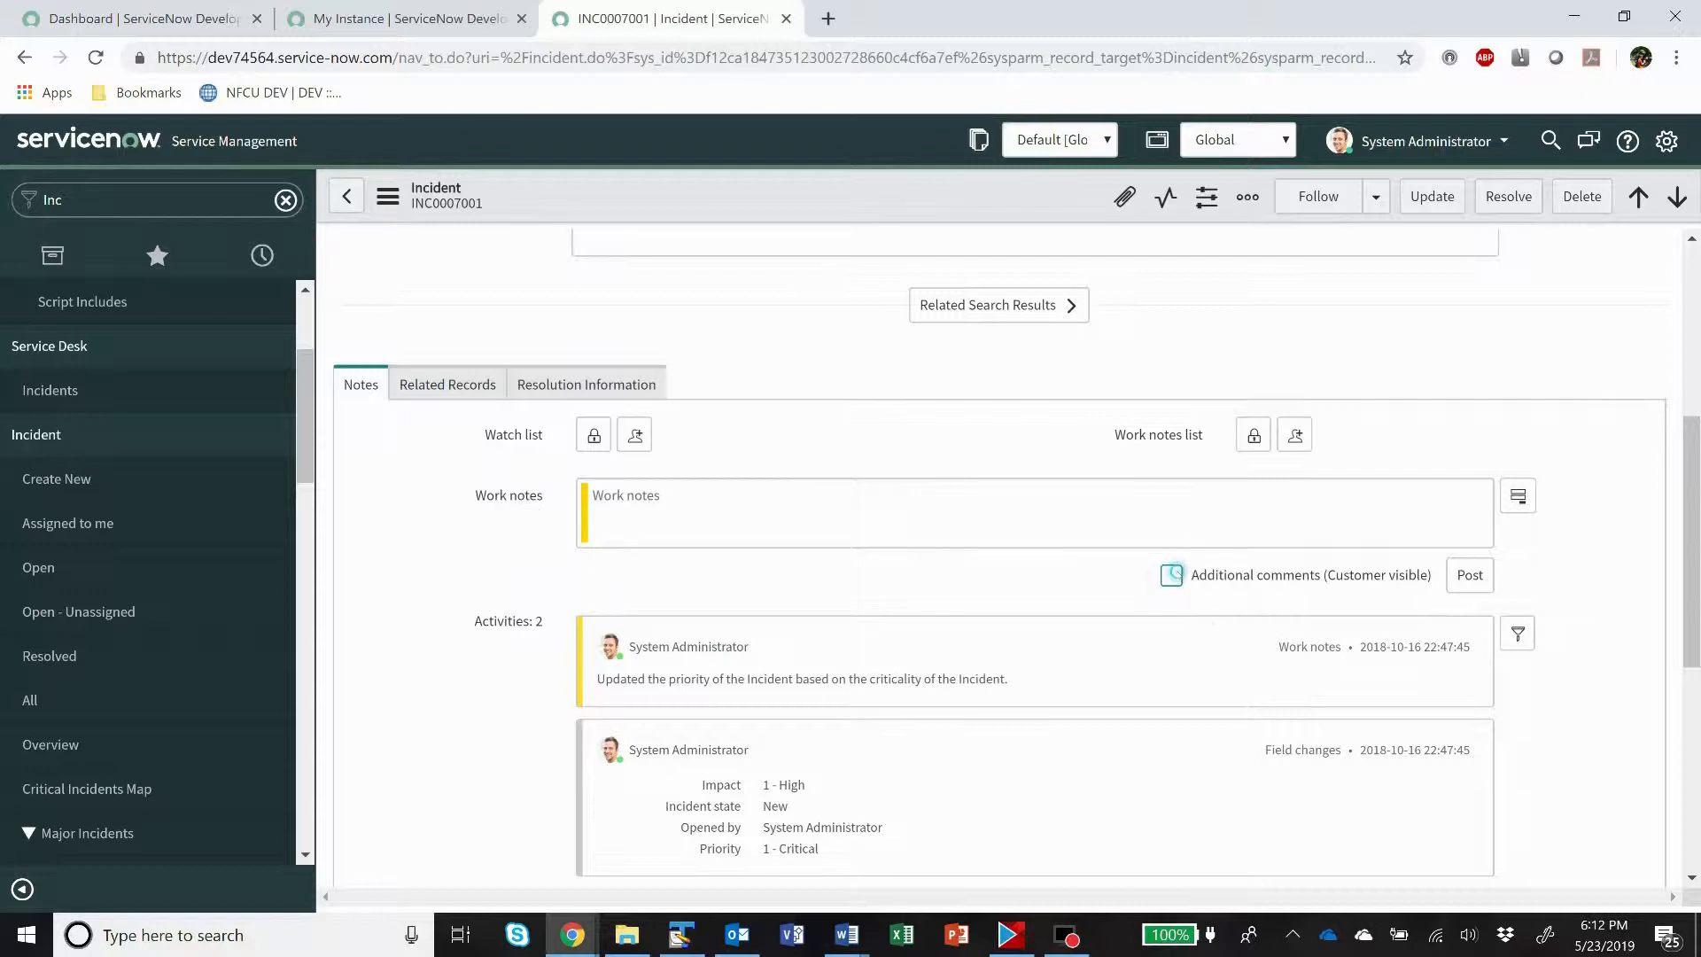
left_click(1171, 574)
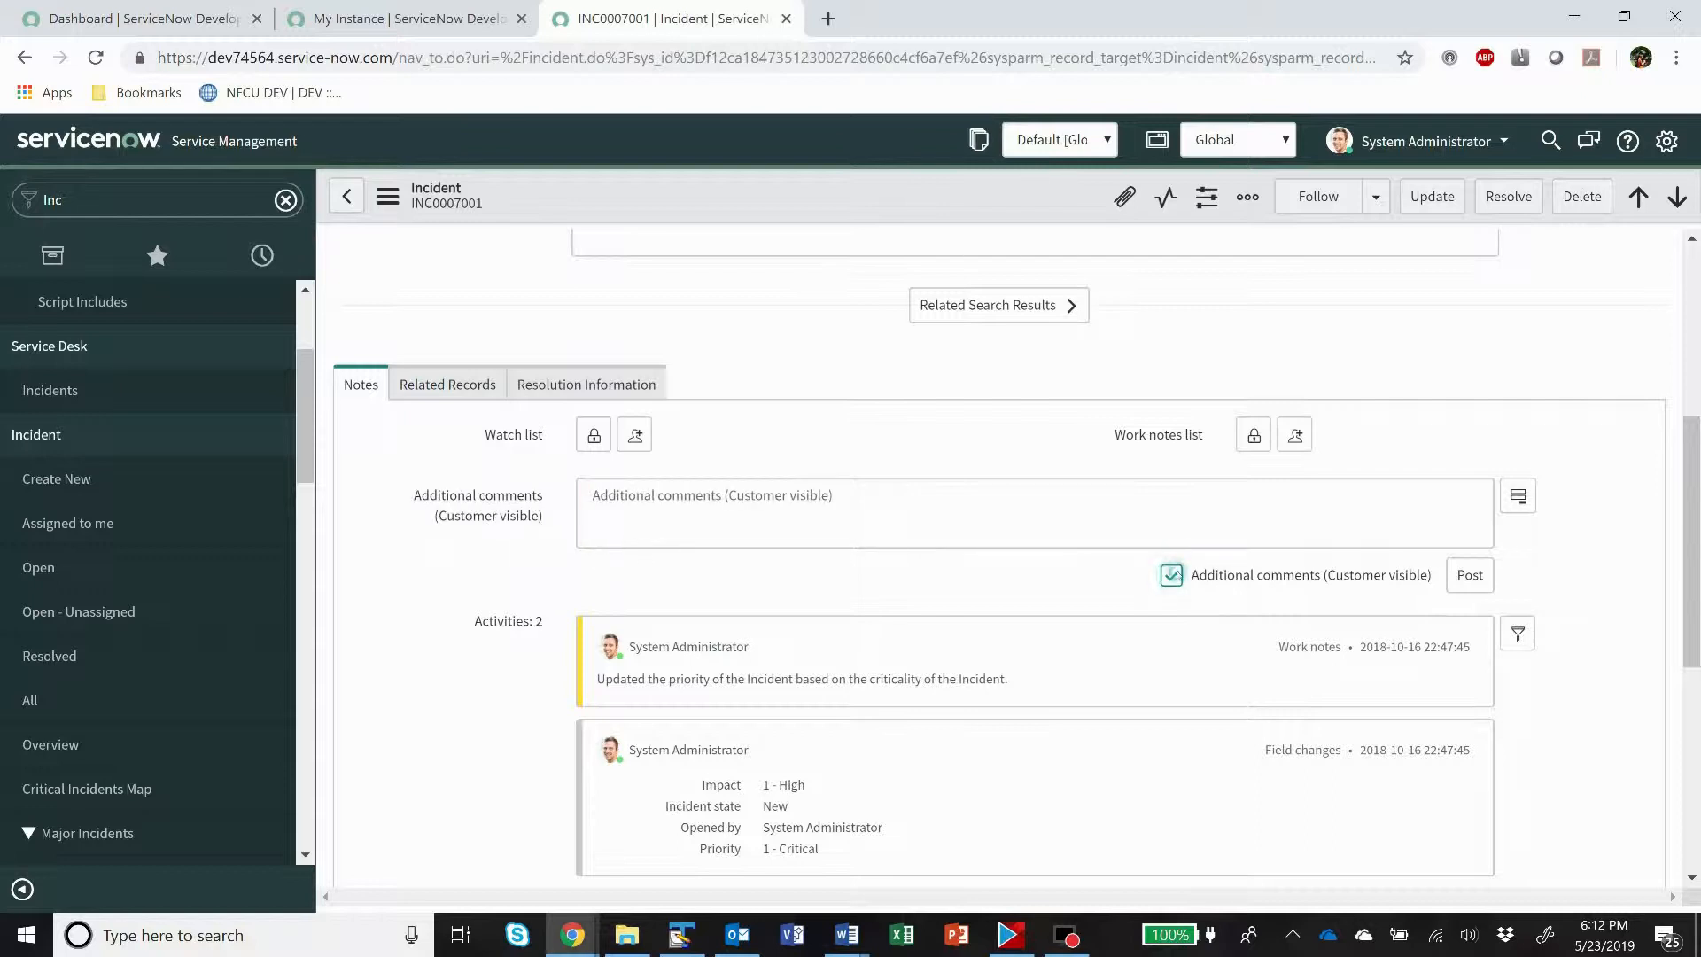
left_click(1171, 574)
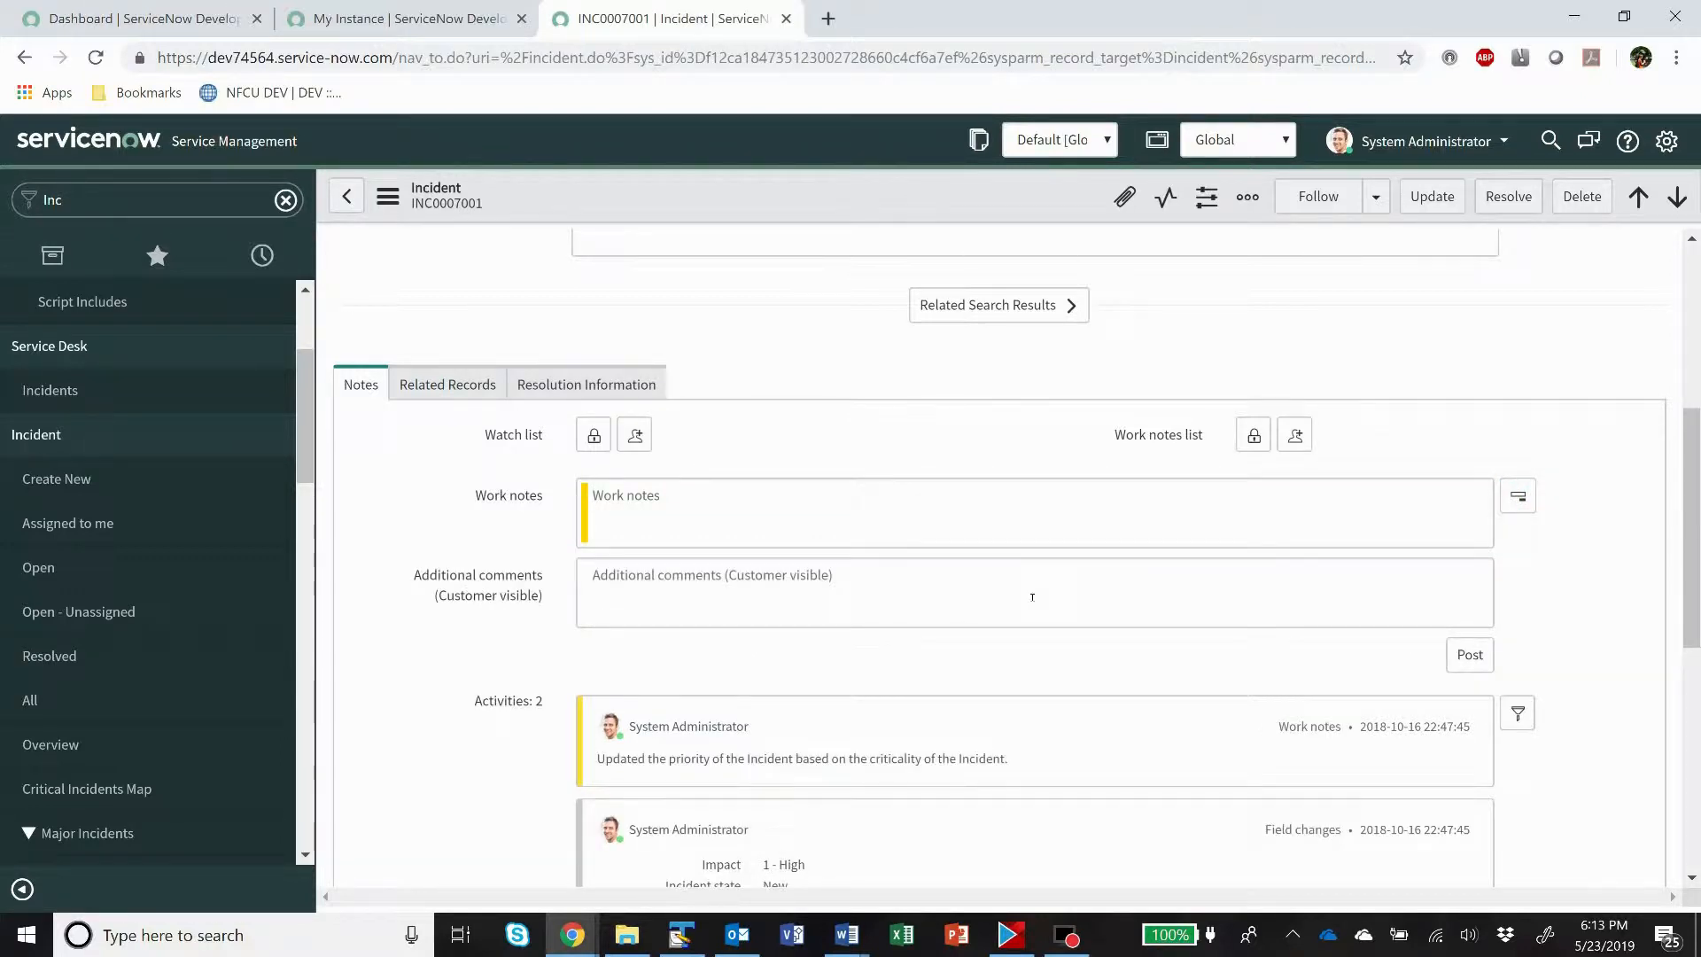
left_click(930, 587)
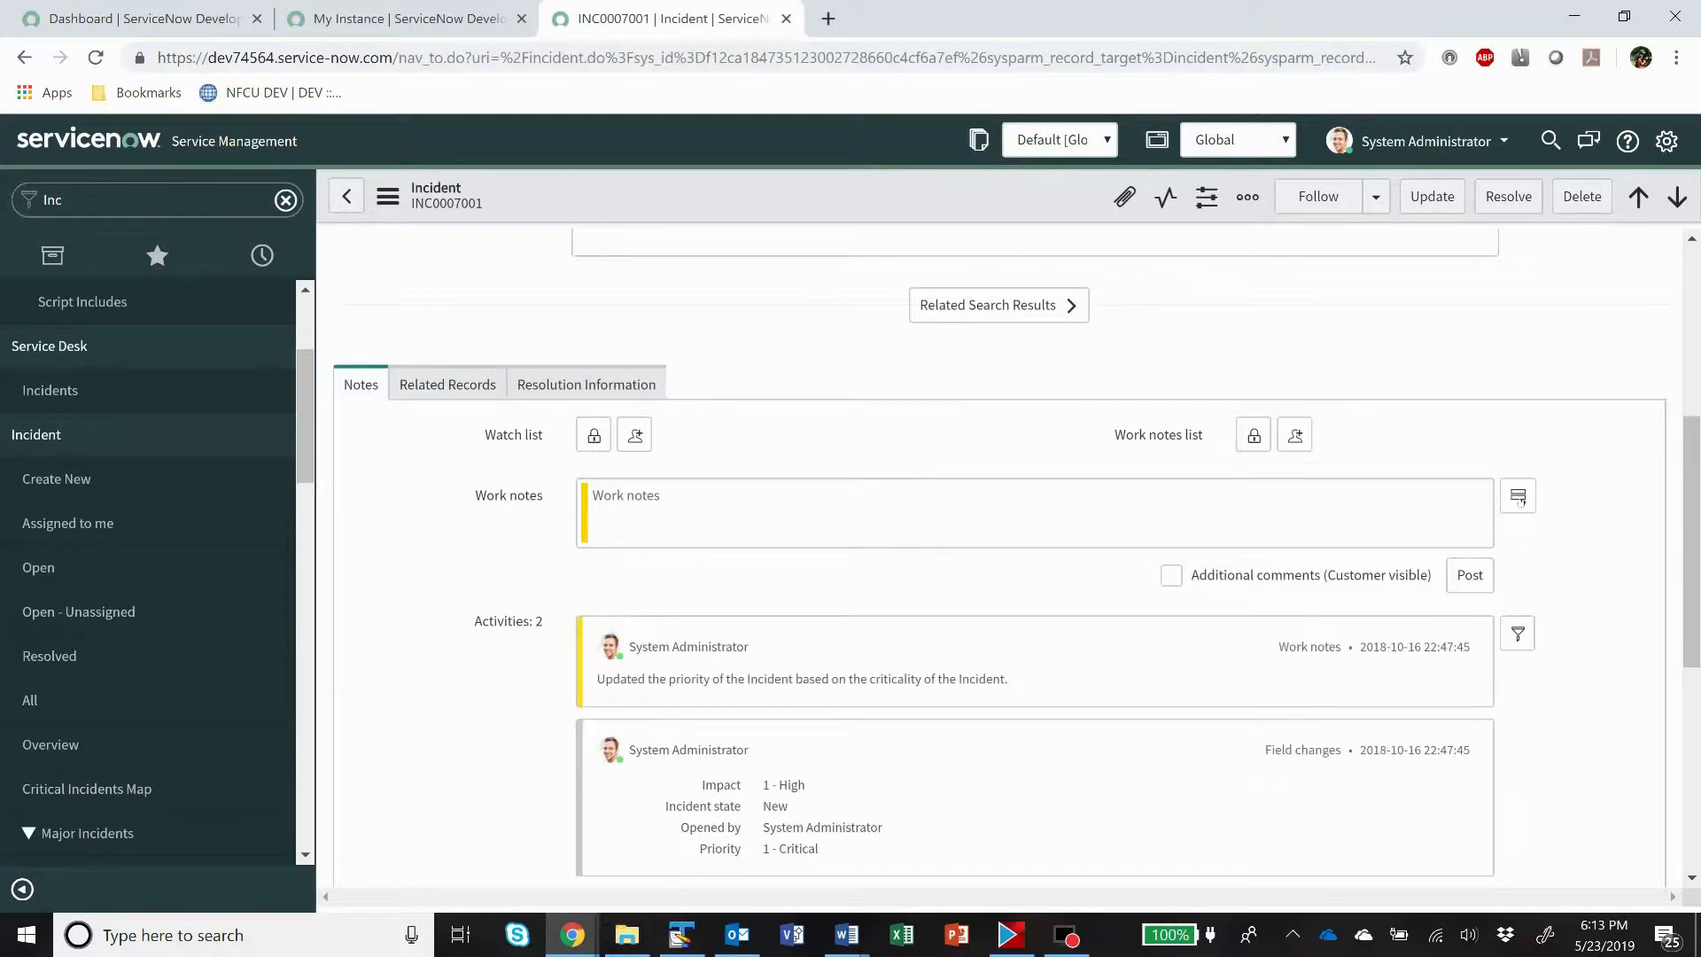
Toggle the journal fields so Work notes and Additional comments show as separate entry fields.
left_click(1517, 496)
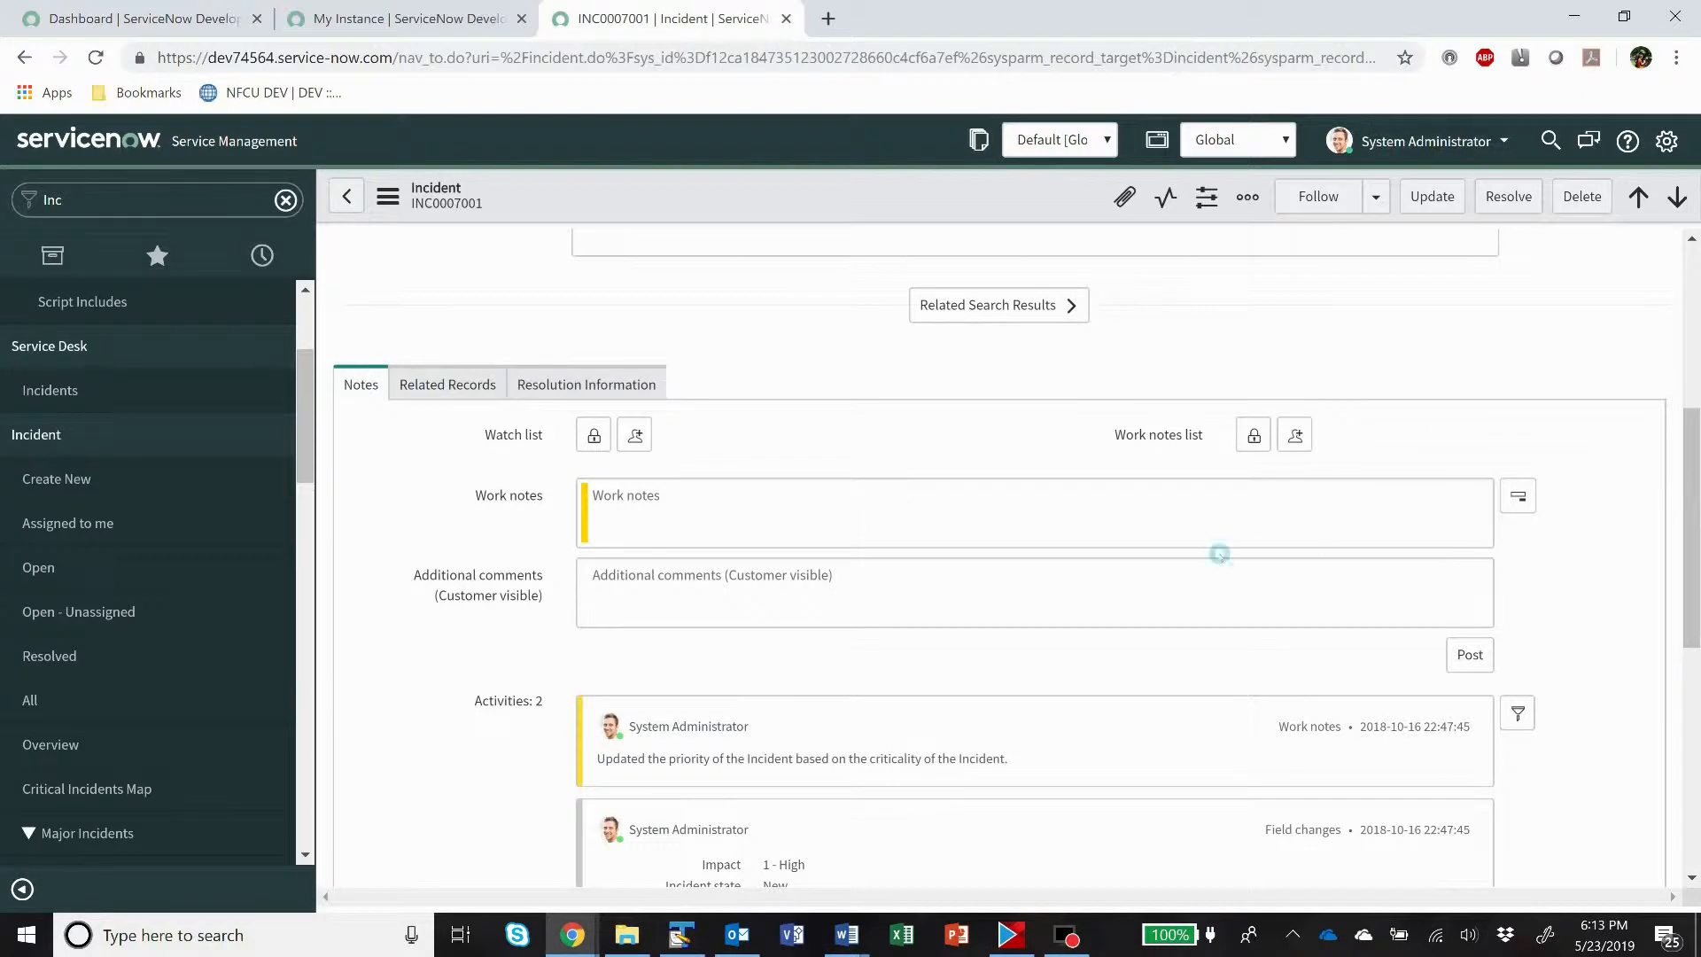
left_click(1031, 512)
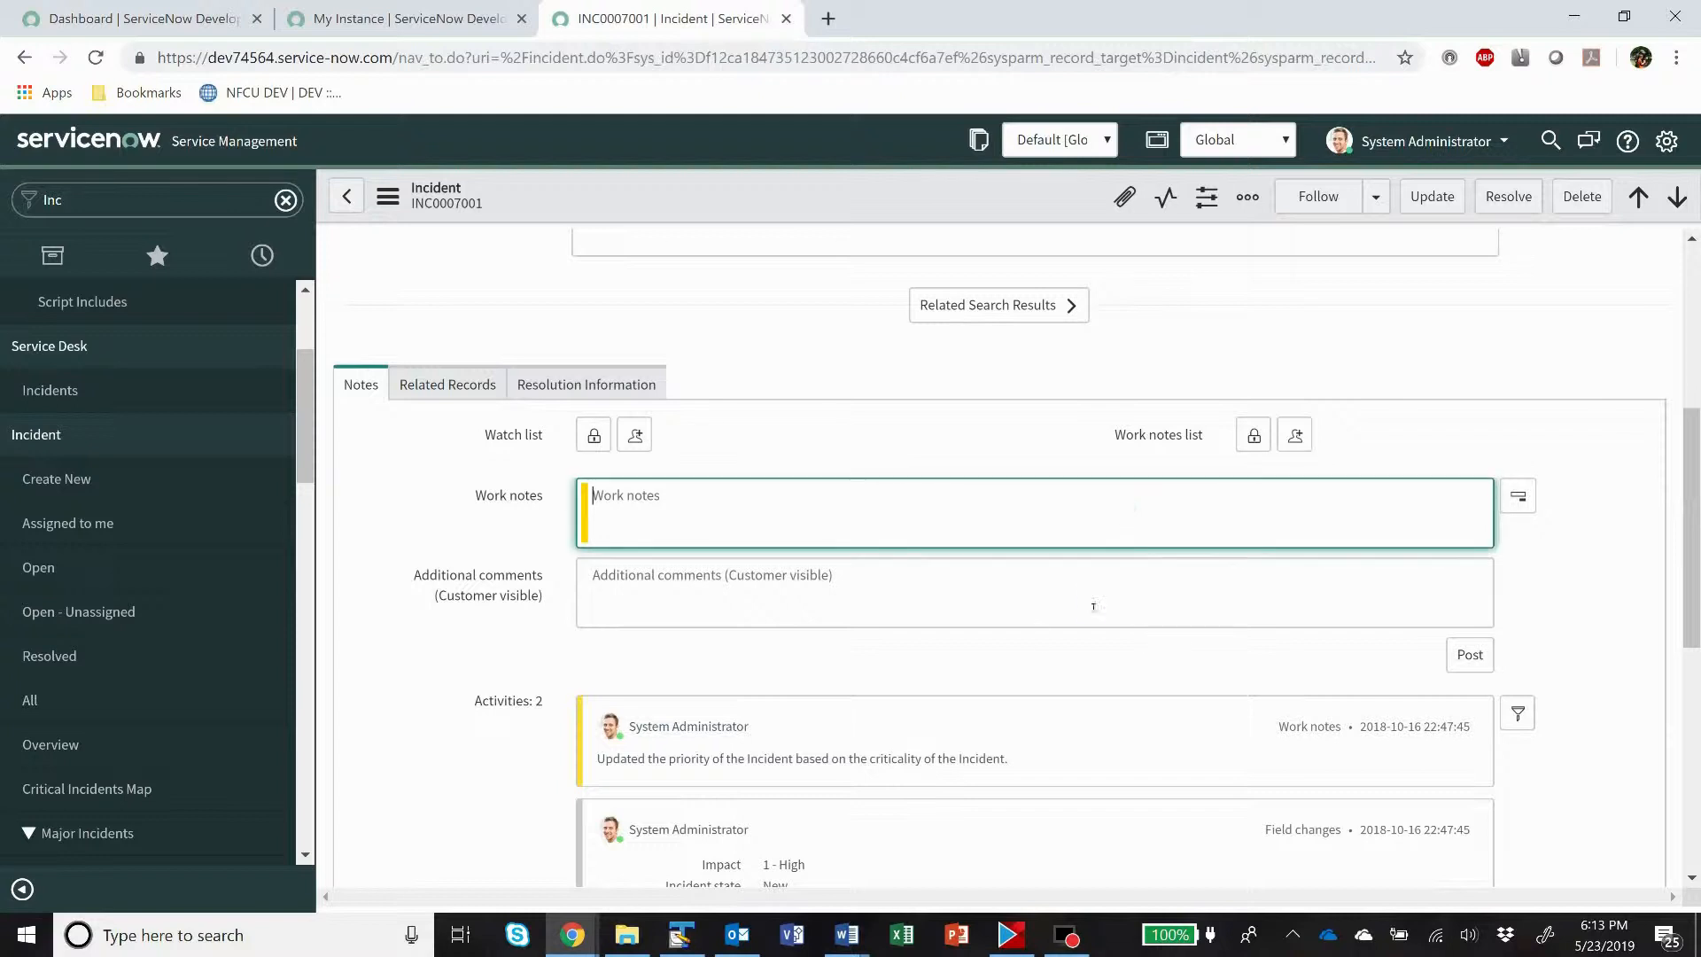
left_click(1031, 592)
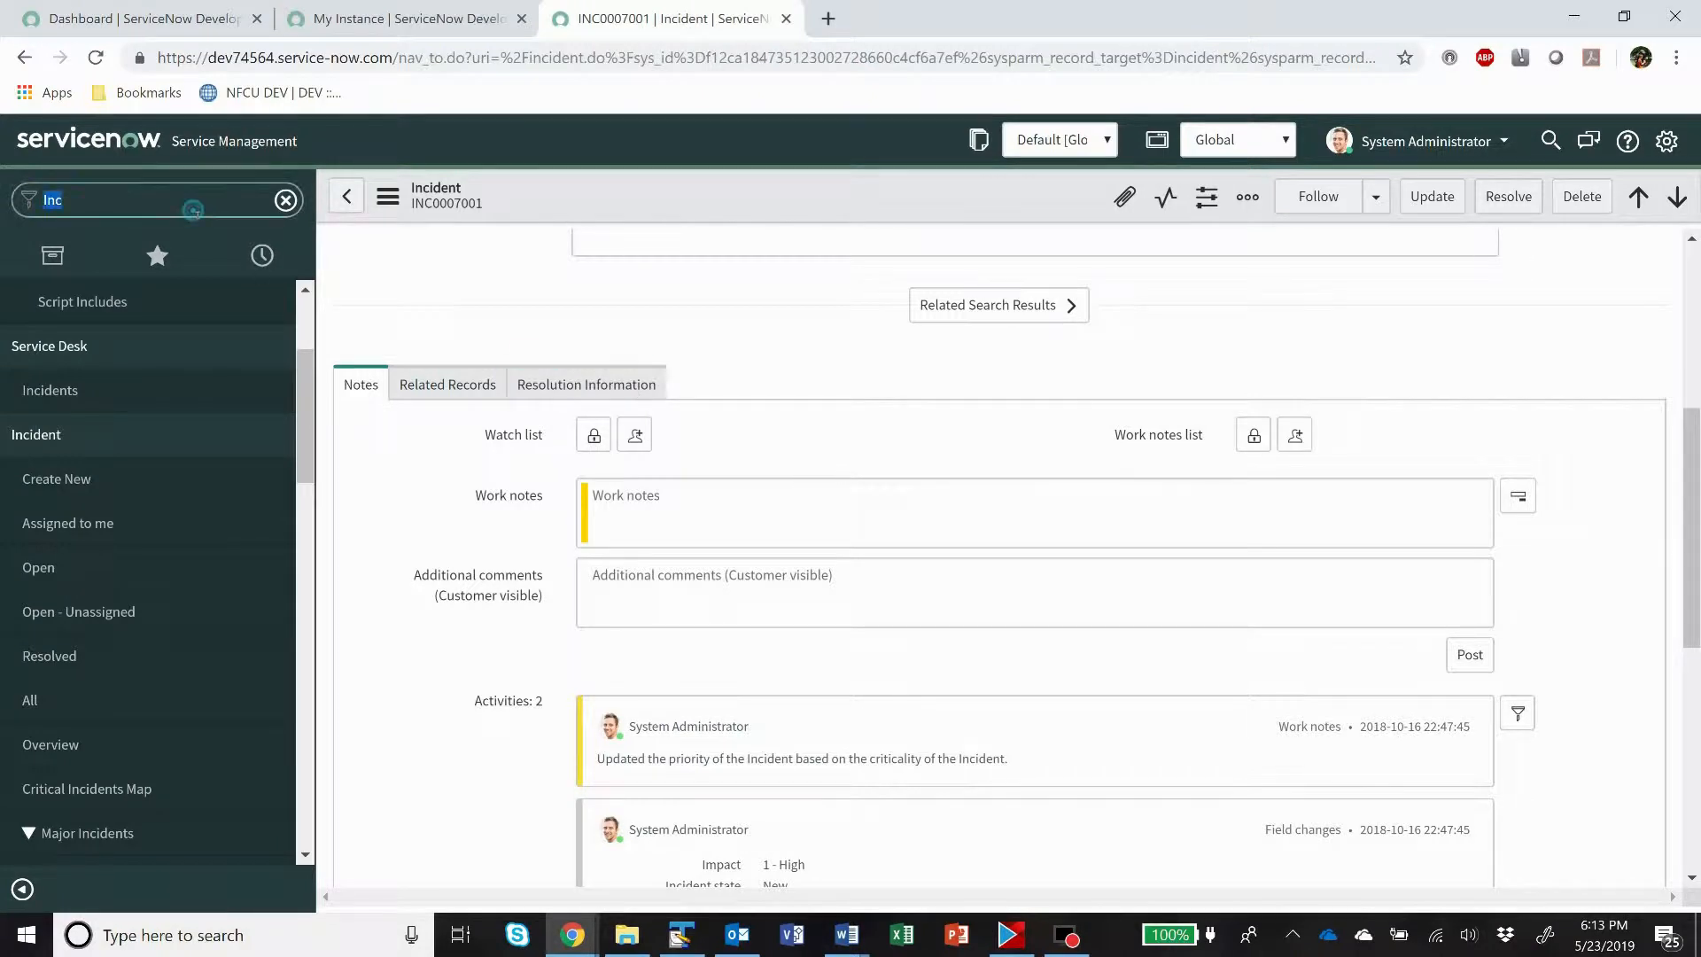
Open the glide.ui.activity_stream.multiple_inputs record from the User Preferences list.
type("user pref")
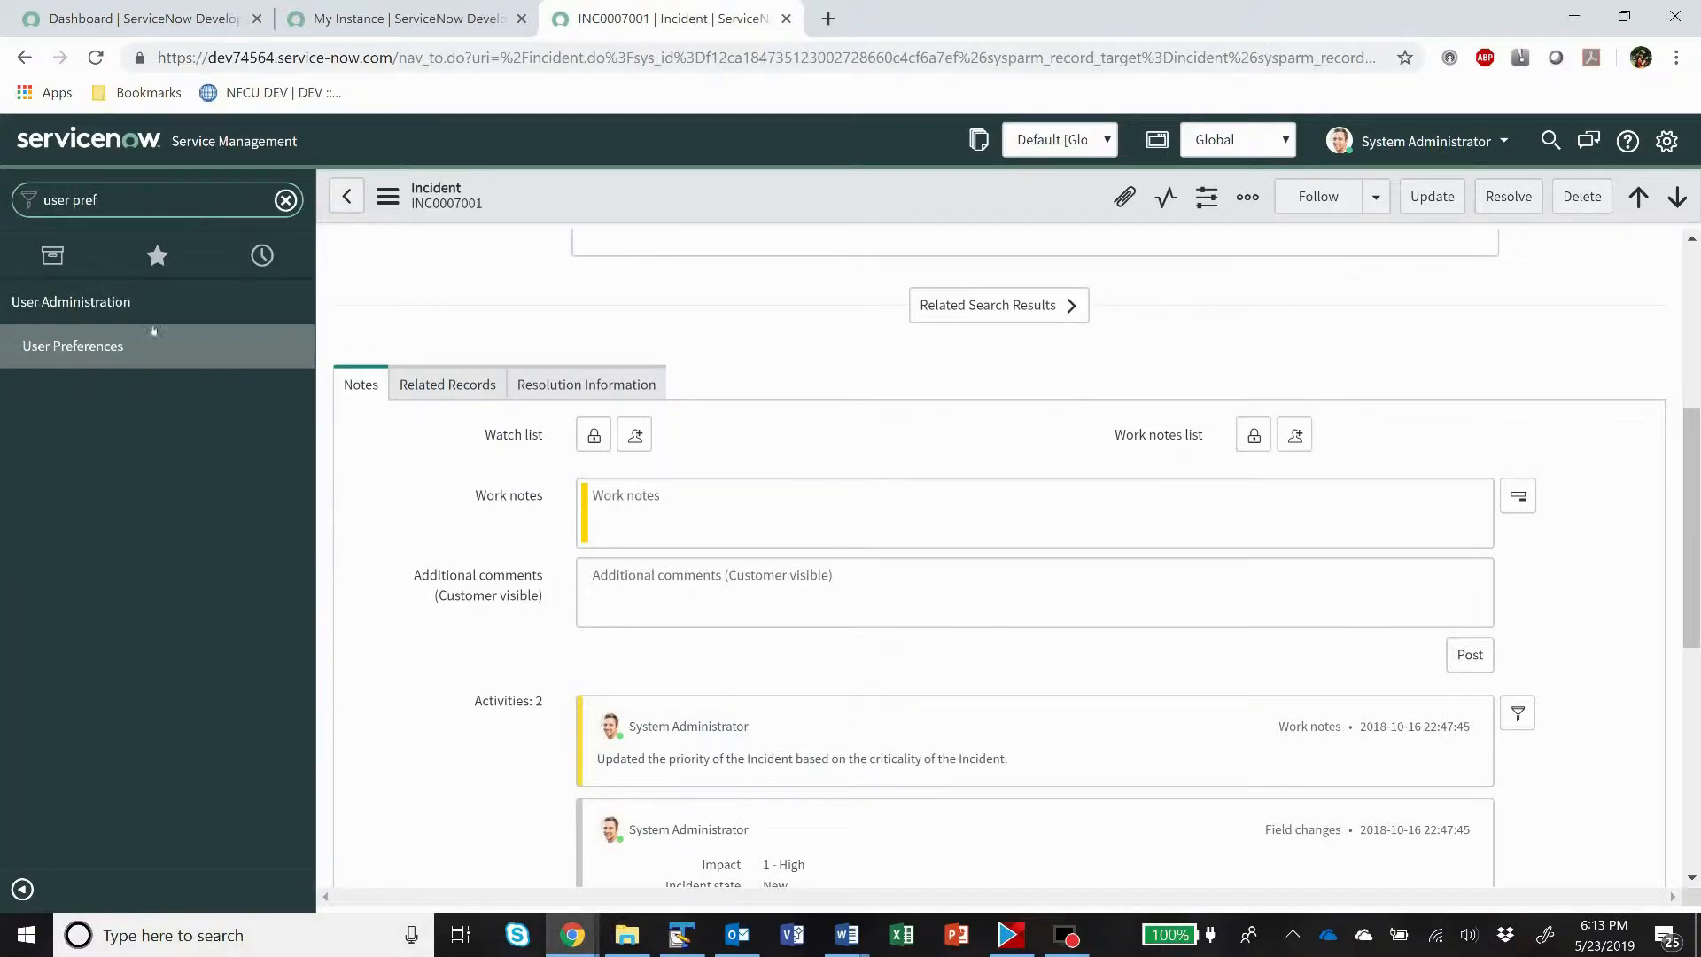
left_click(73, 345)
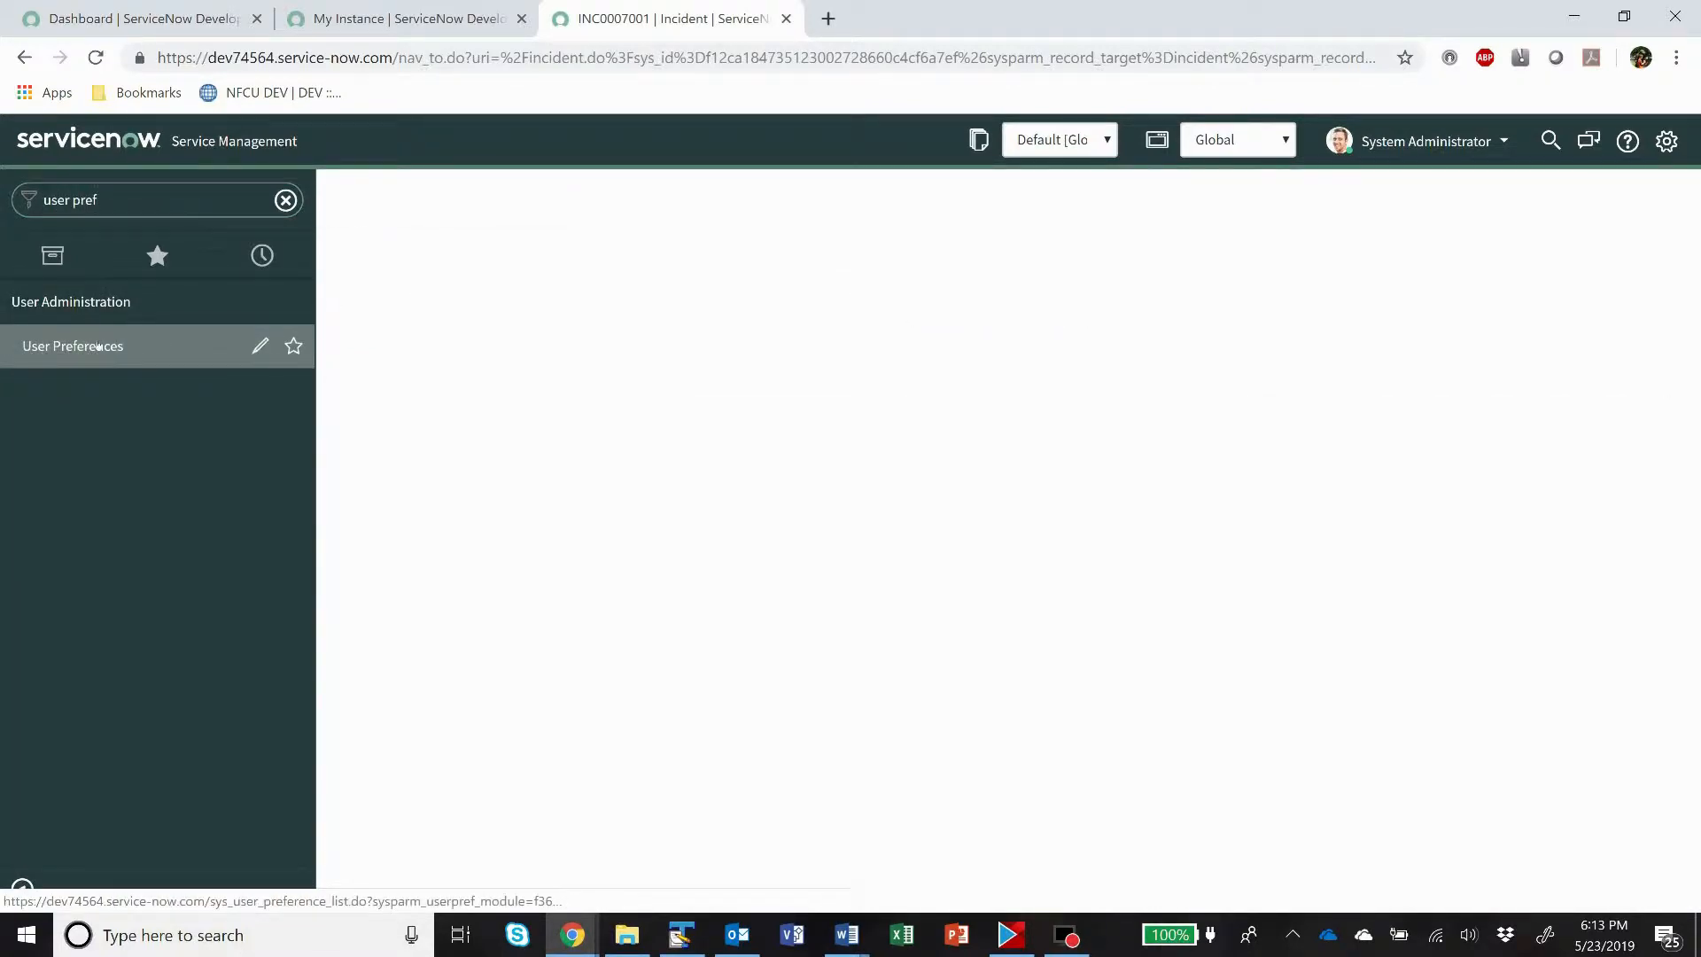
left_click(73, 346)
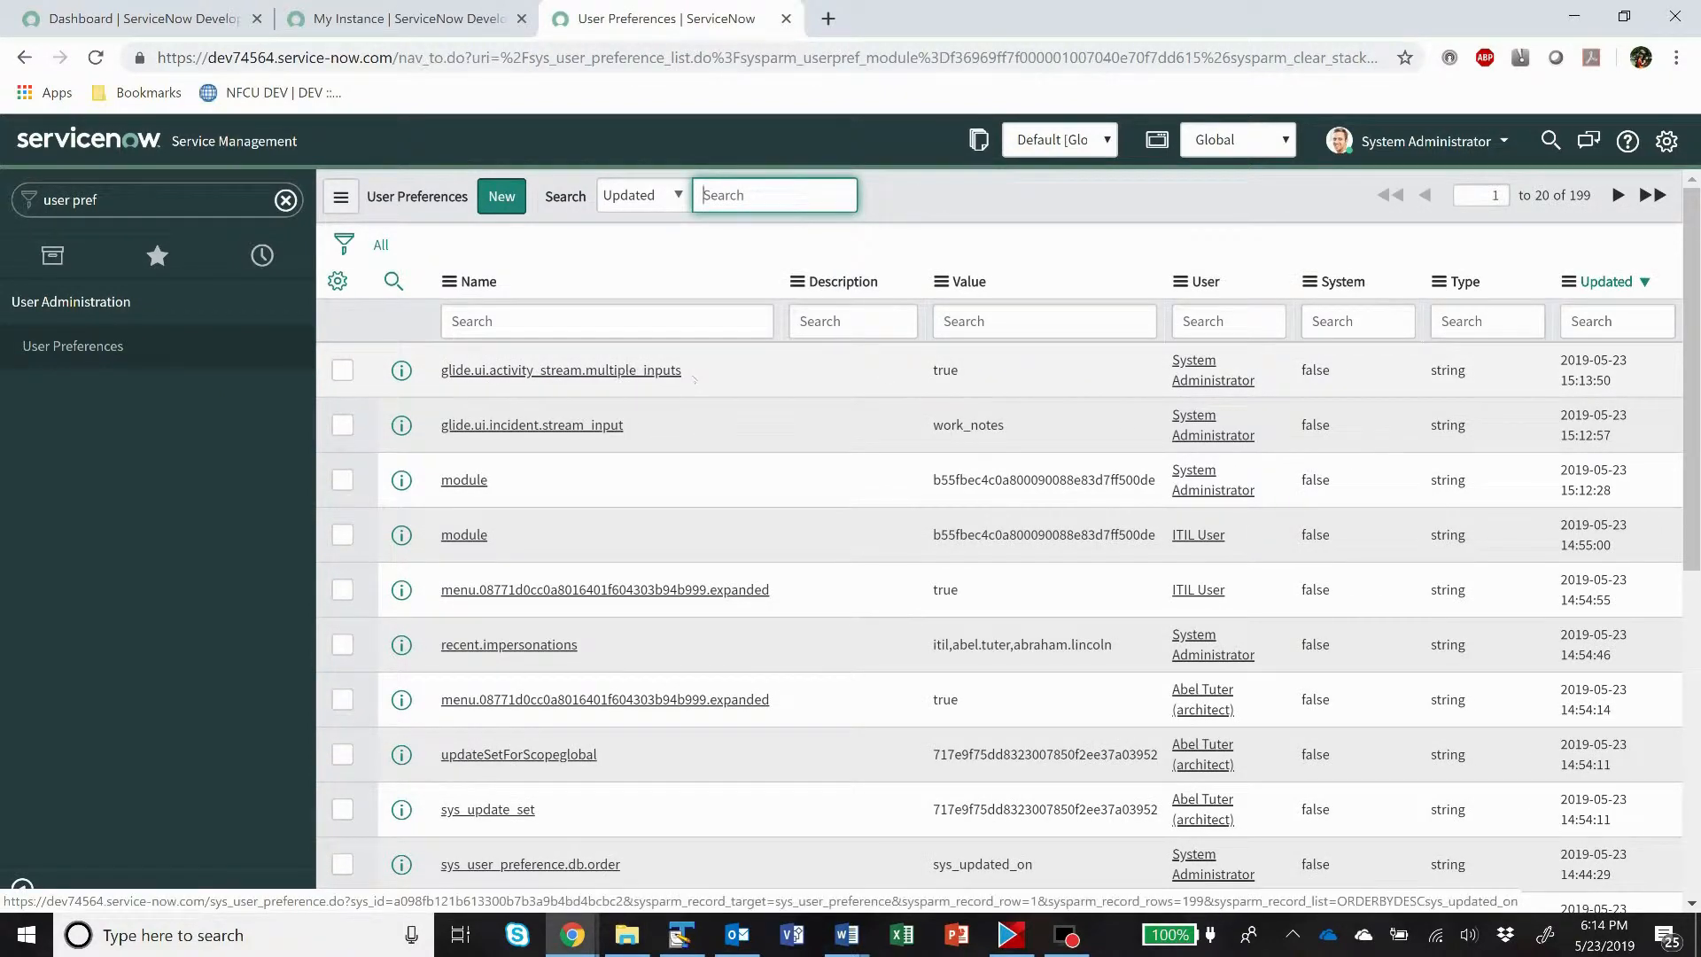
left_click(1042, 370)
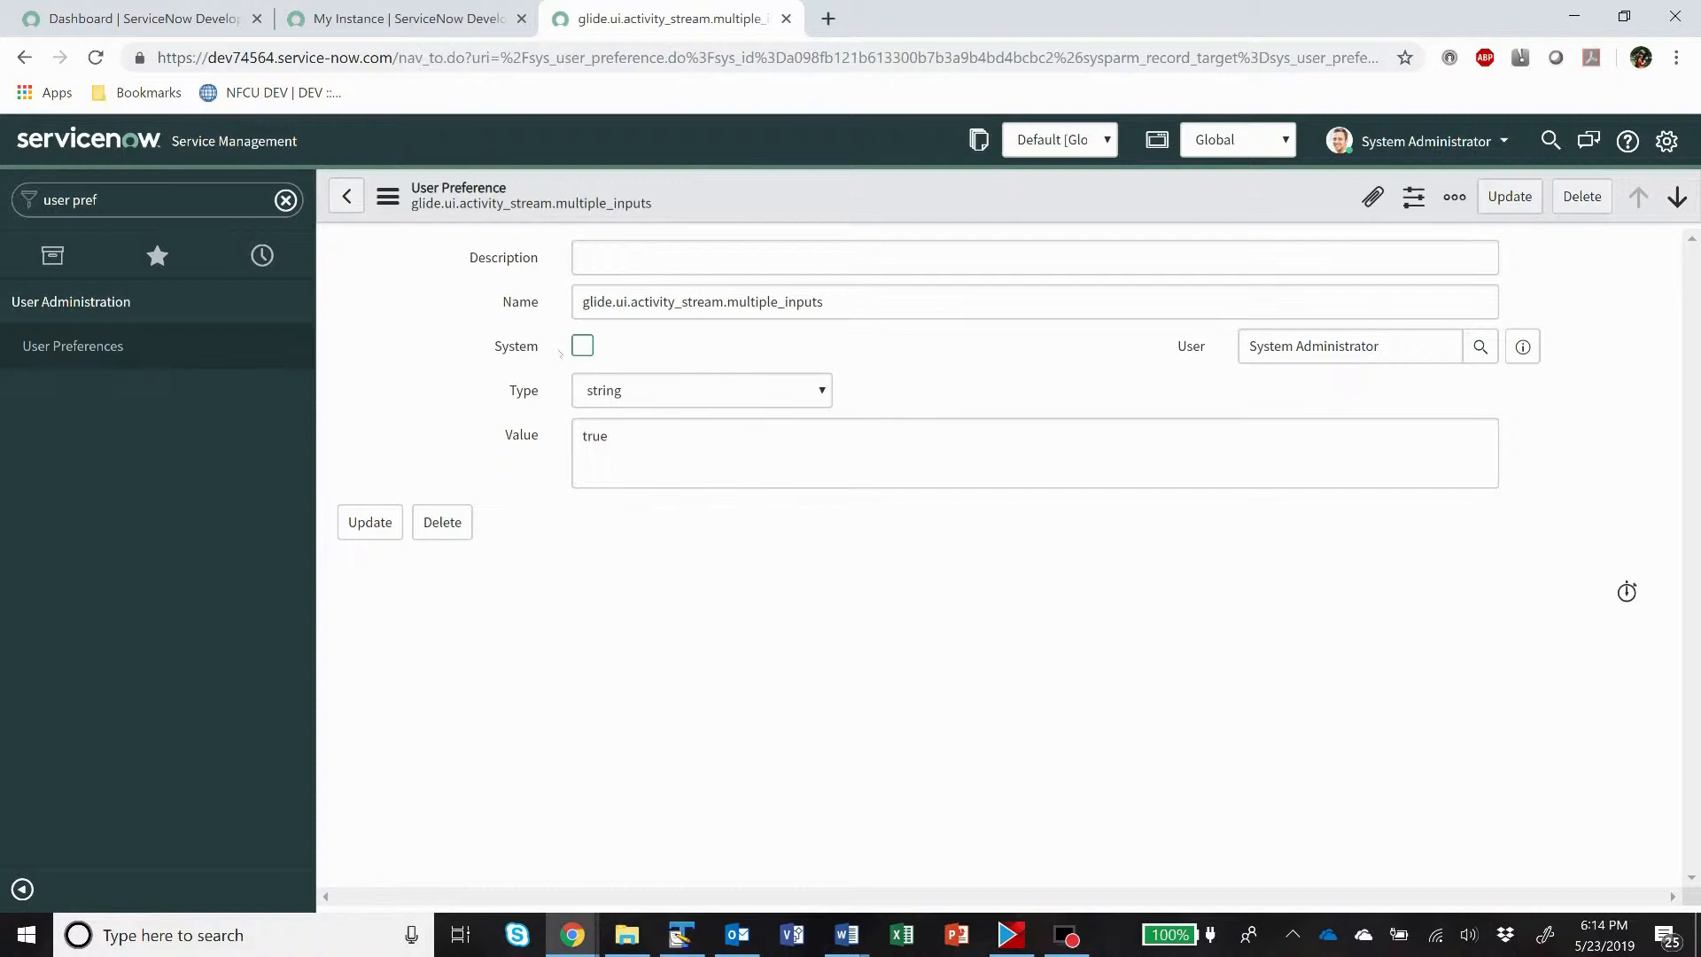
Mark the multiple_inputs preference as System with no user and update it.
left_click(583, 346)
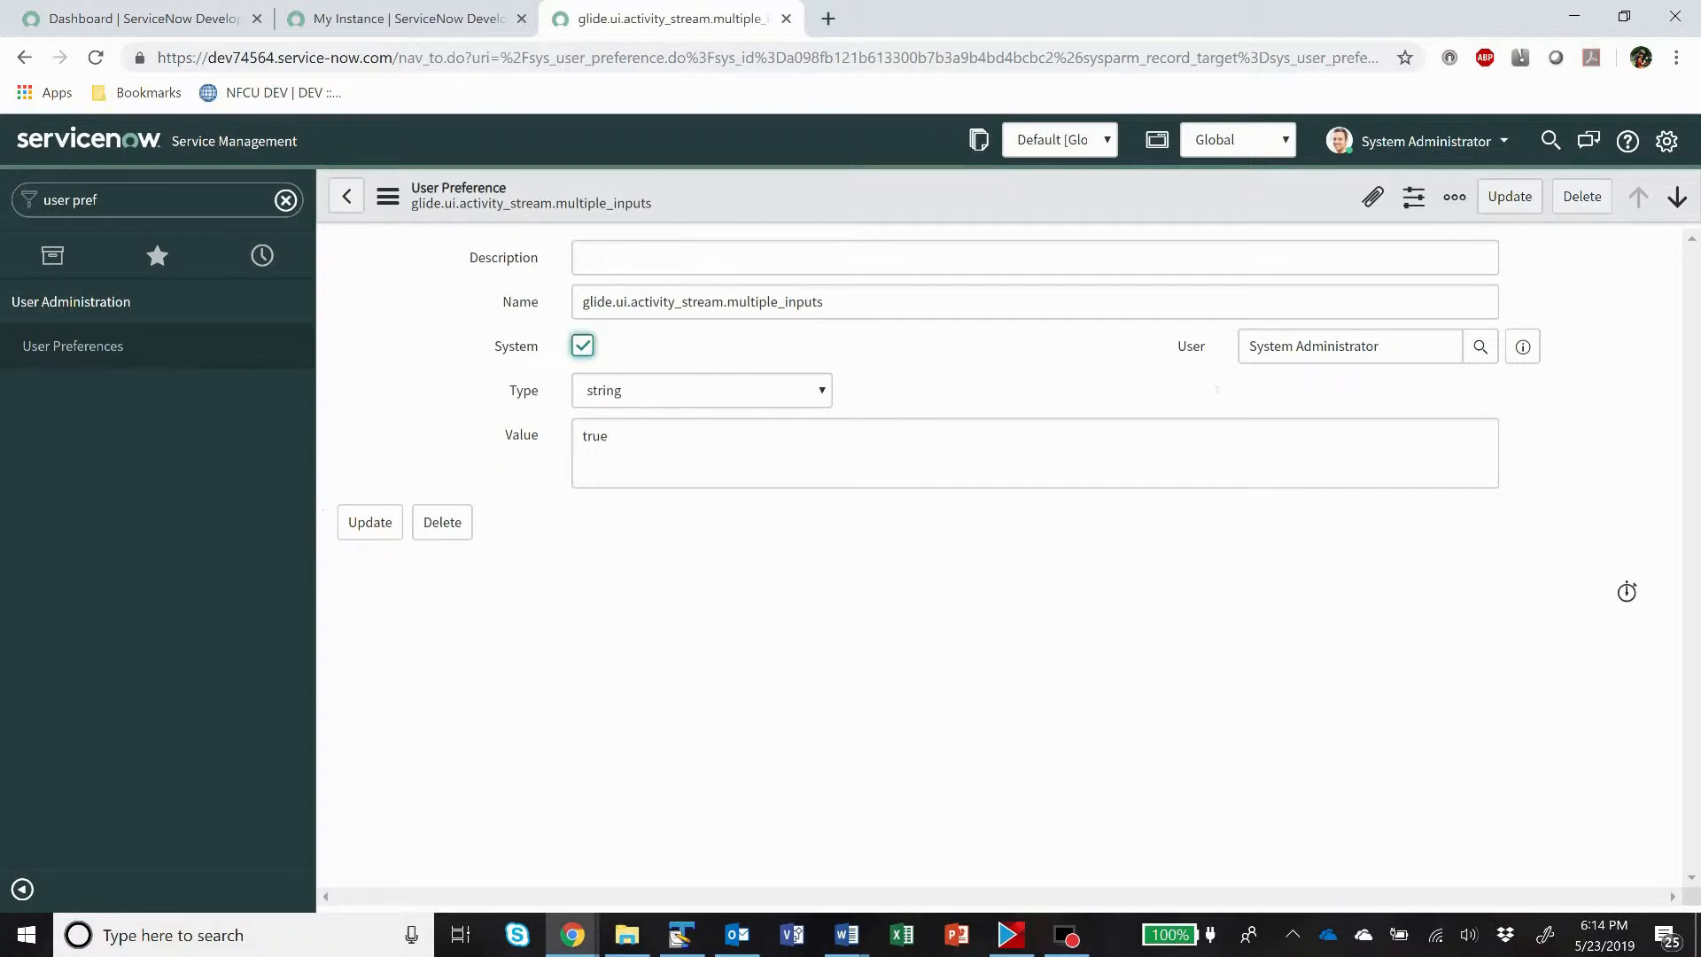
left_click(1351, 346)
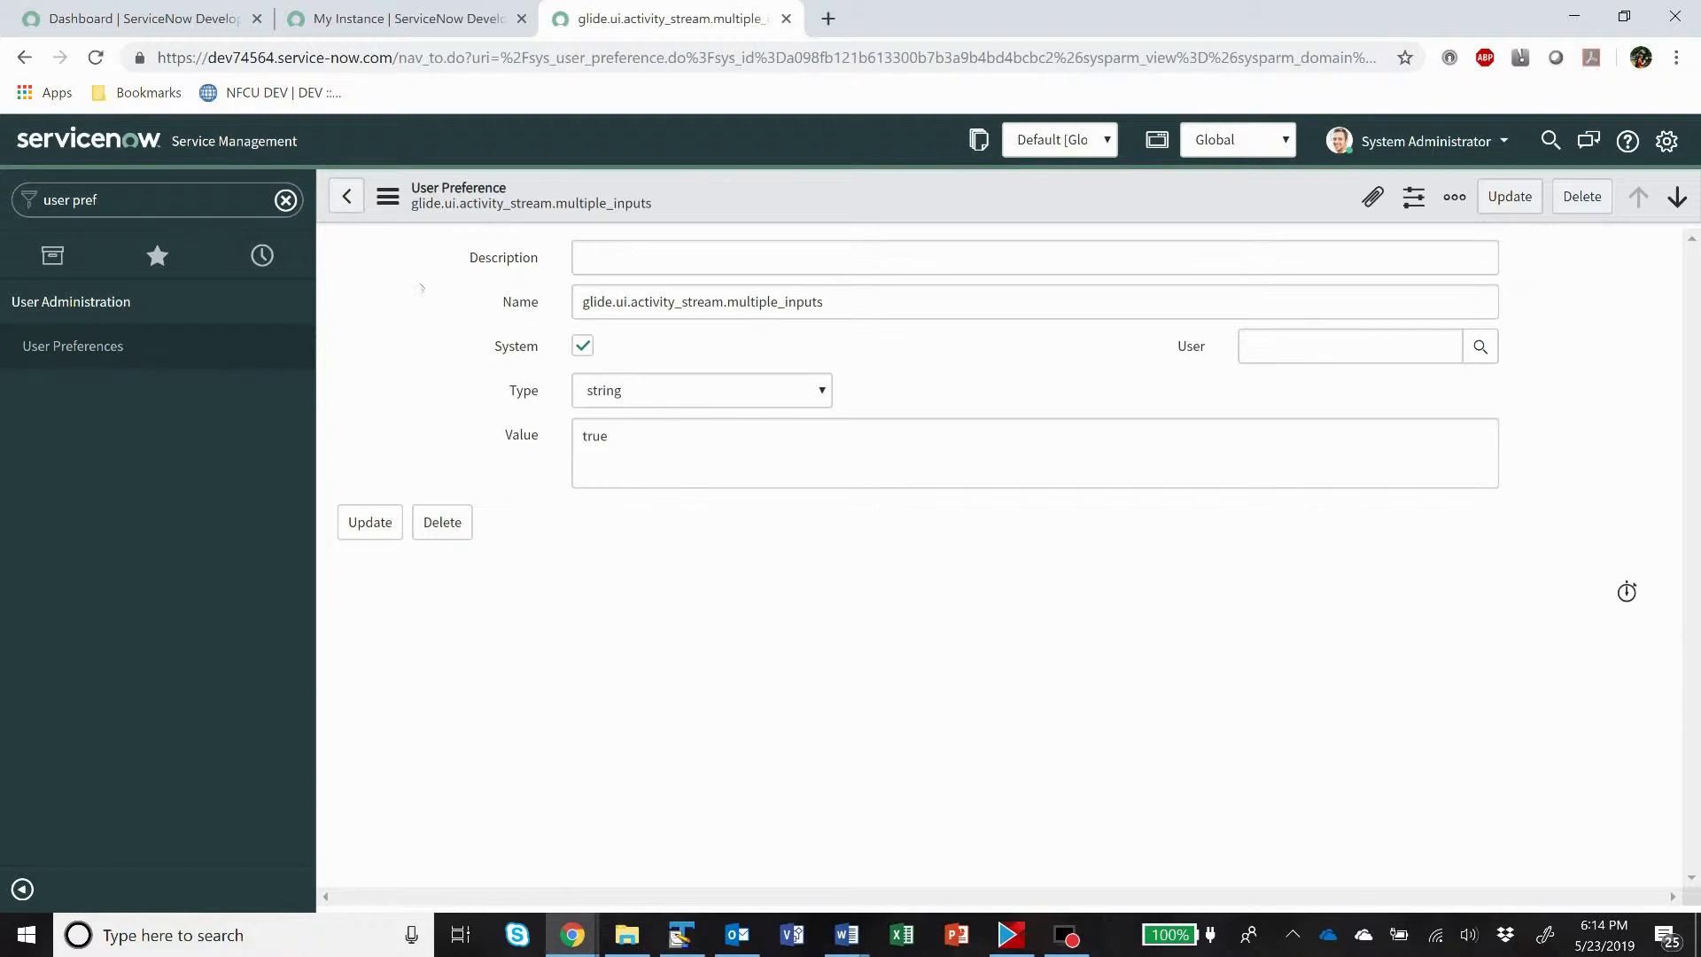
left_click(1430, 140)
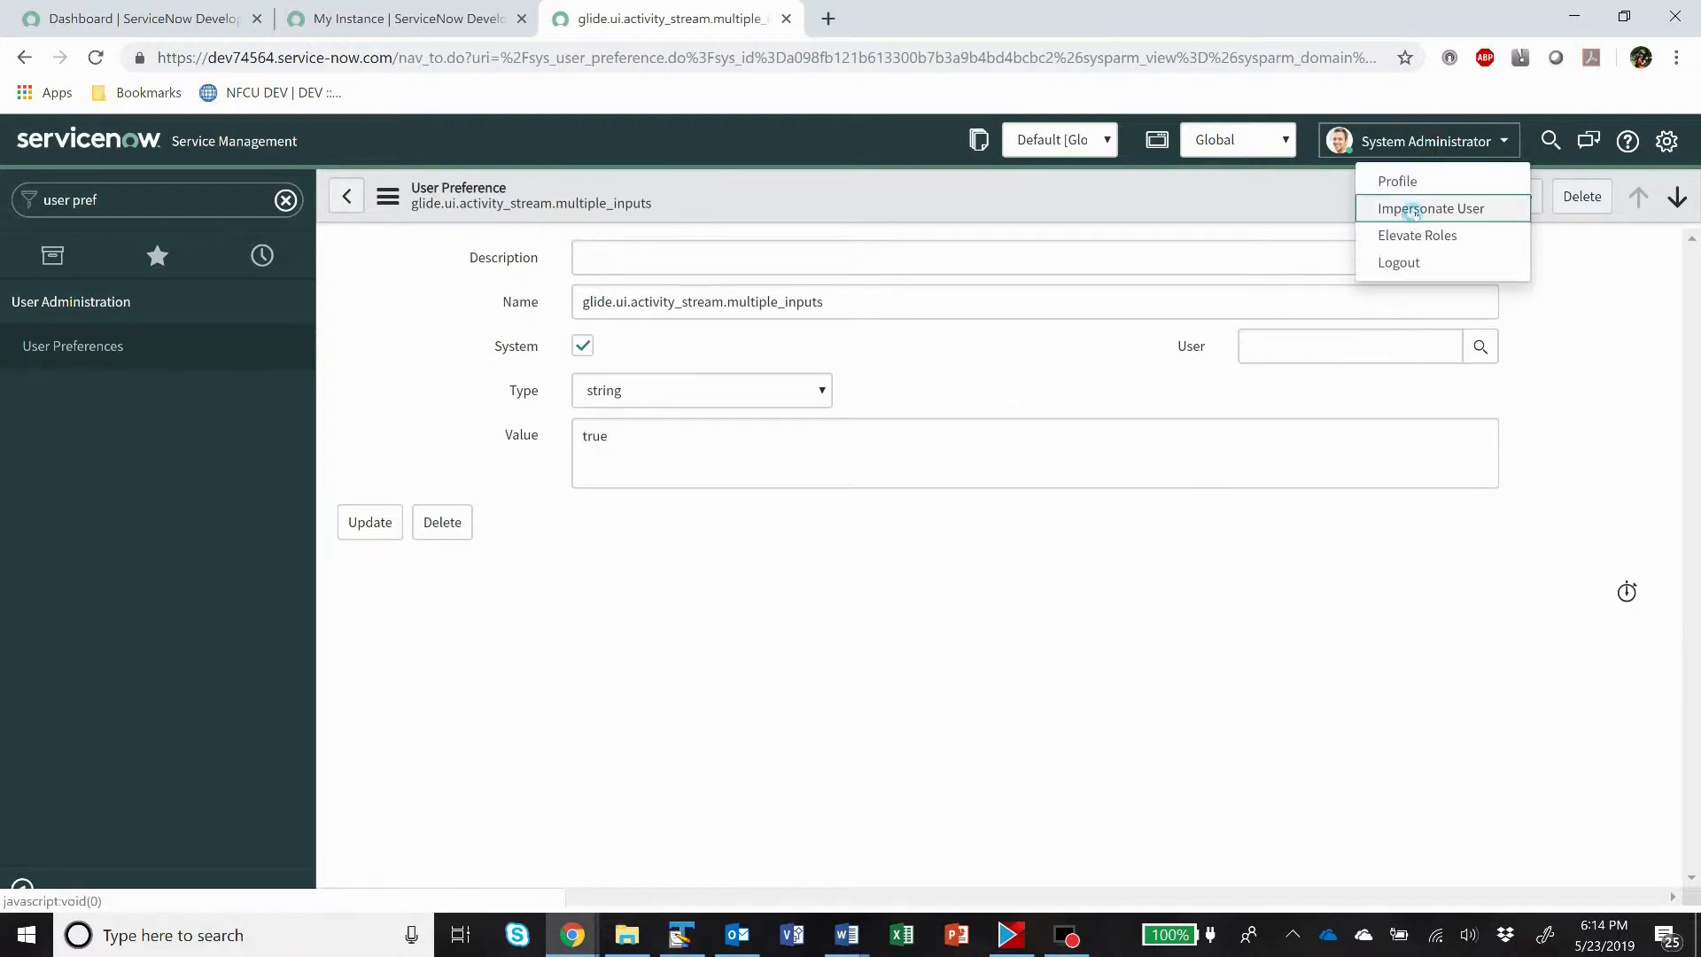
Impersonate the ITIL User from the Recent Impersonations list.
left_click(1429, 209)
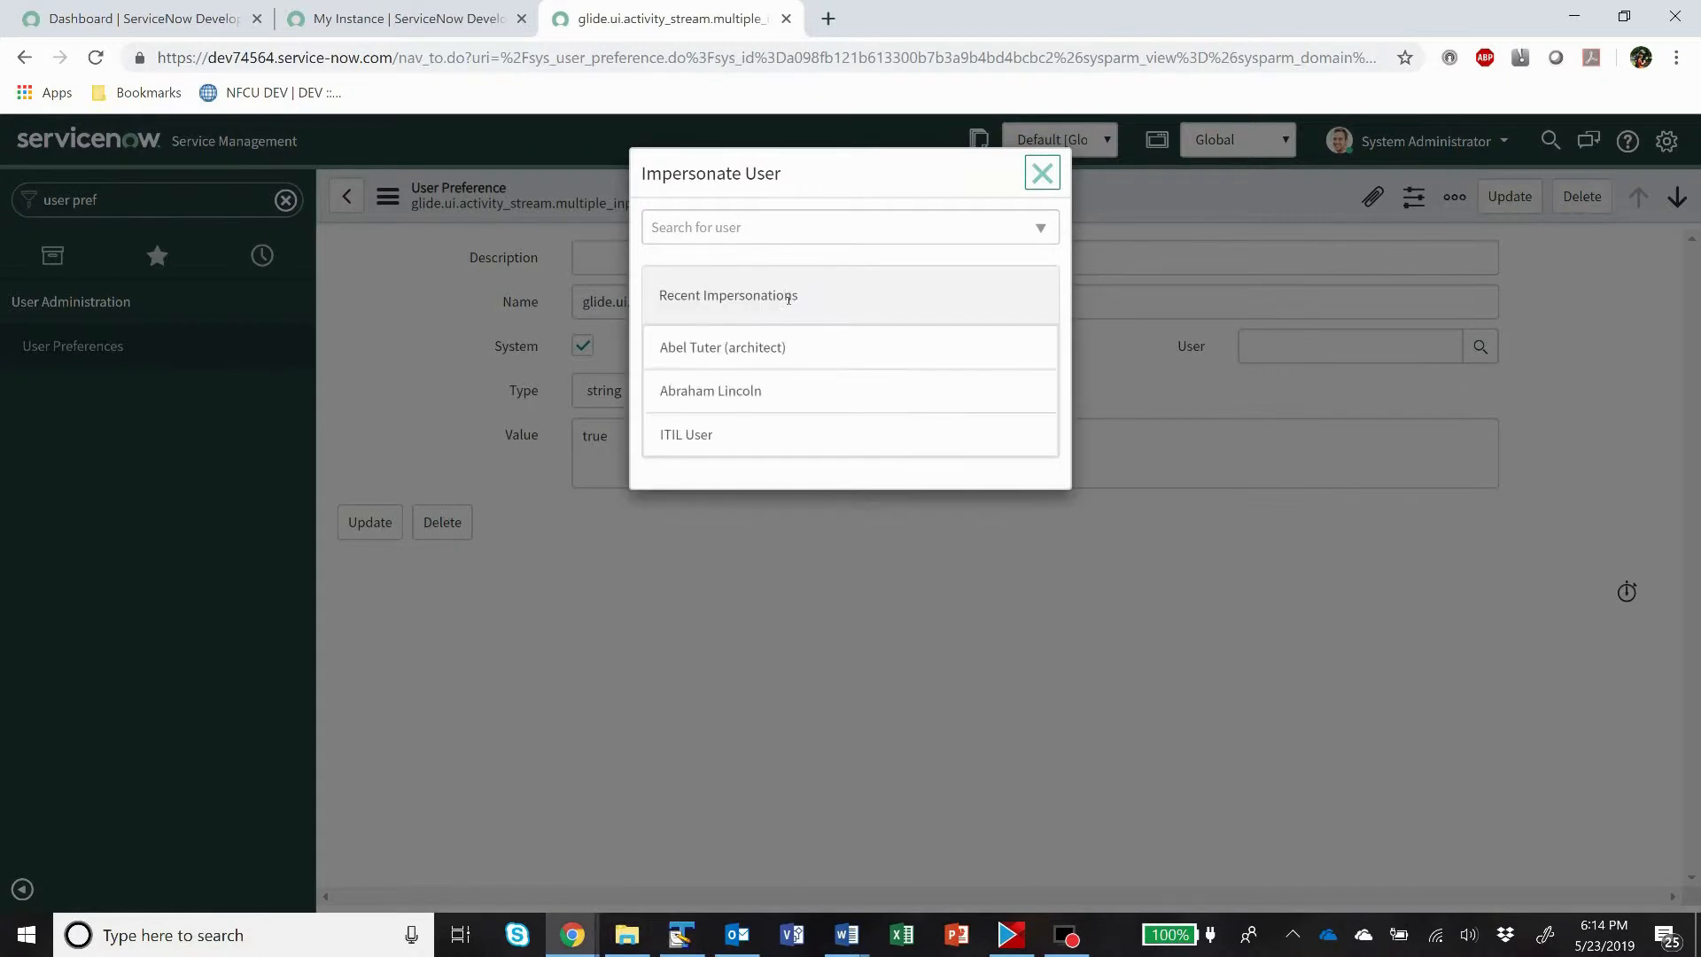
left_click(686, 434)
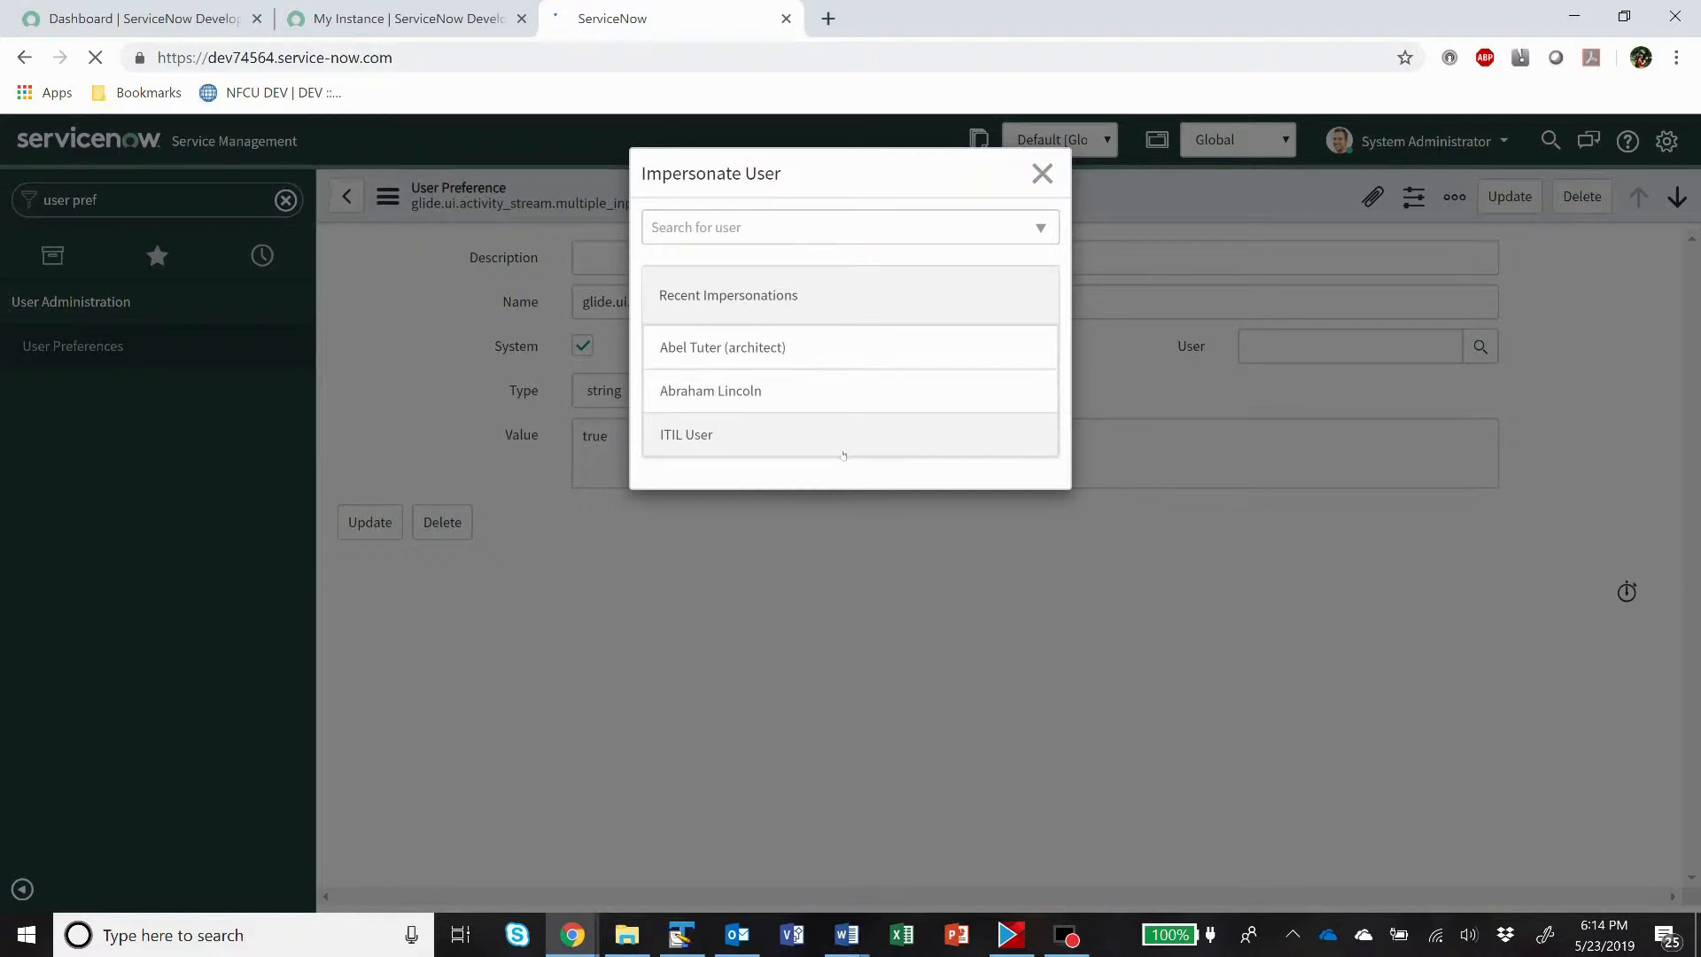
left_click(685, 434)
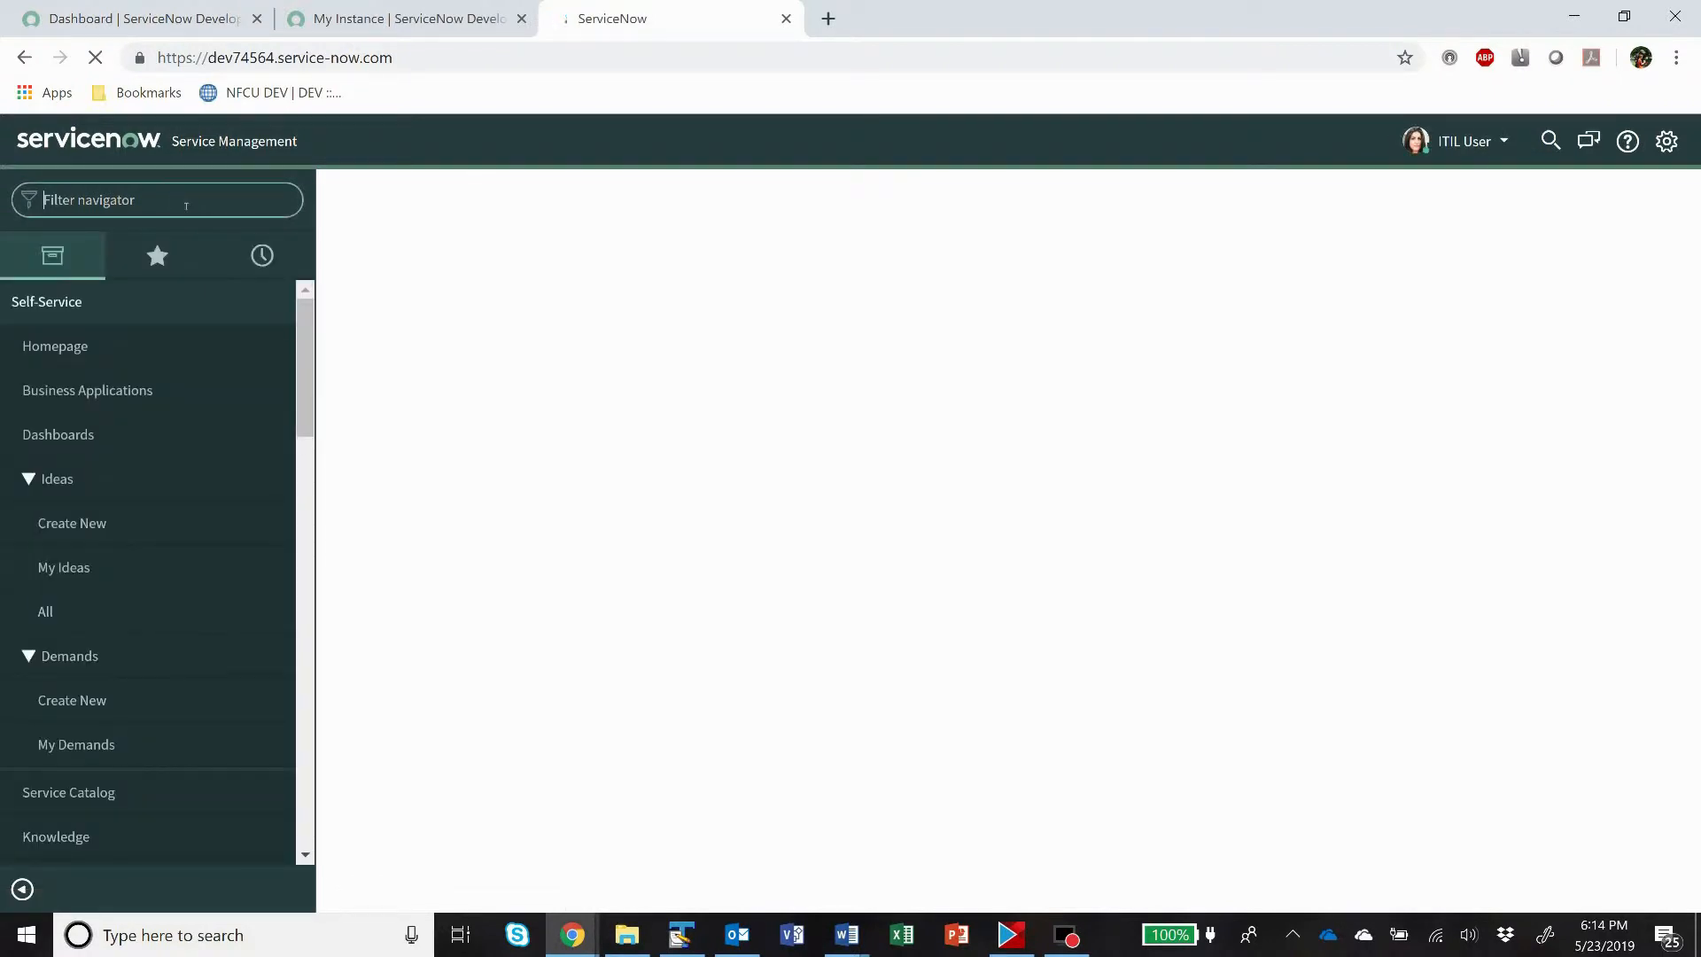
As ITIL User, open incident INC0009005 from open incidents and check its separate journal fields.
type("inc")
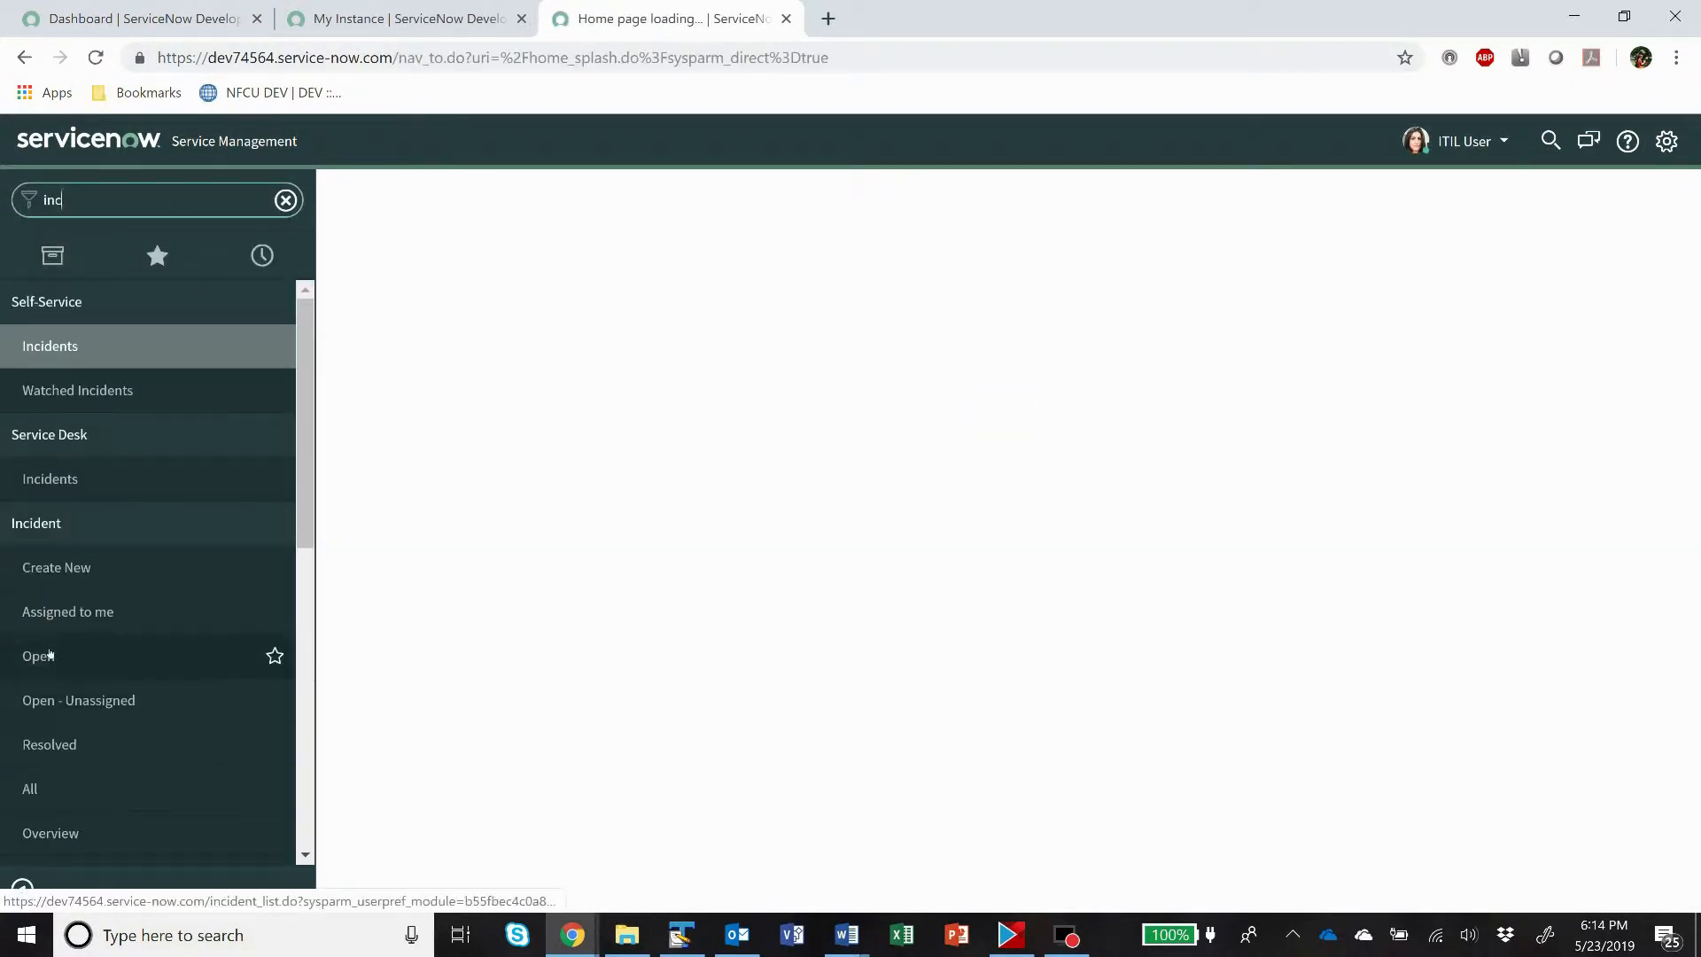
left_click(38, 656)
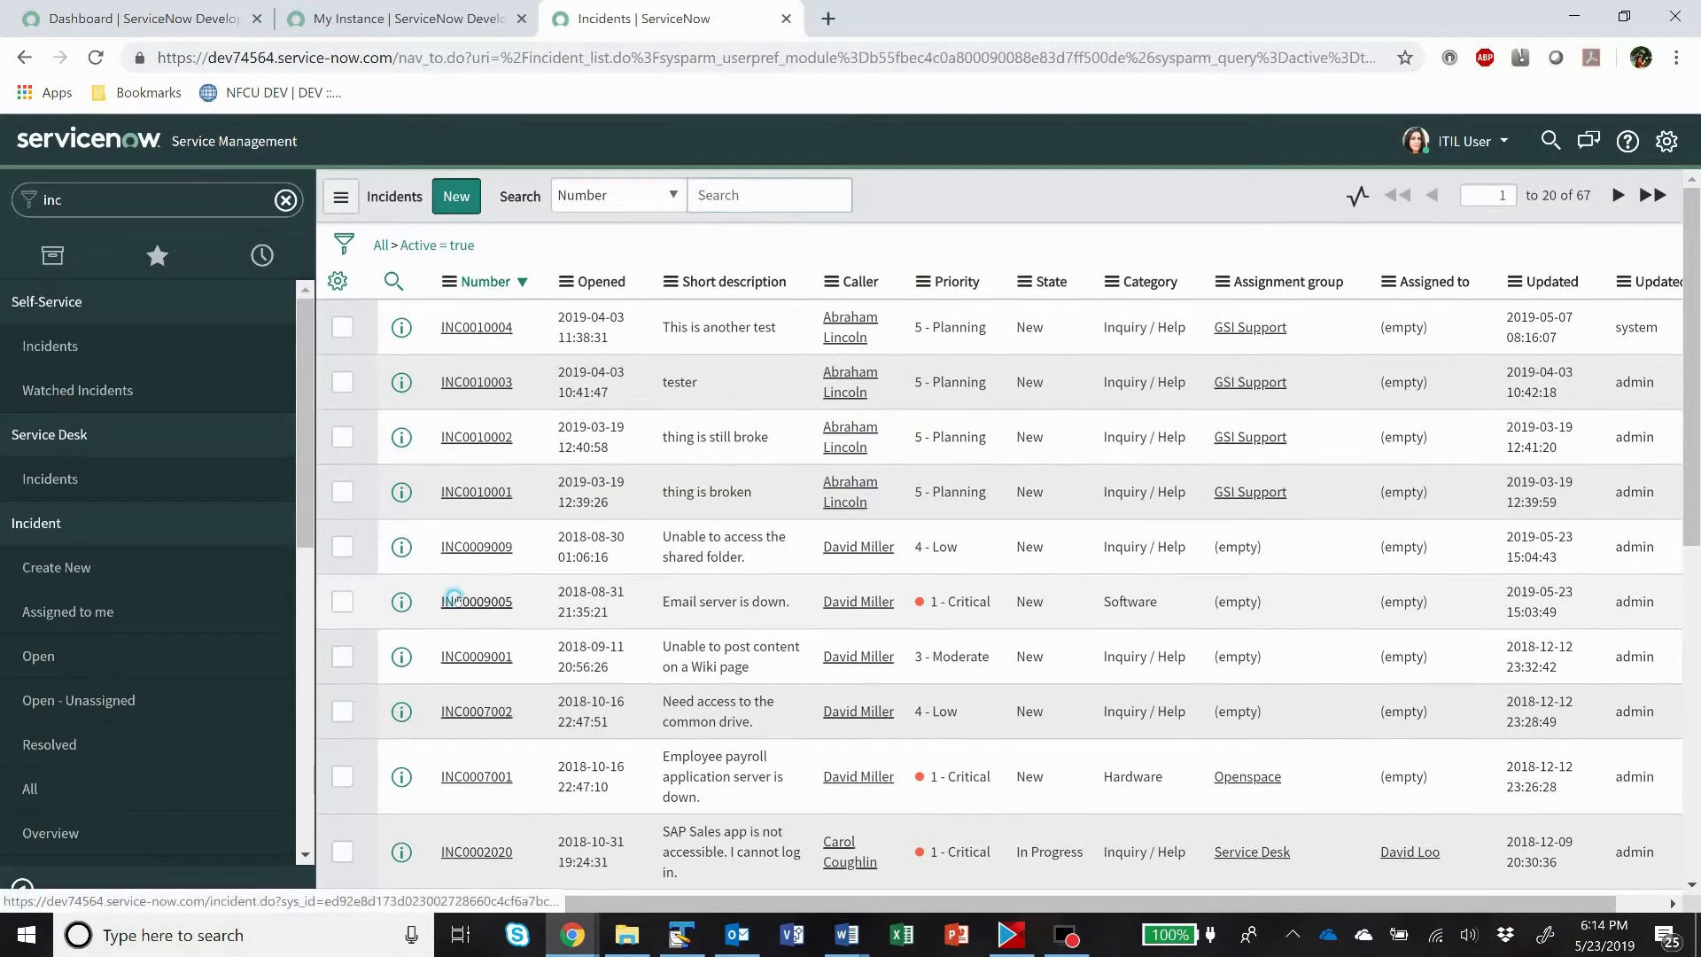
left_click(475, 600)
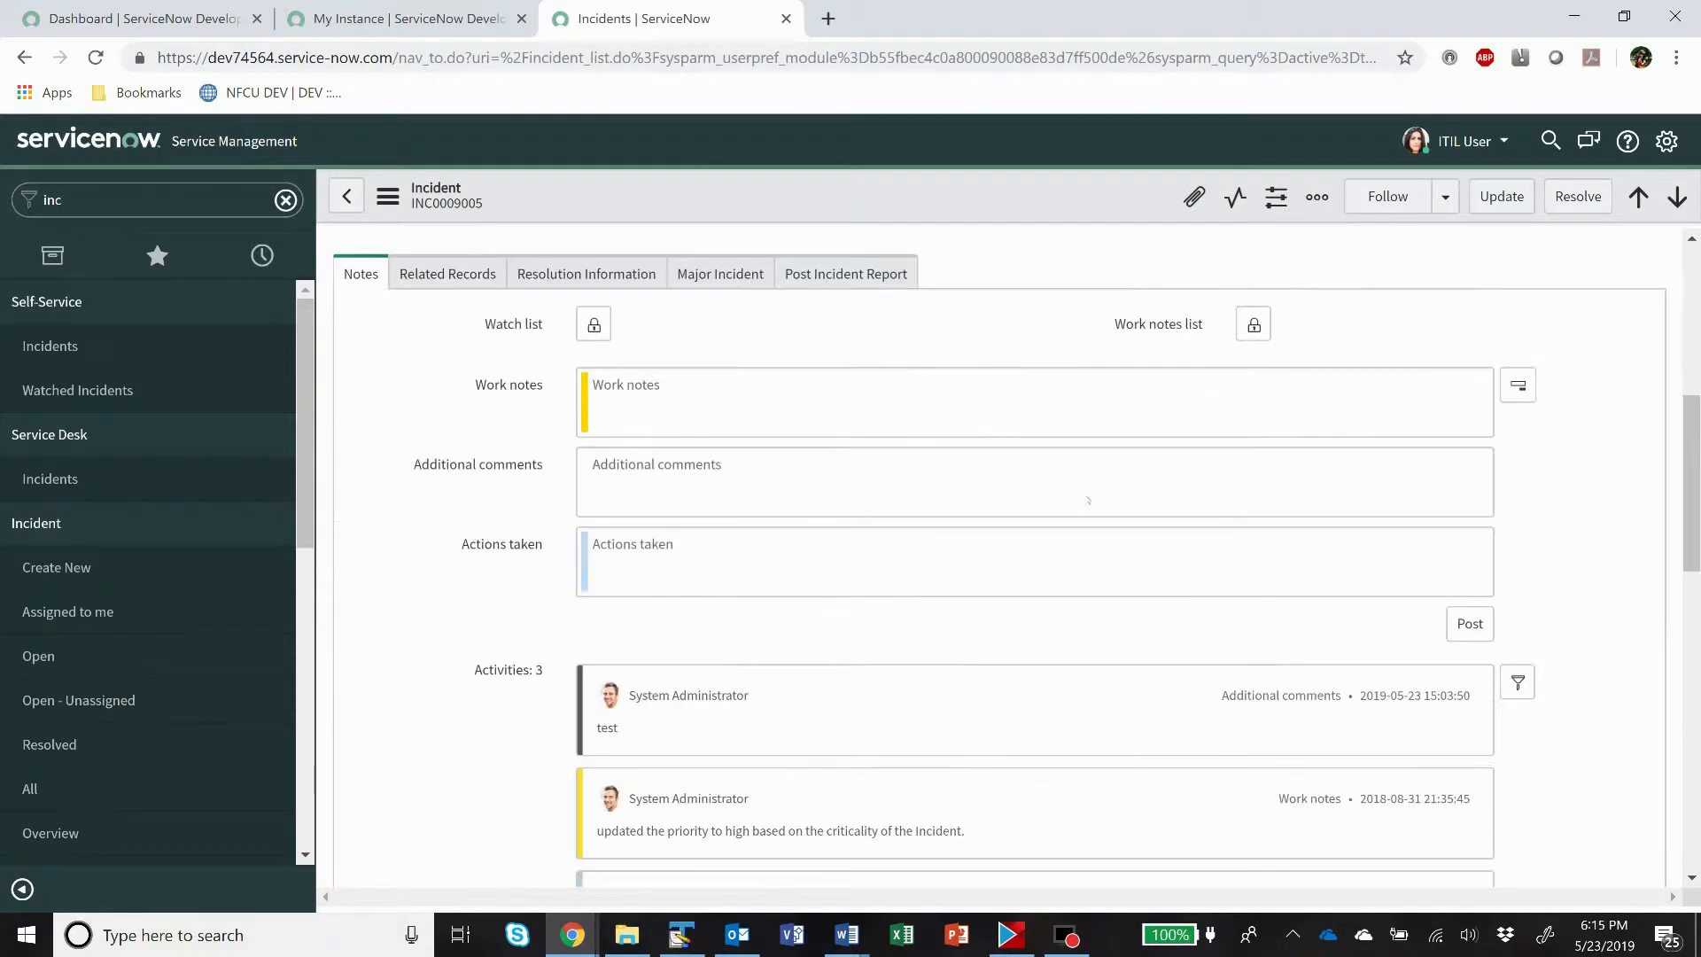
left_click(1031, 402)
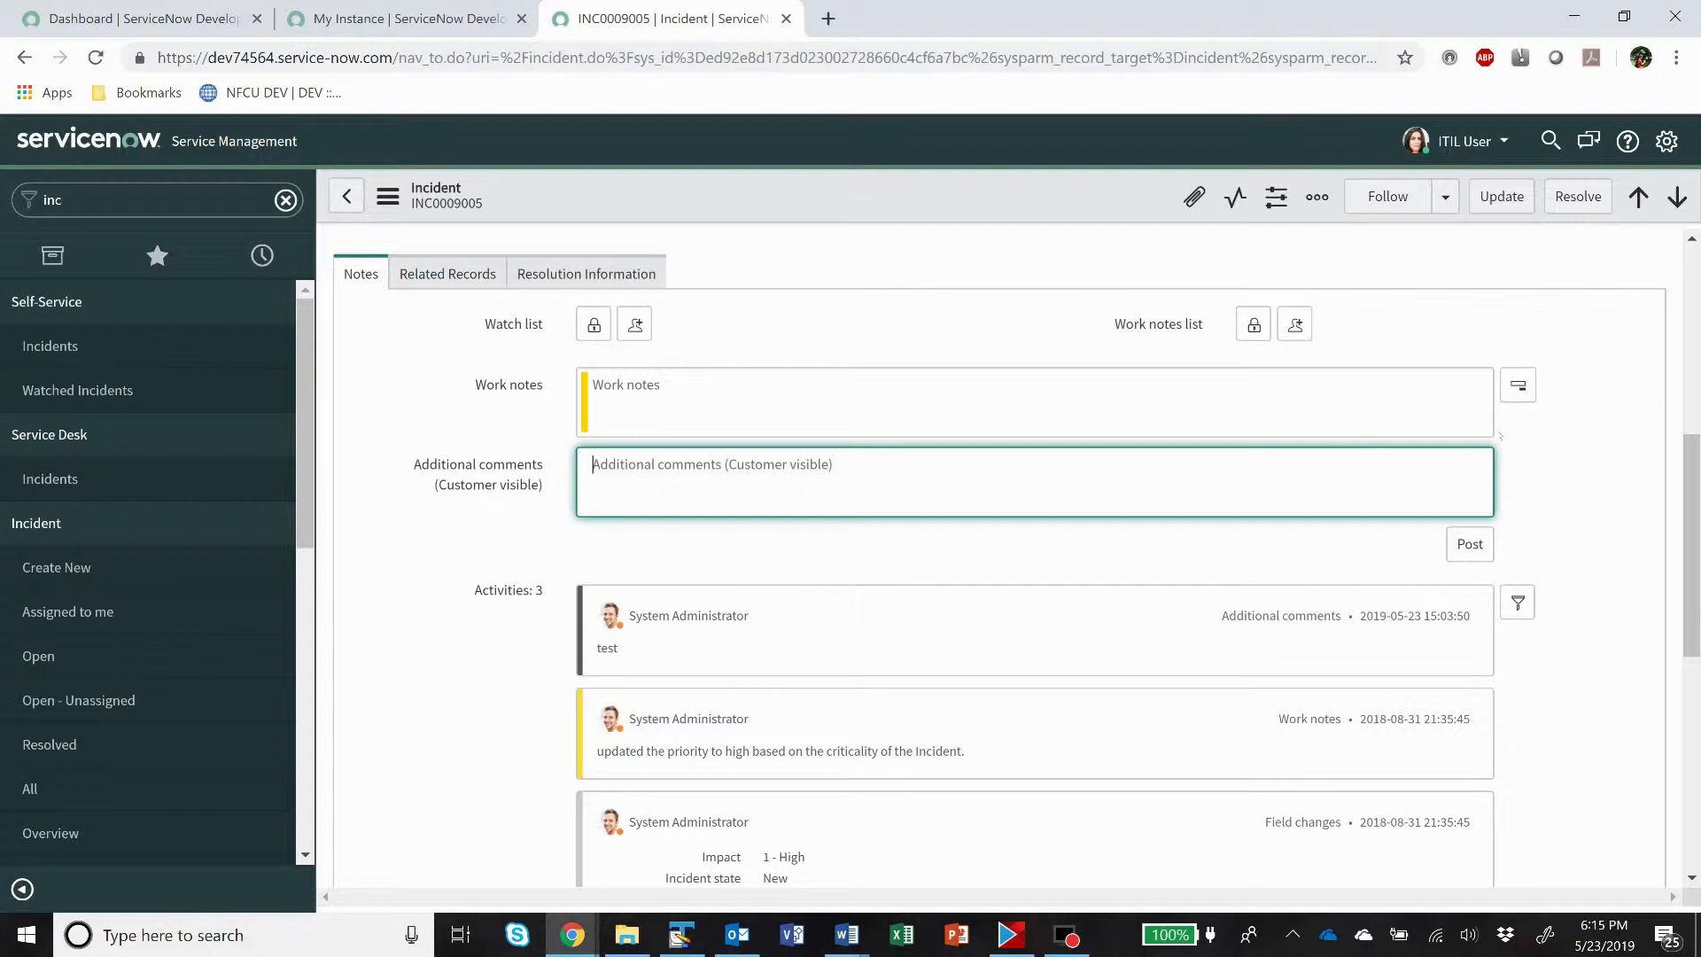
mouse_move(1519, 384)
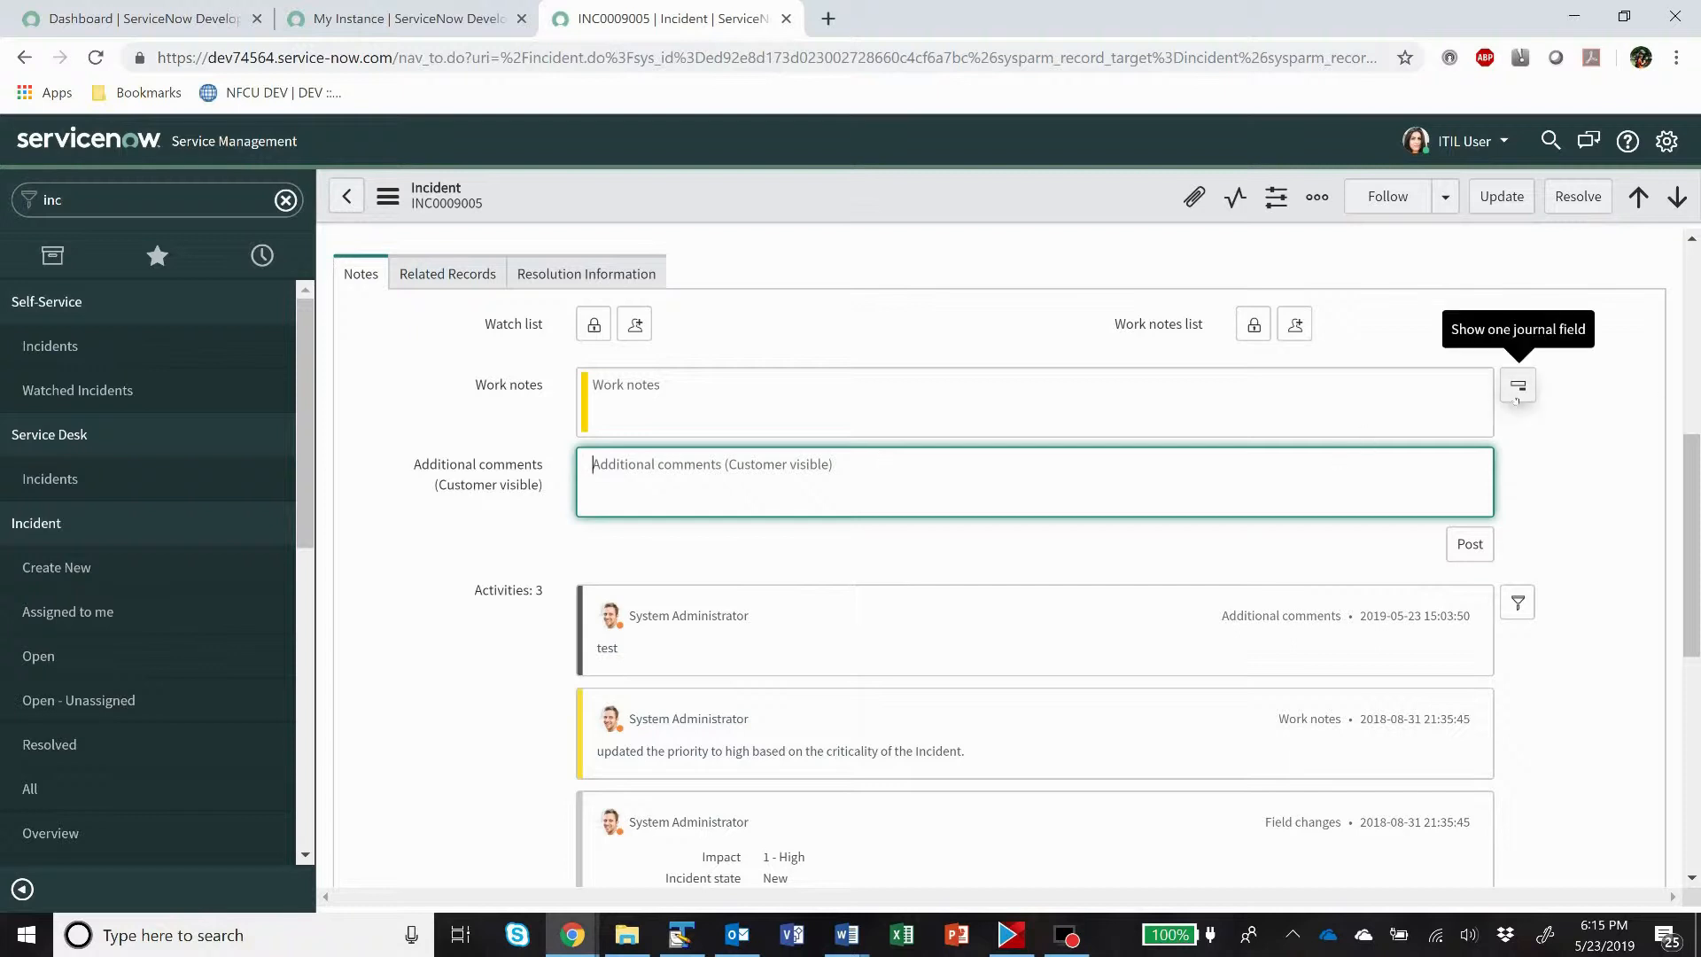
mouse_move(1518, 399)
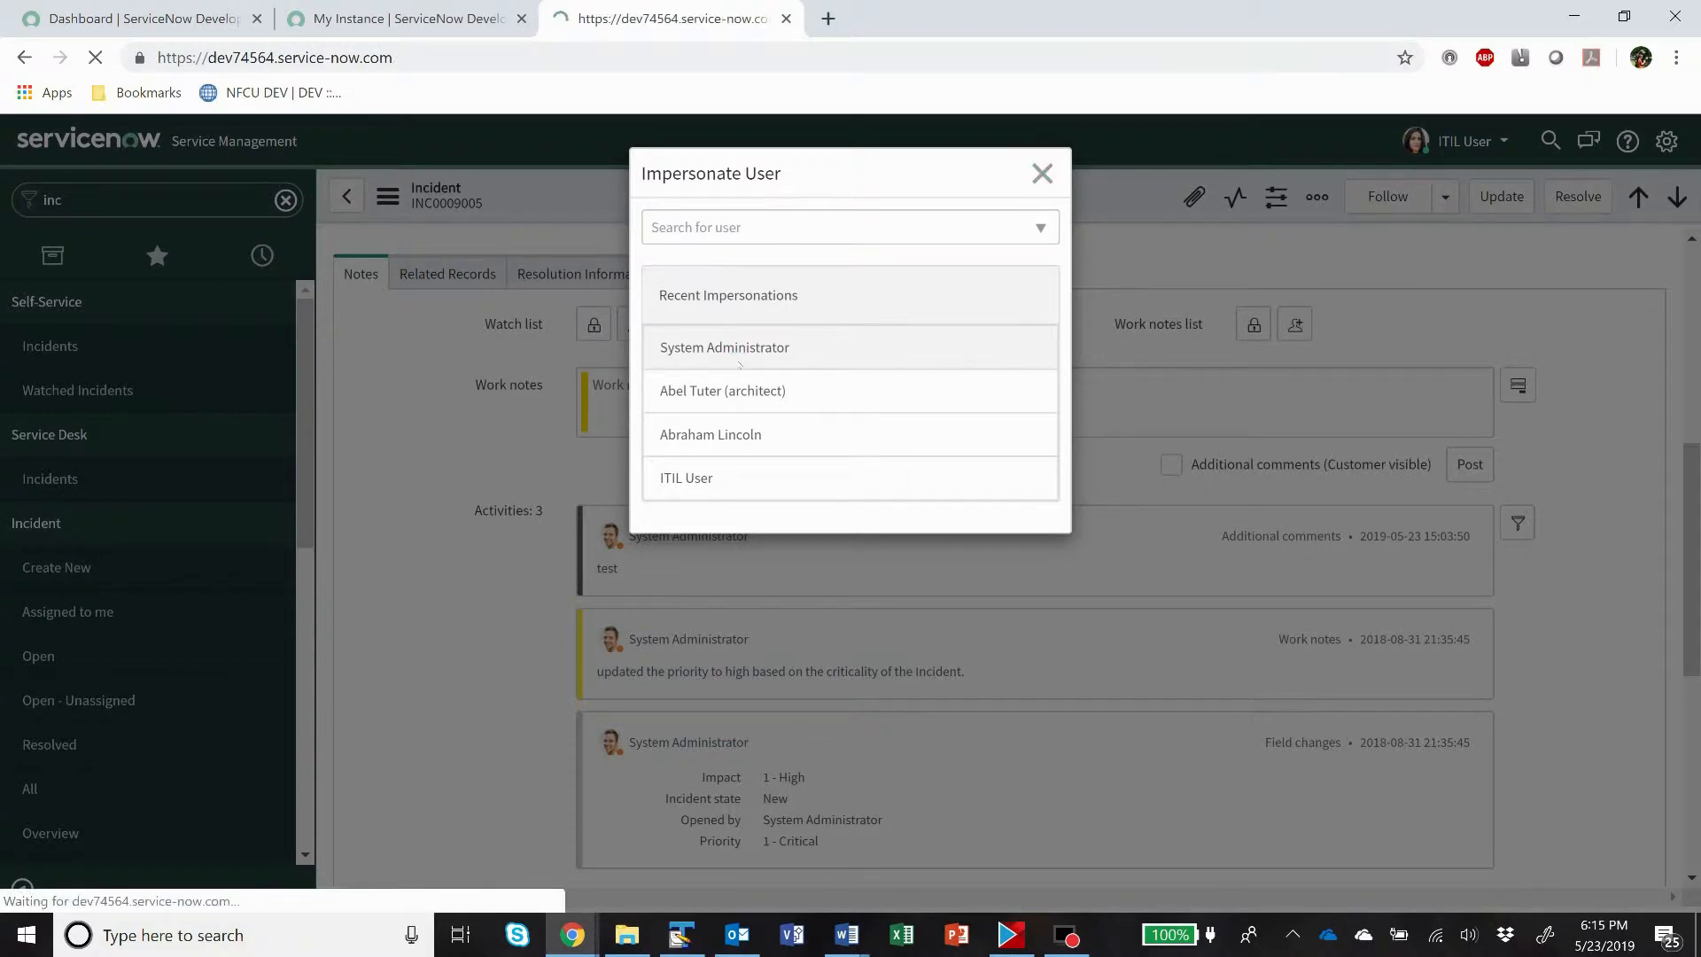
left_click(725, 348)
type("user pref")
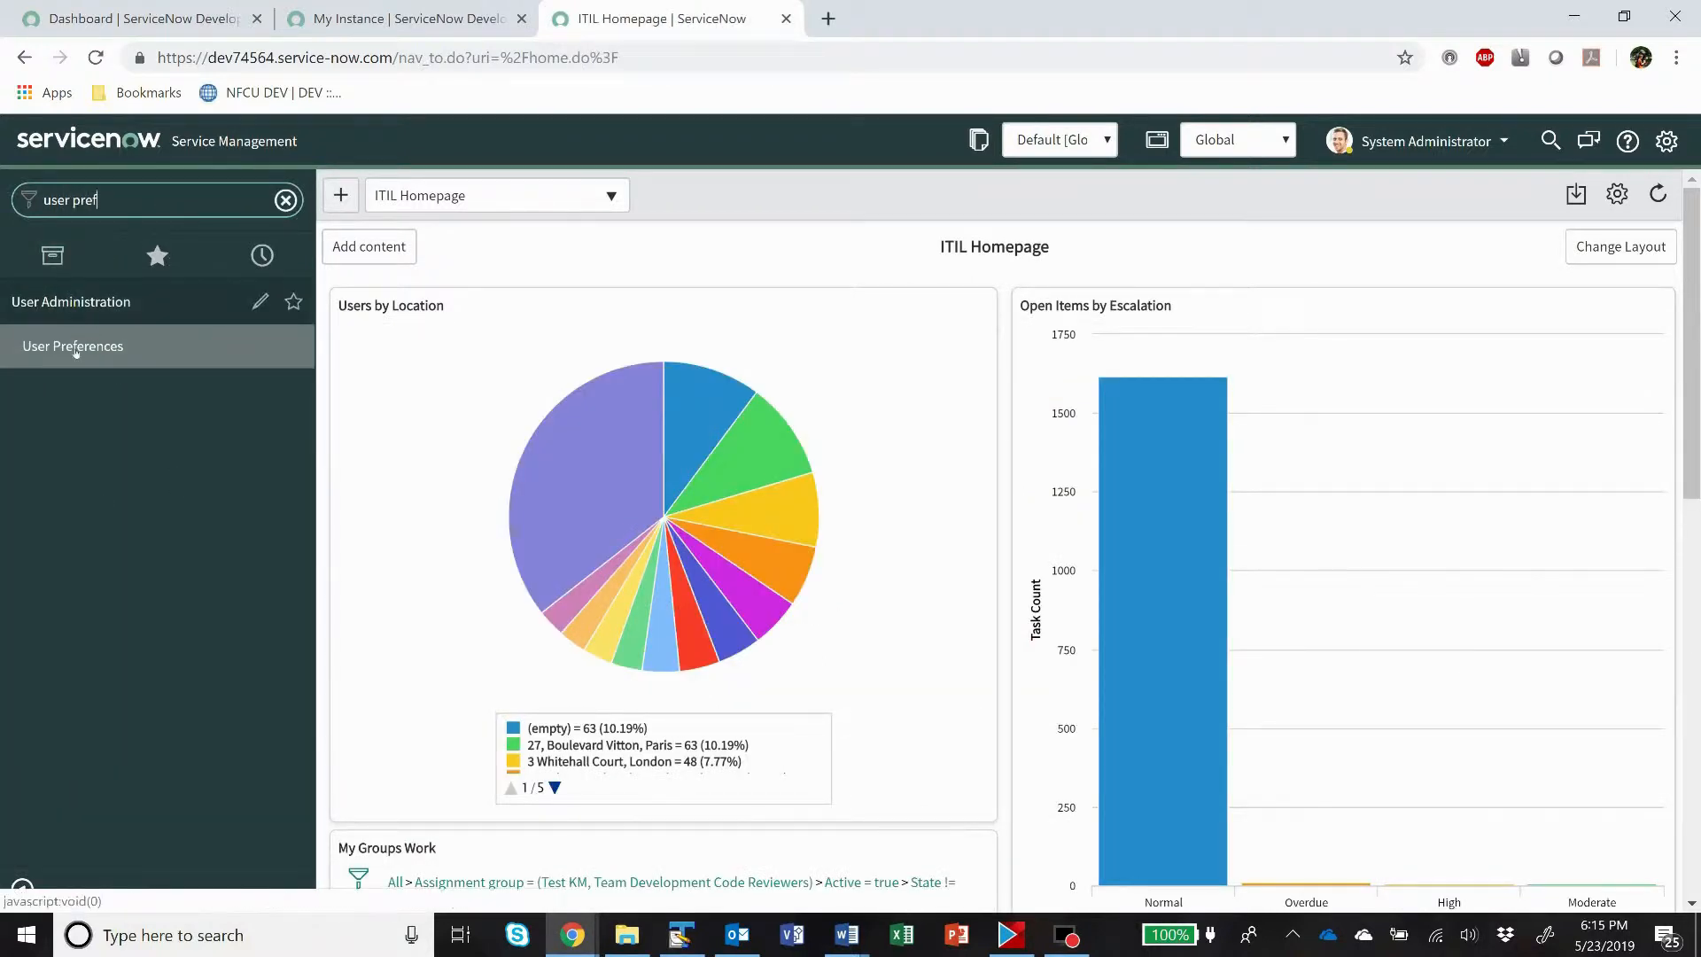
Open the User Preferences list showing the ITIL User's multiple_inputs preference valued false.
left_click(73, 346)
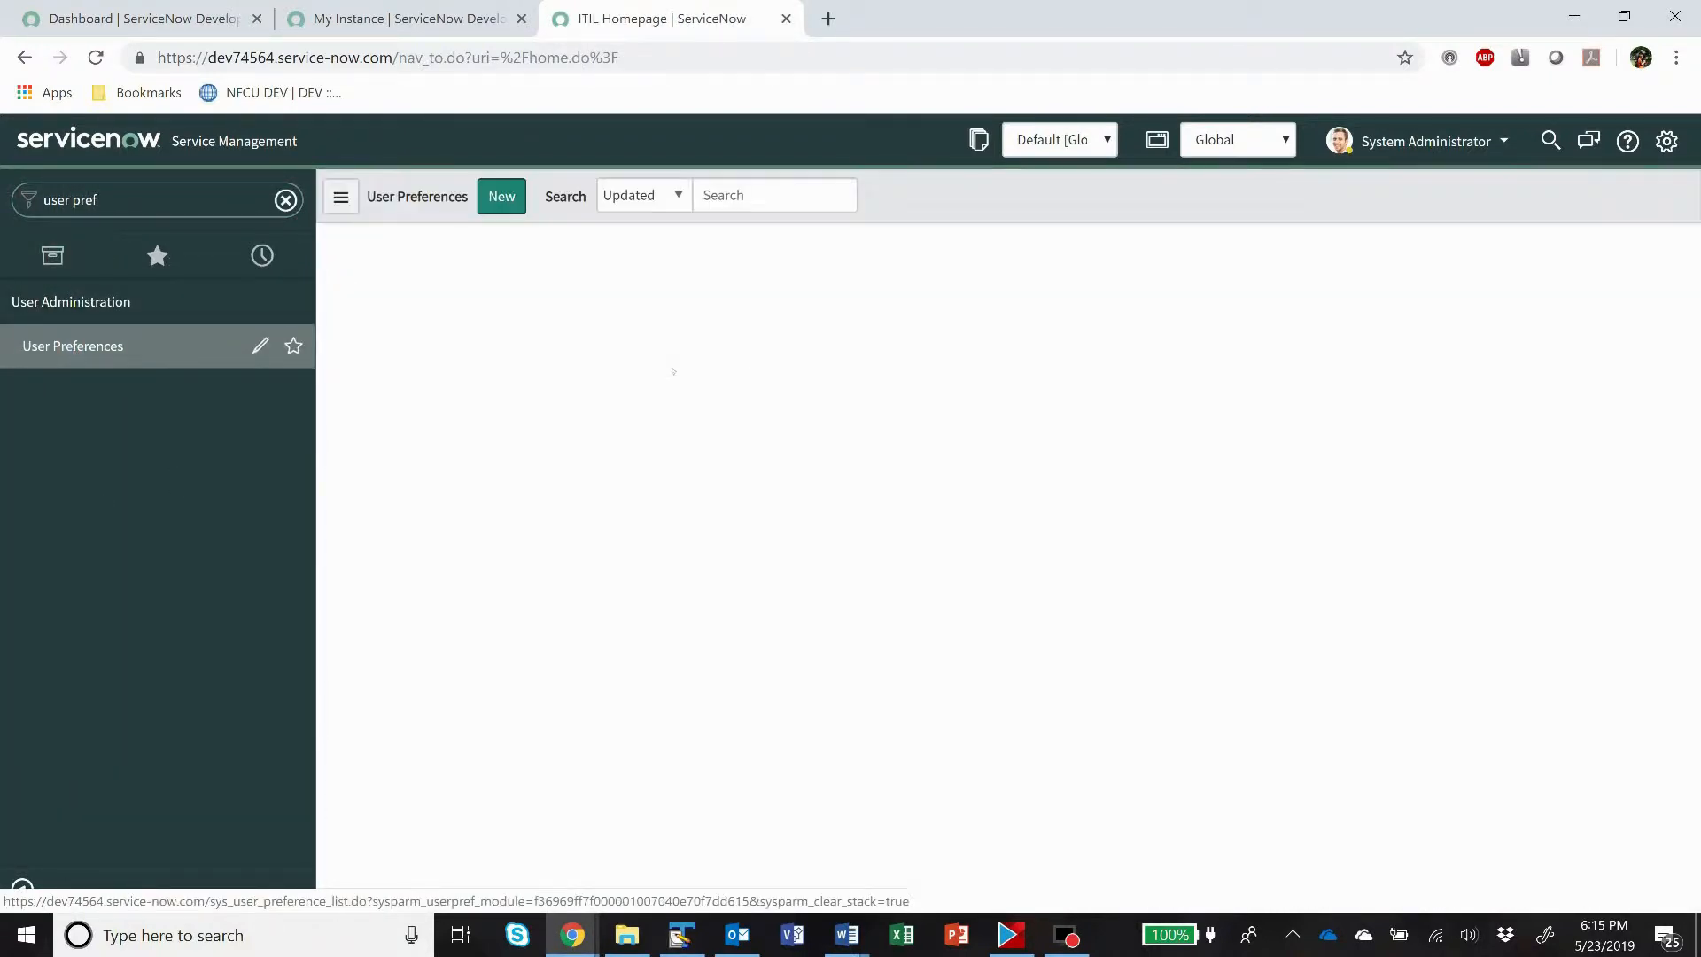
left_click(73, 346)
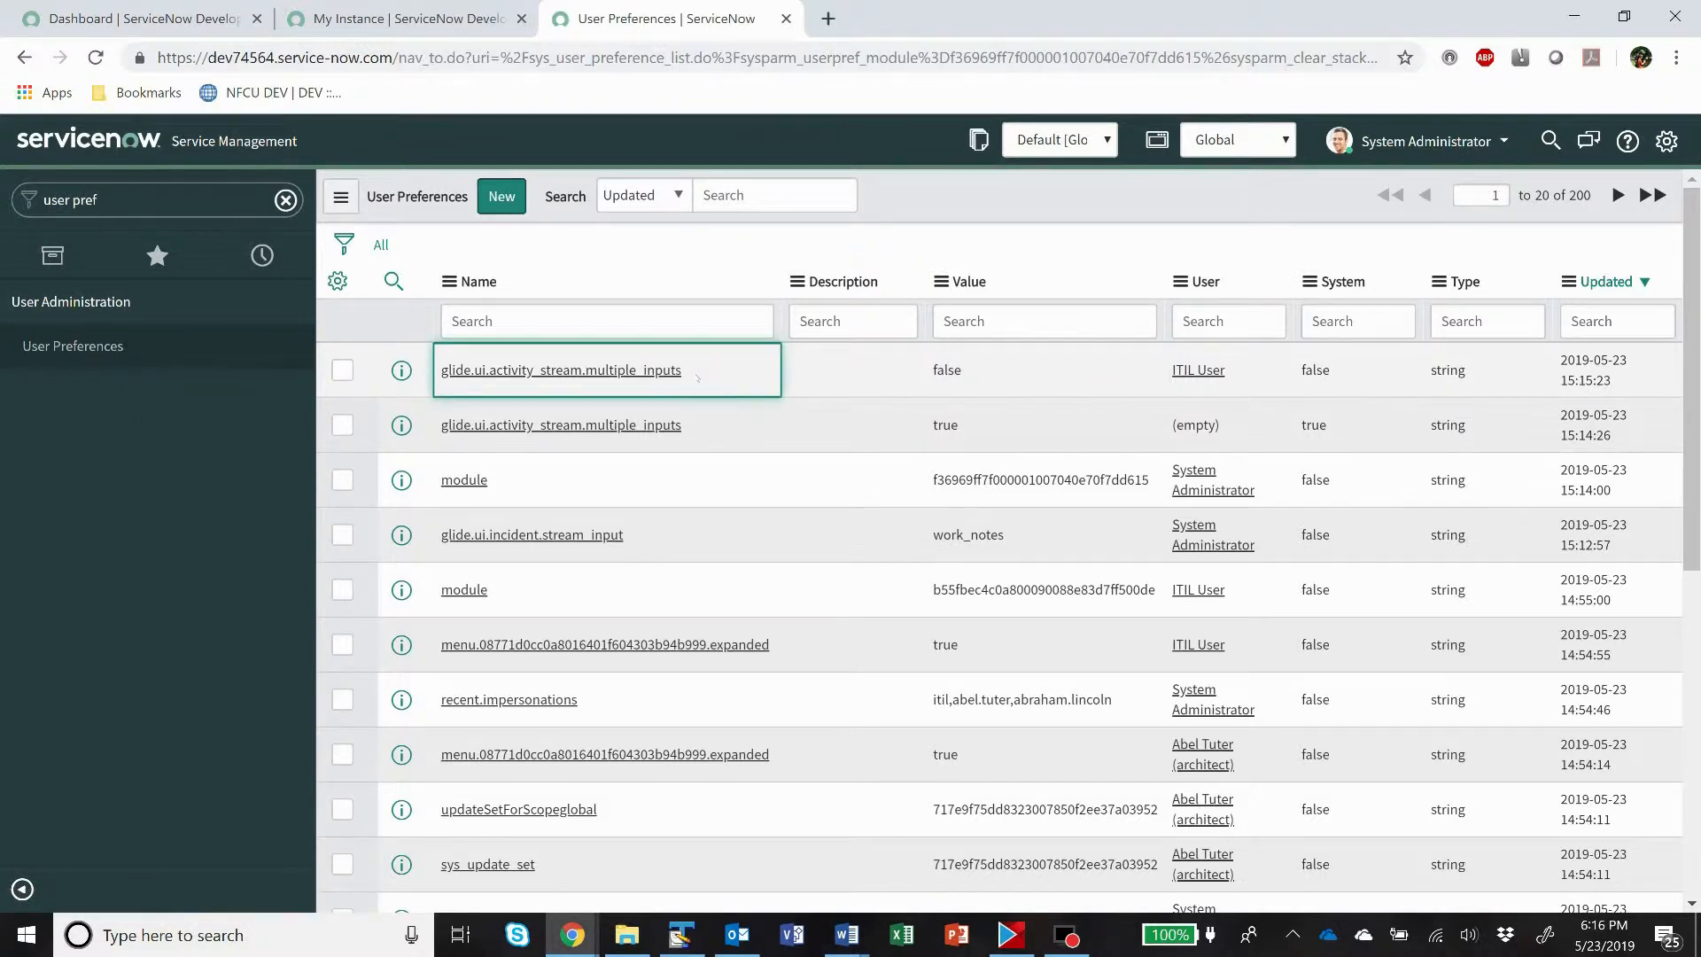
Review the ITIL User's multiple_inputs preference record (false), then return to the incidents list.
left_click(852, 423)
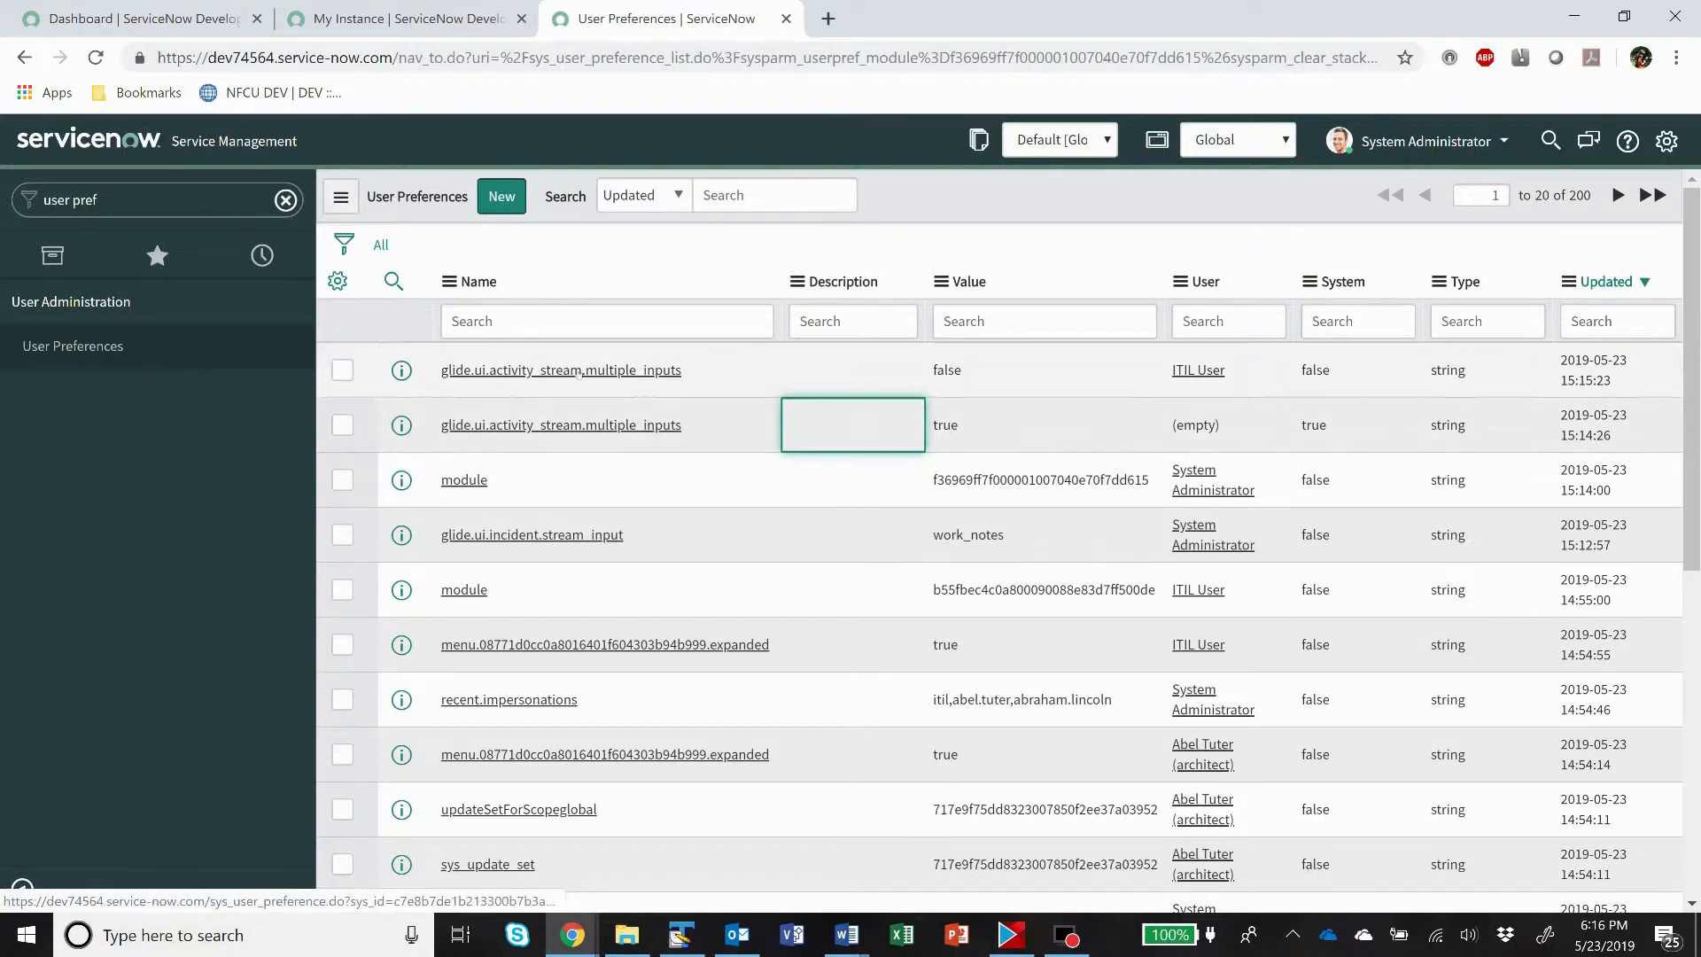
left_click(562, 370)
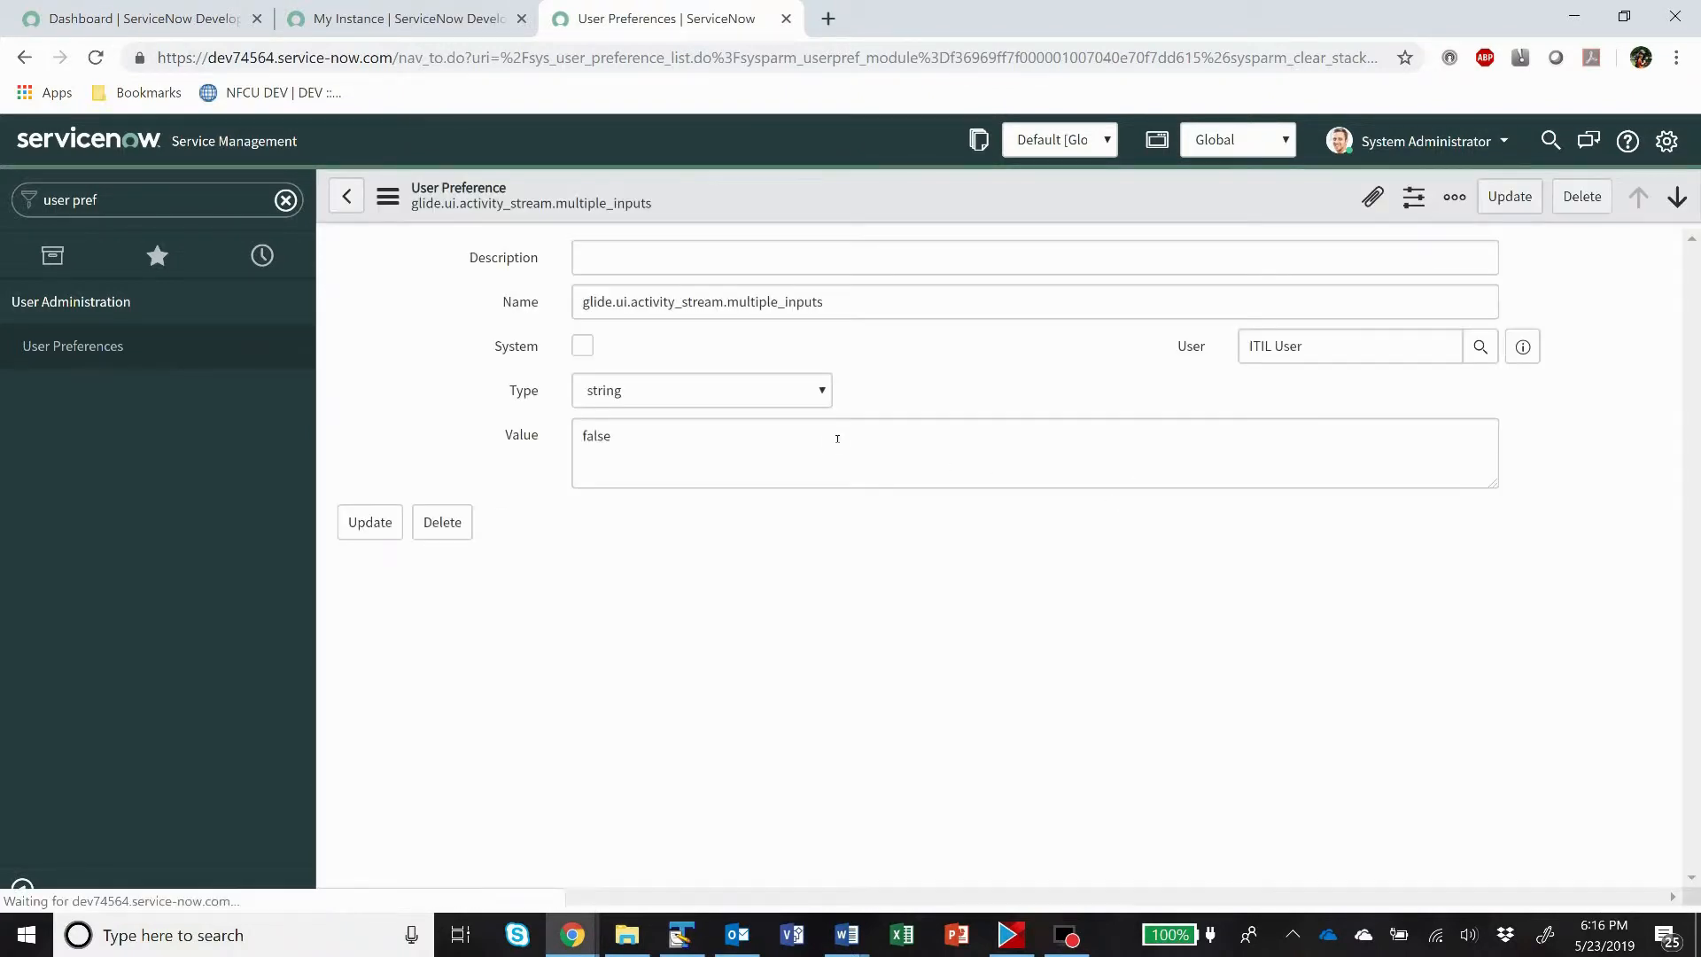
left_click(583, 346)
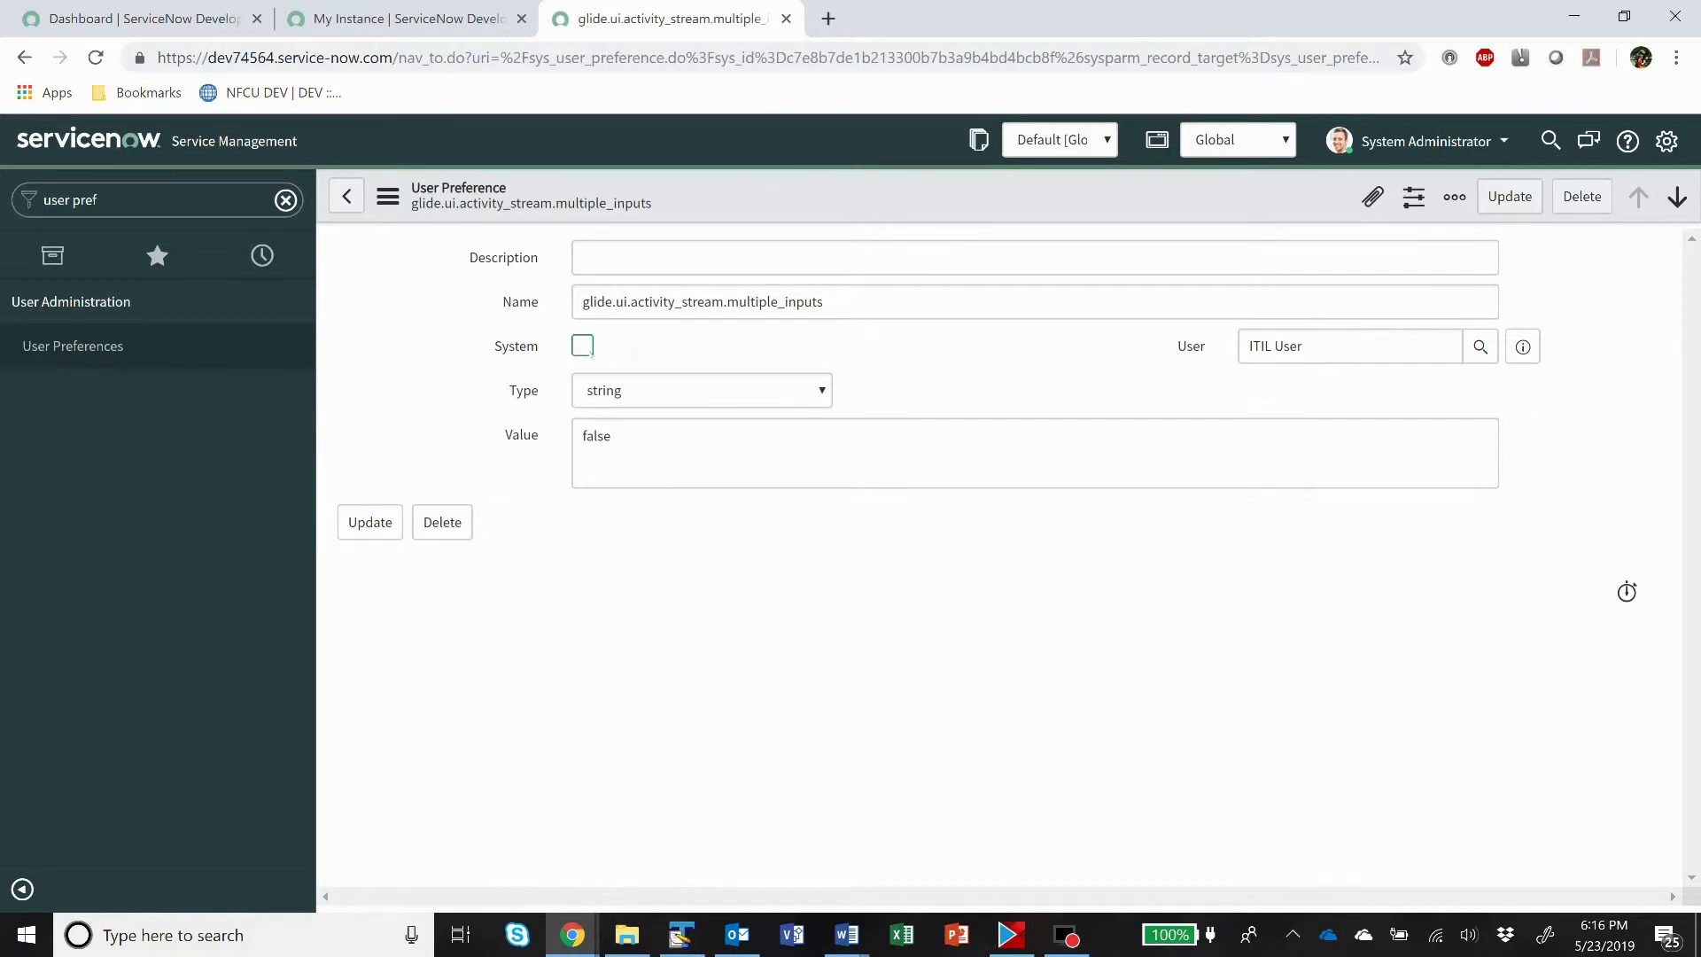
left_click(1350, 346)
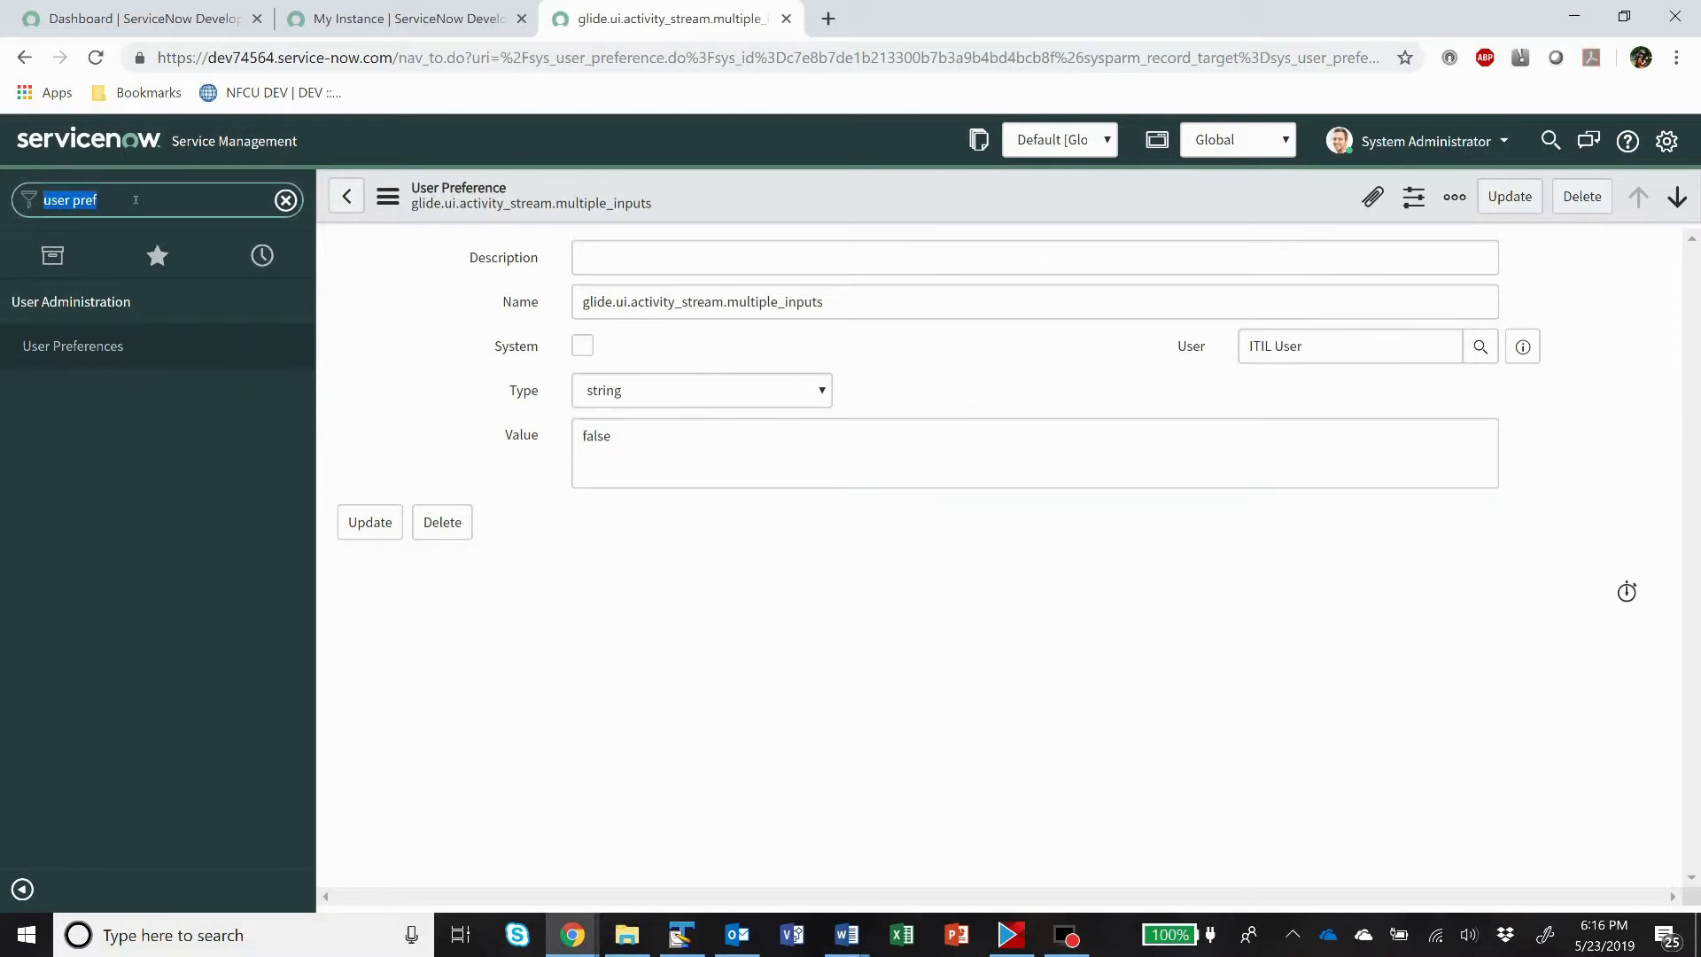
type("inc")
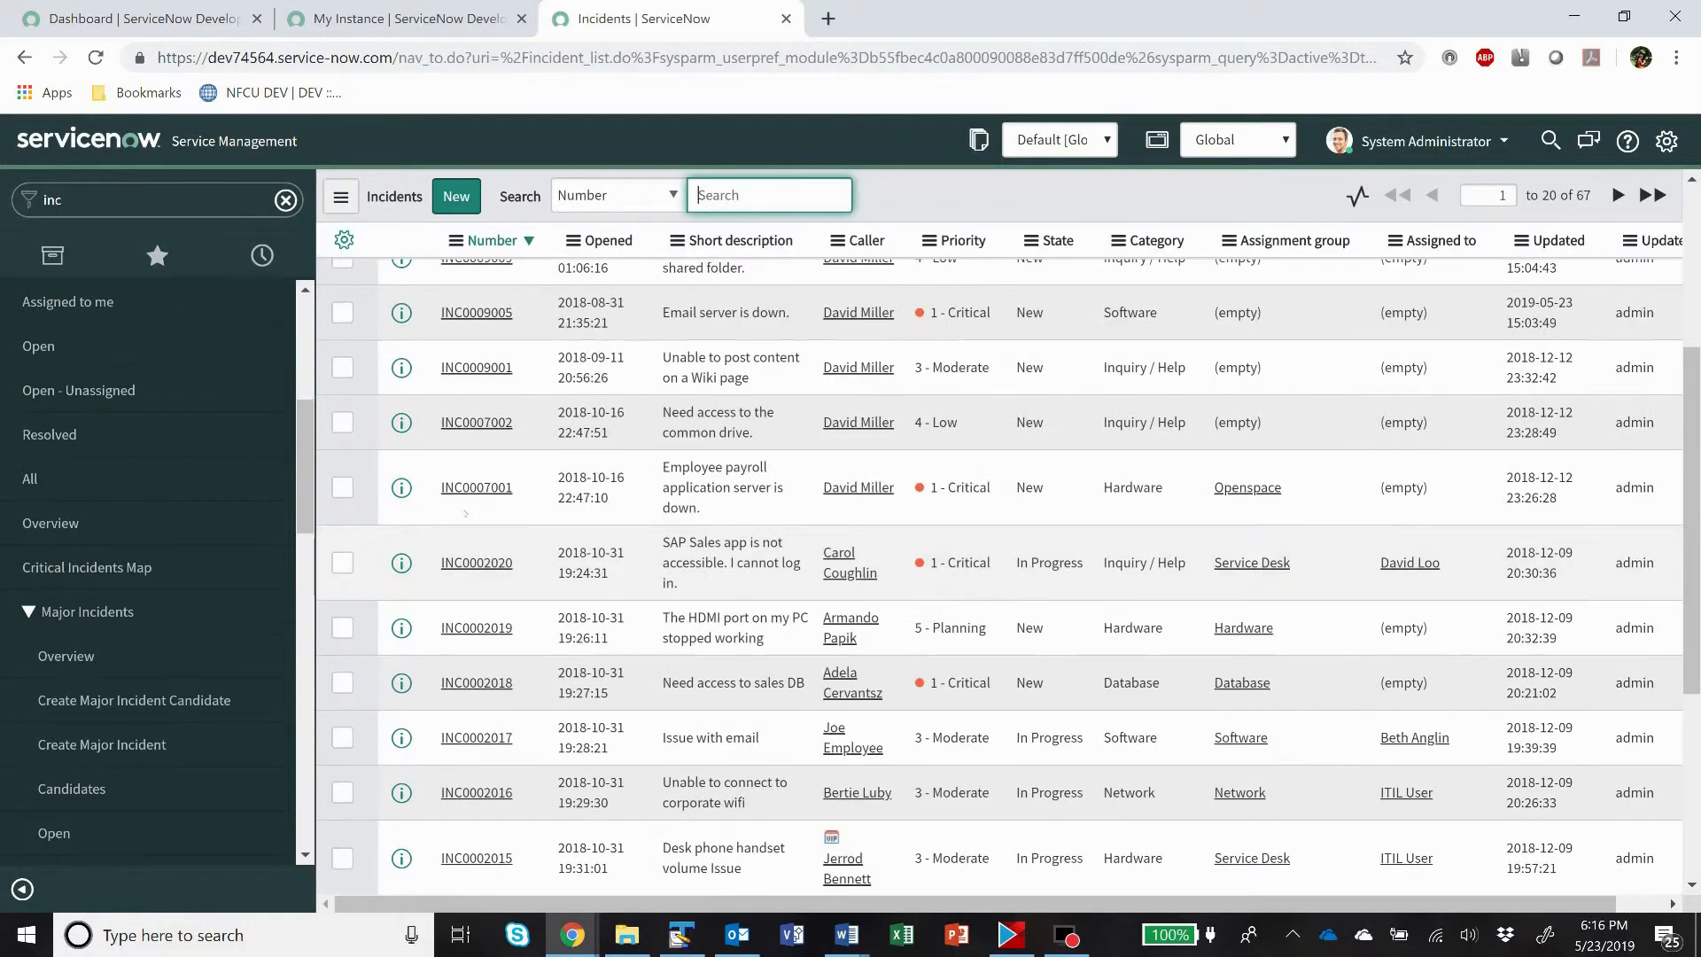
Post an additional comment reading 'comments' on incident INC0007001's activity stream.
left_click(475, 488)
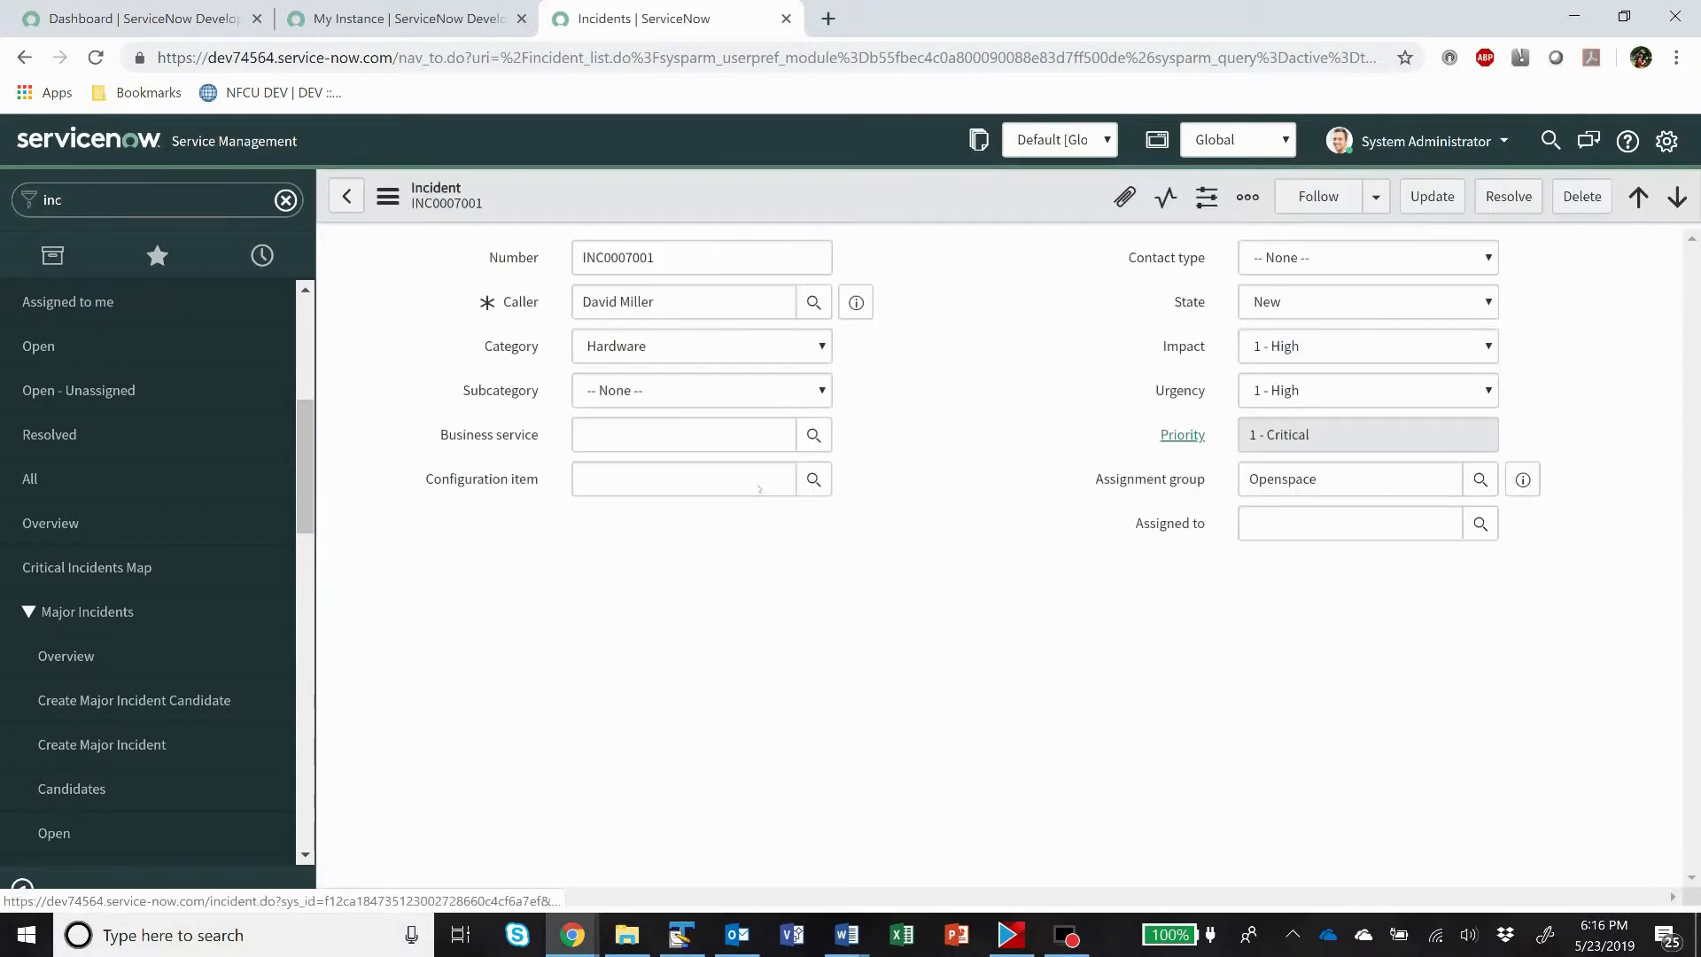
scroll("down", 3)
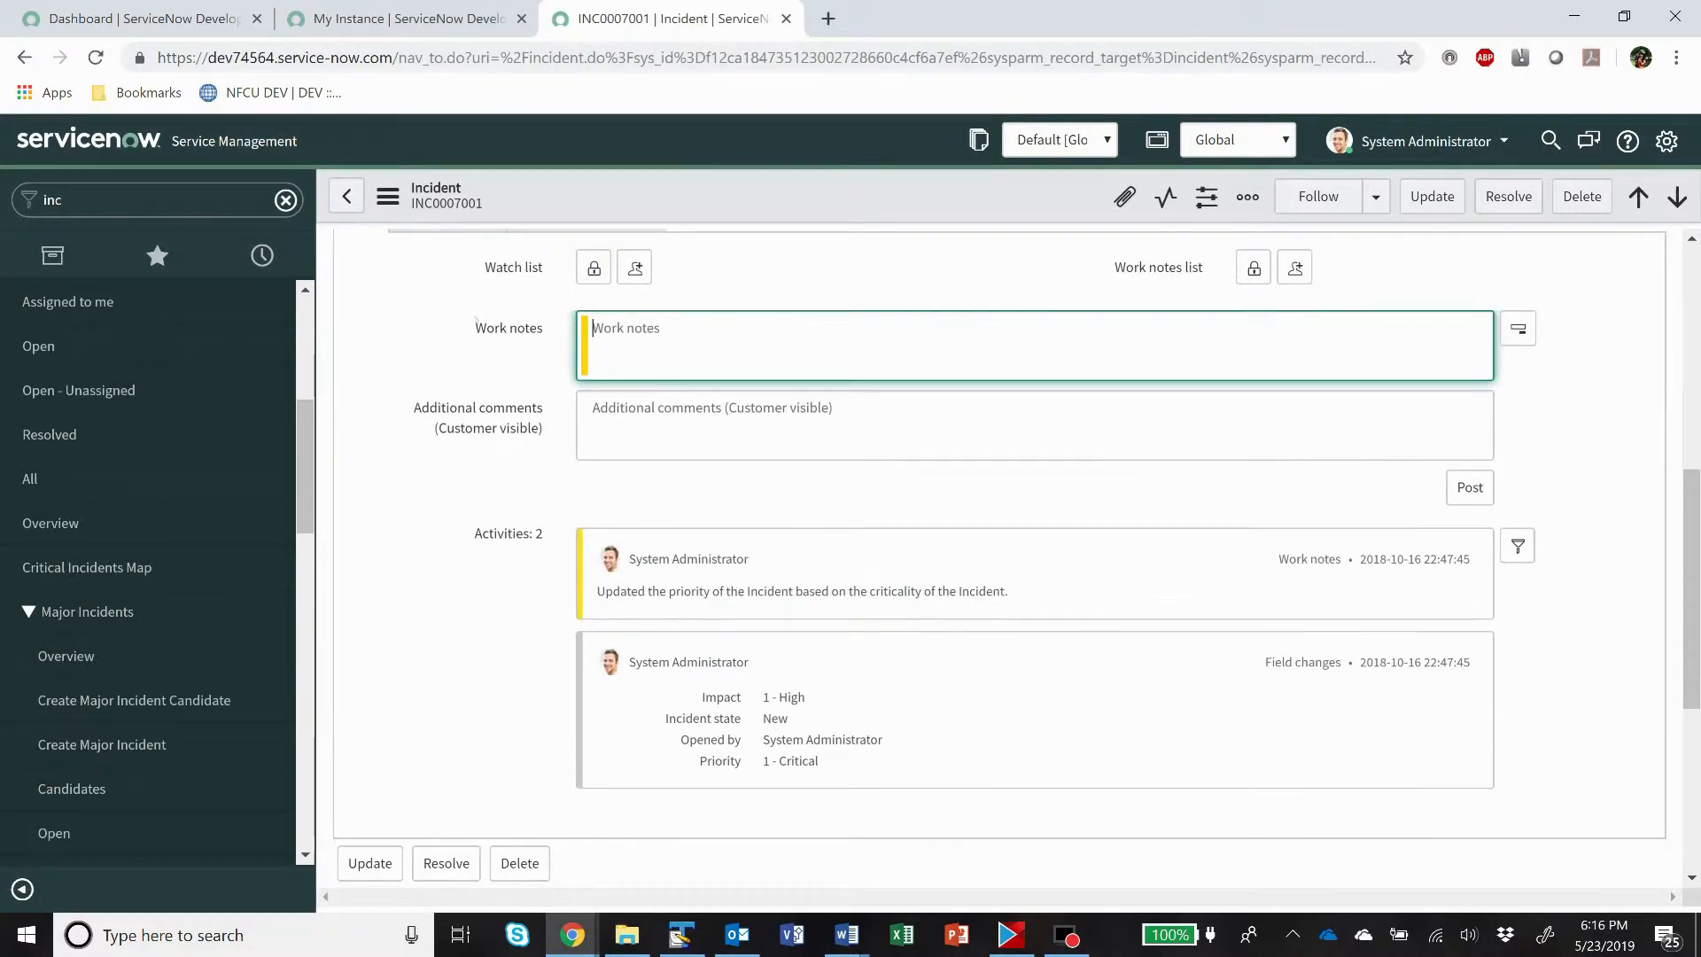
left_click(1031, 426)
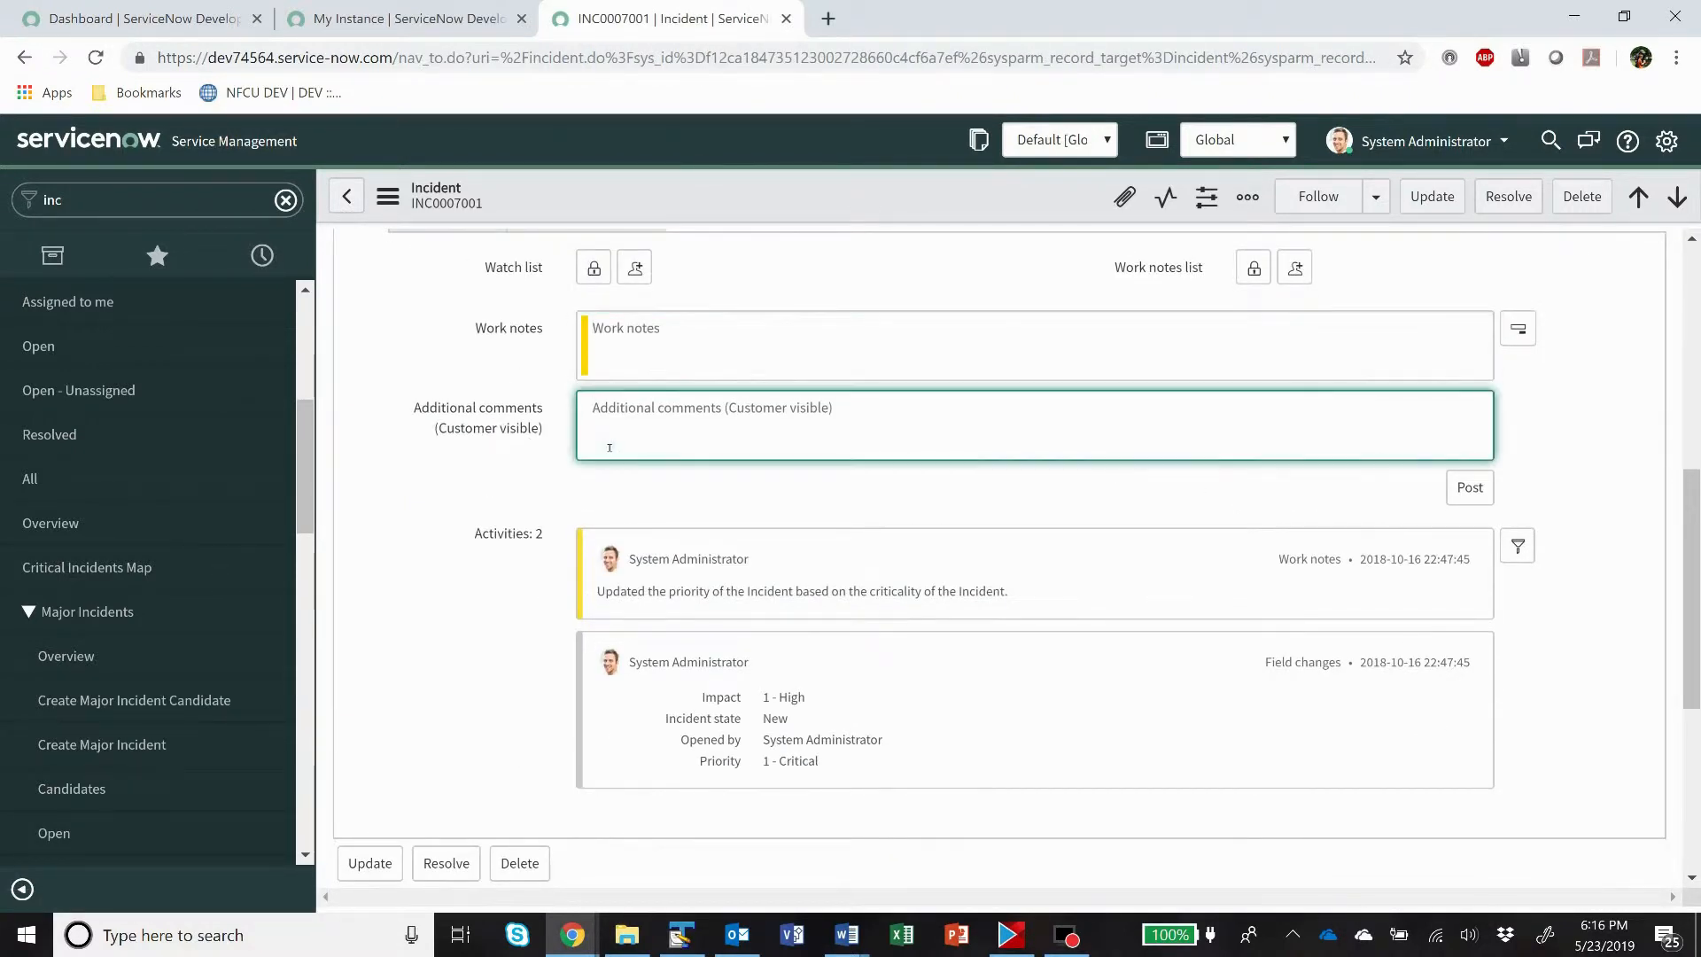
type("comments")
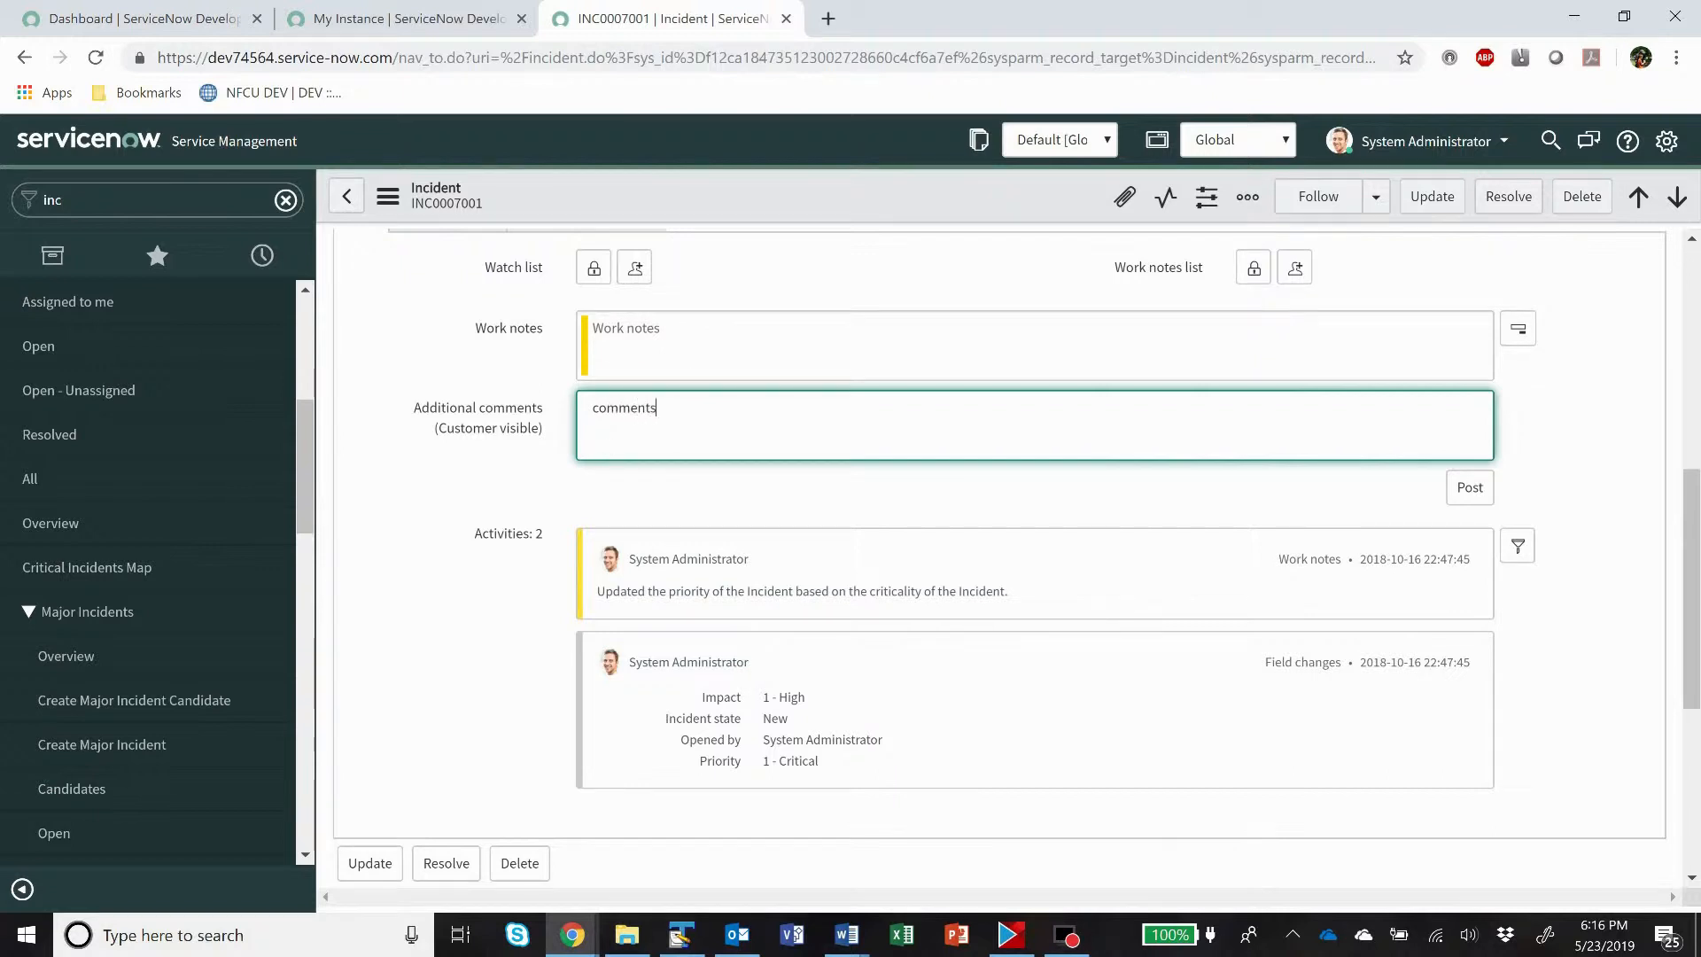
left_click(1469, 488)
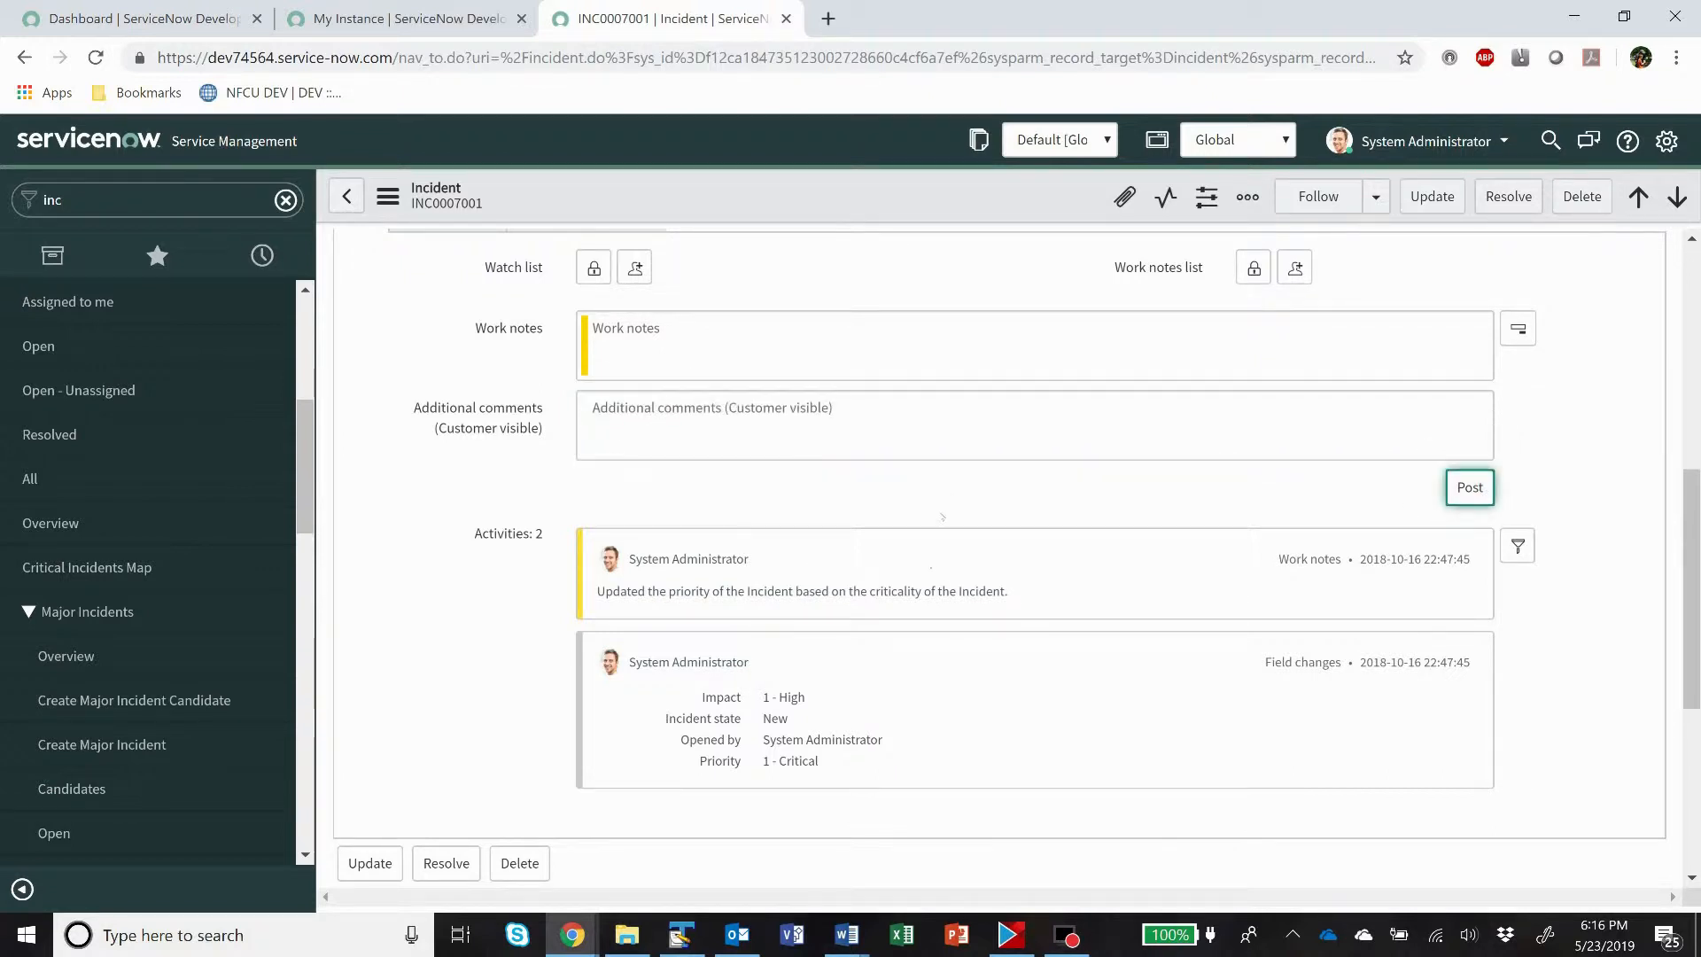
left_click(1467, 485)
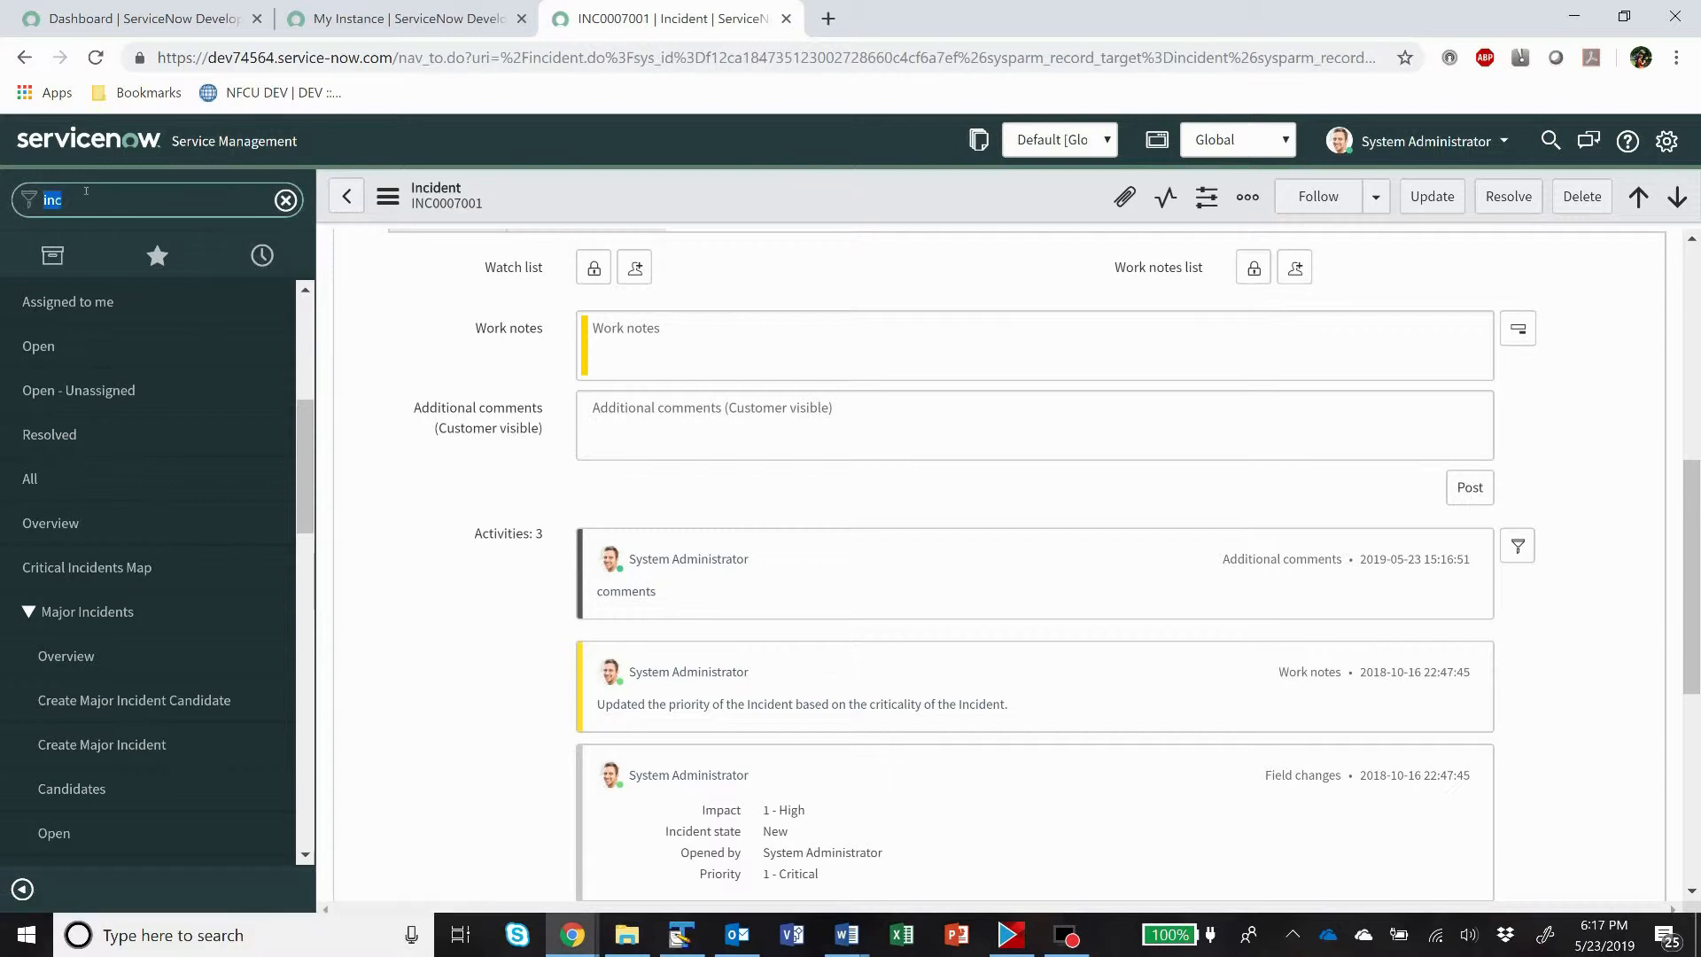
Open the System Properties list via sys_properties.list.
type("sys+properties.list")
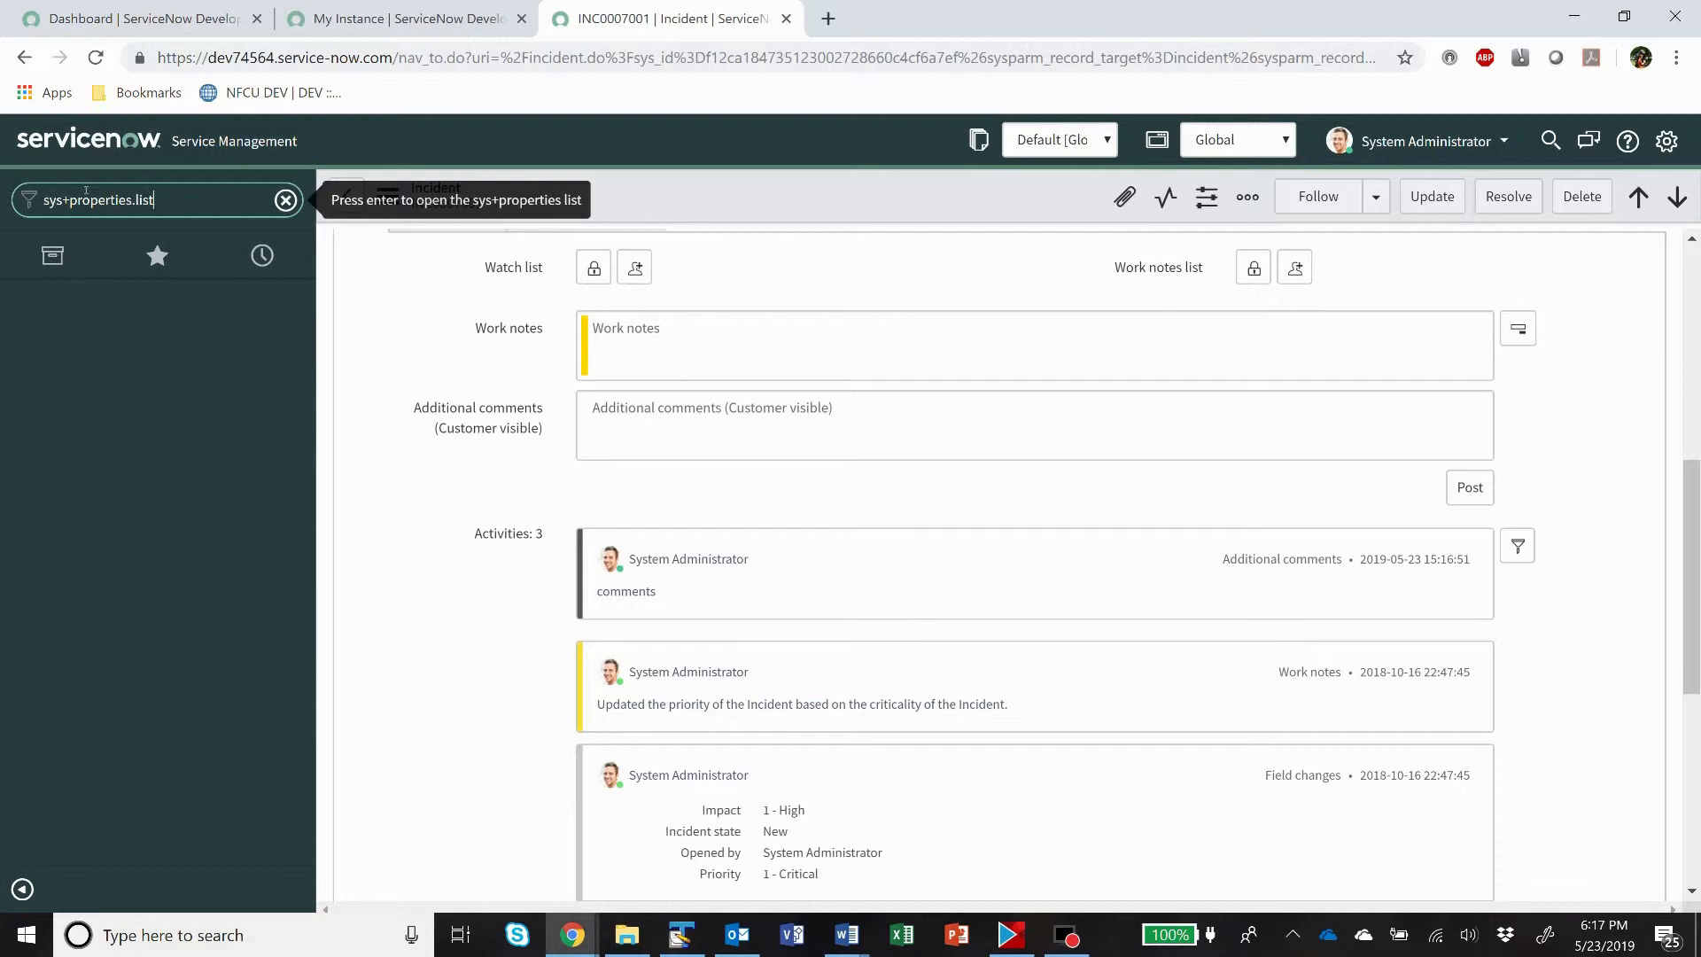
mouse_move(52, 255)
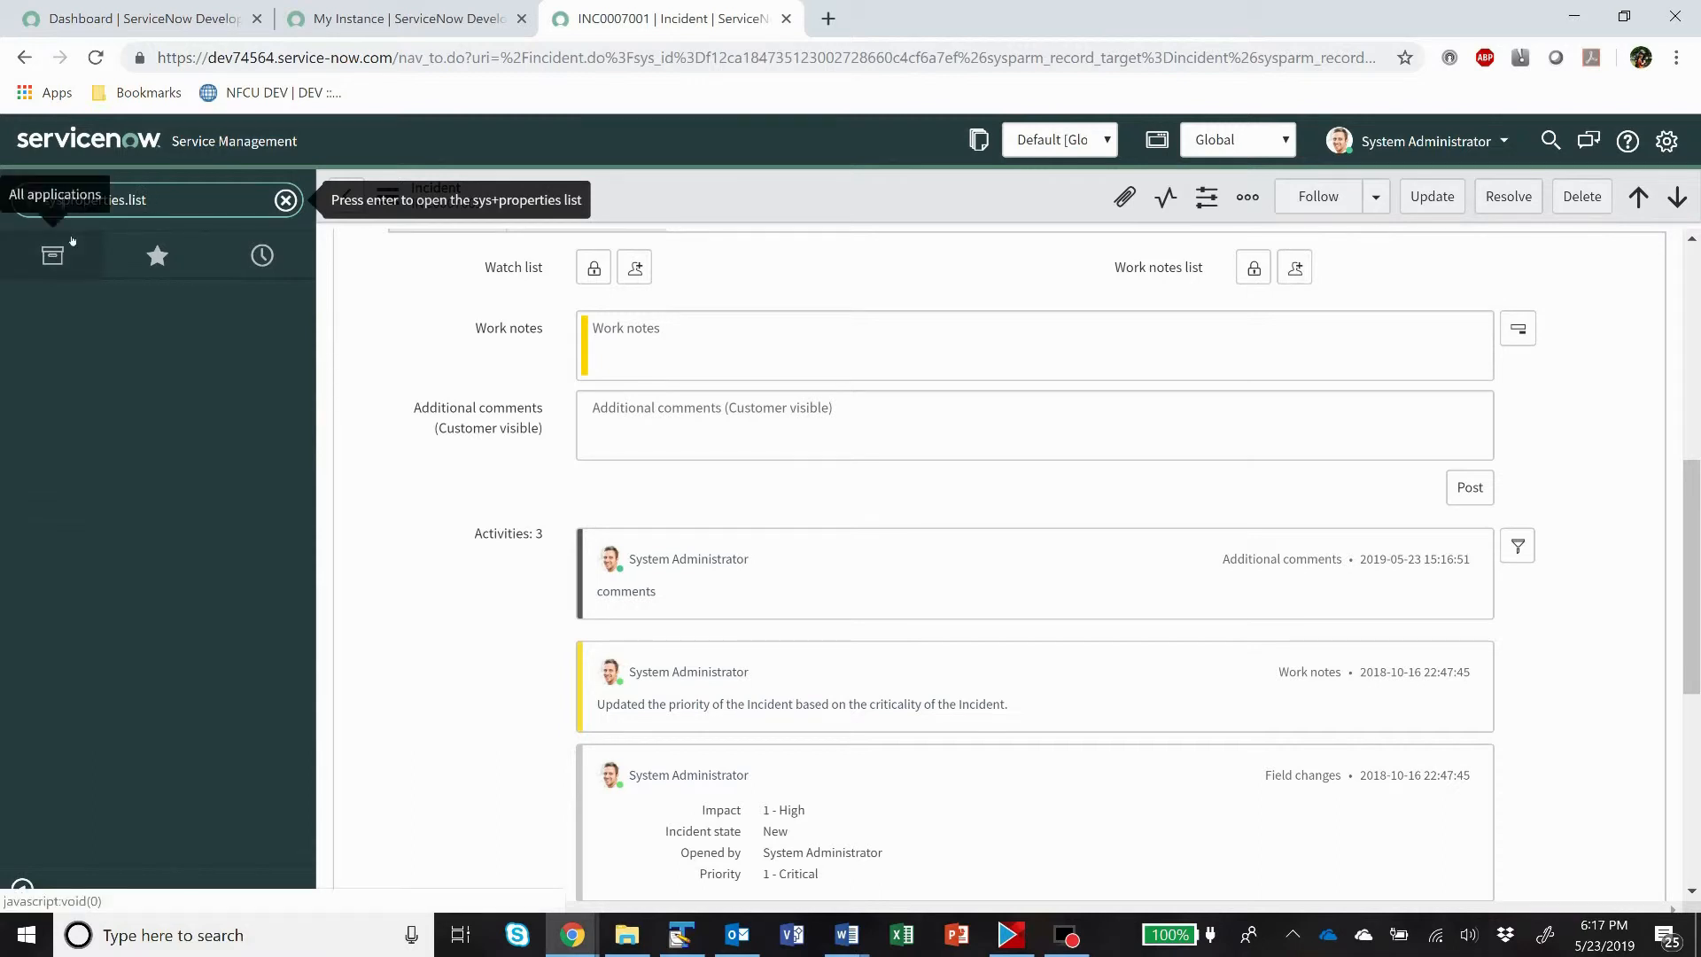
type("sys_properties.list")
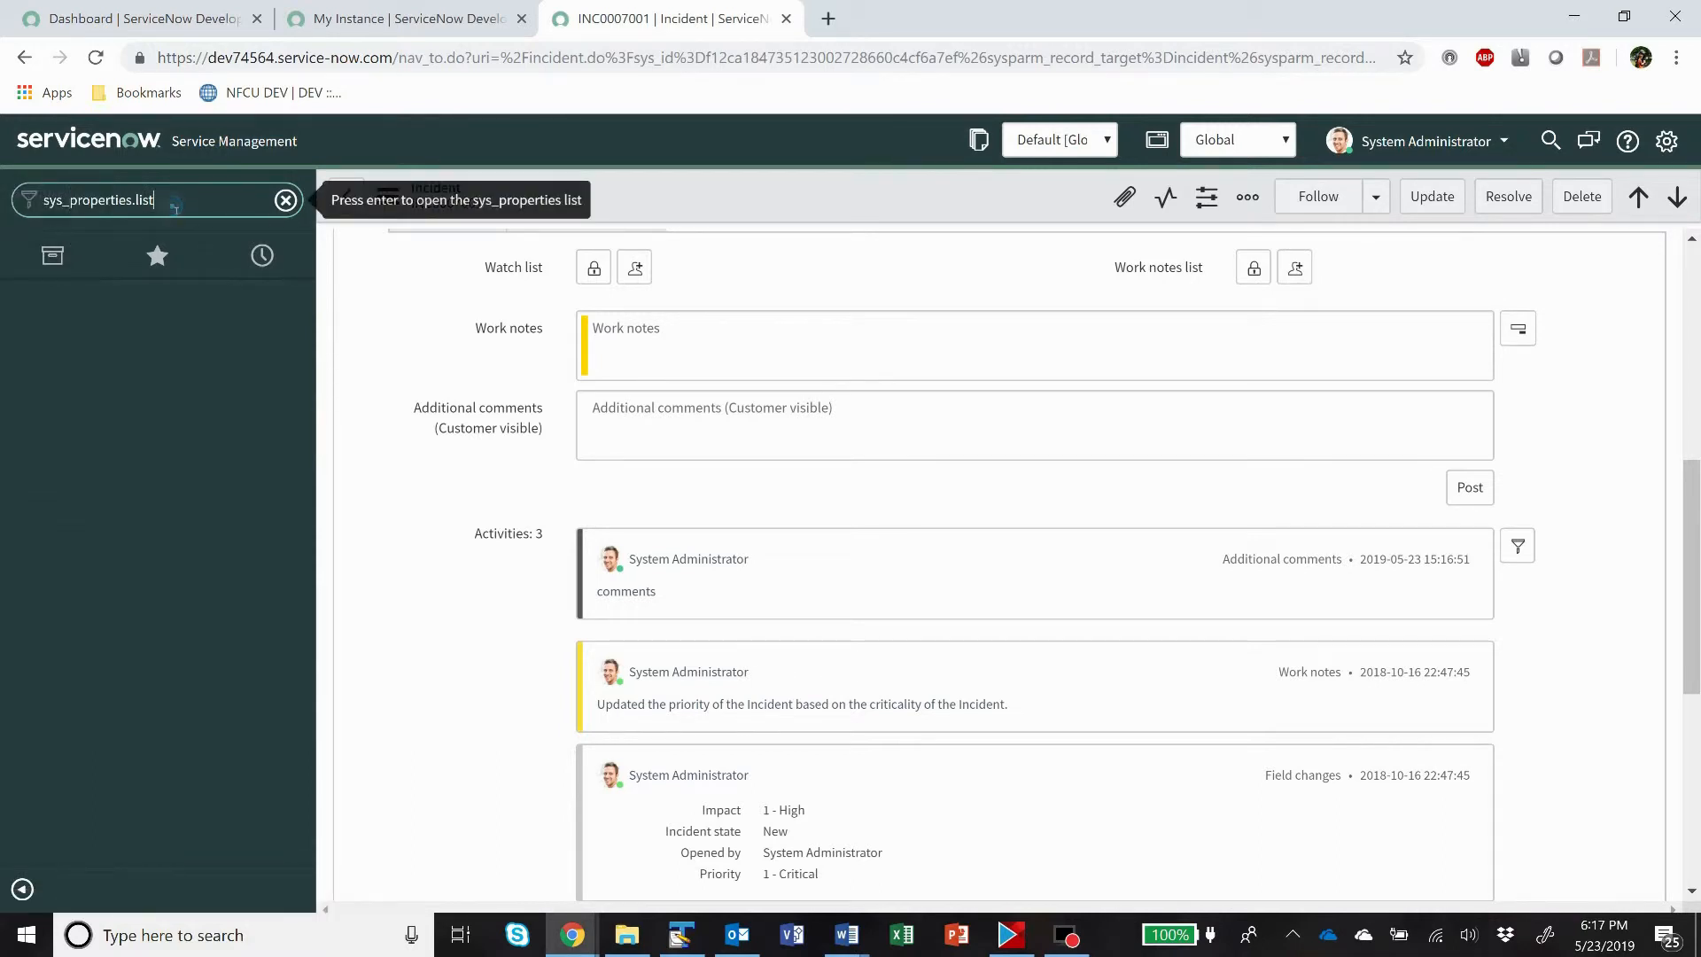
key("enter")
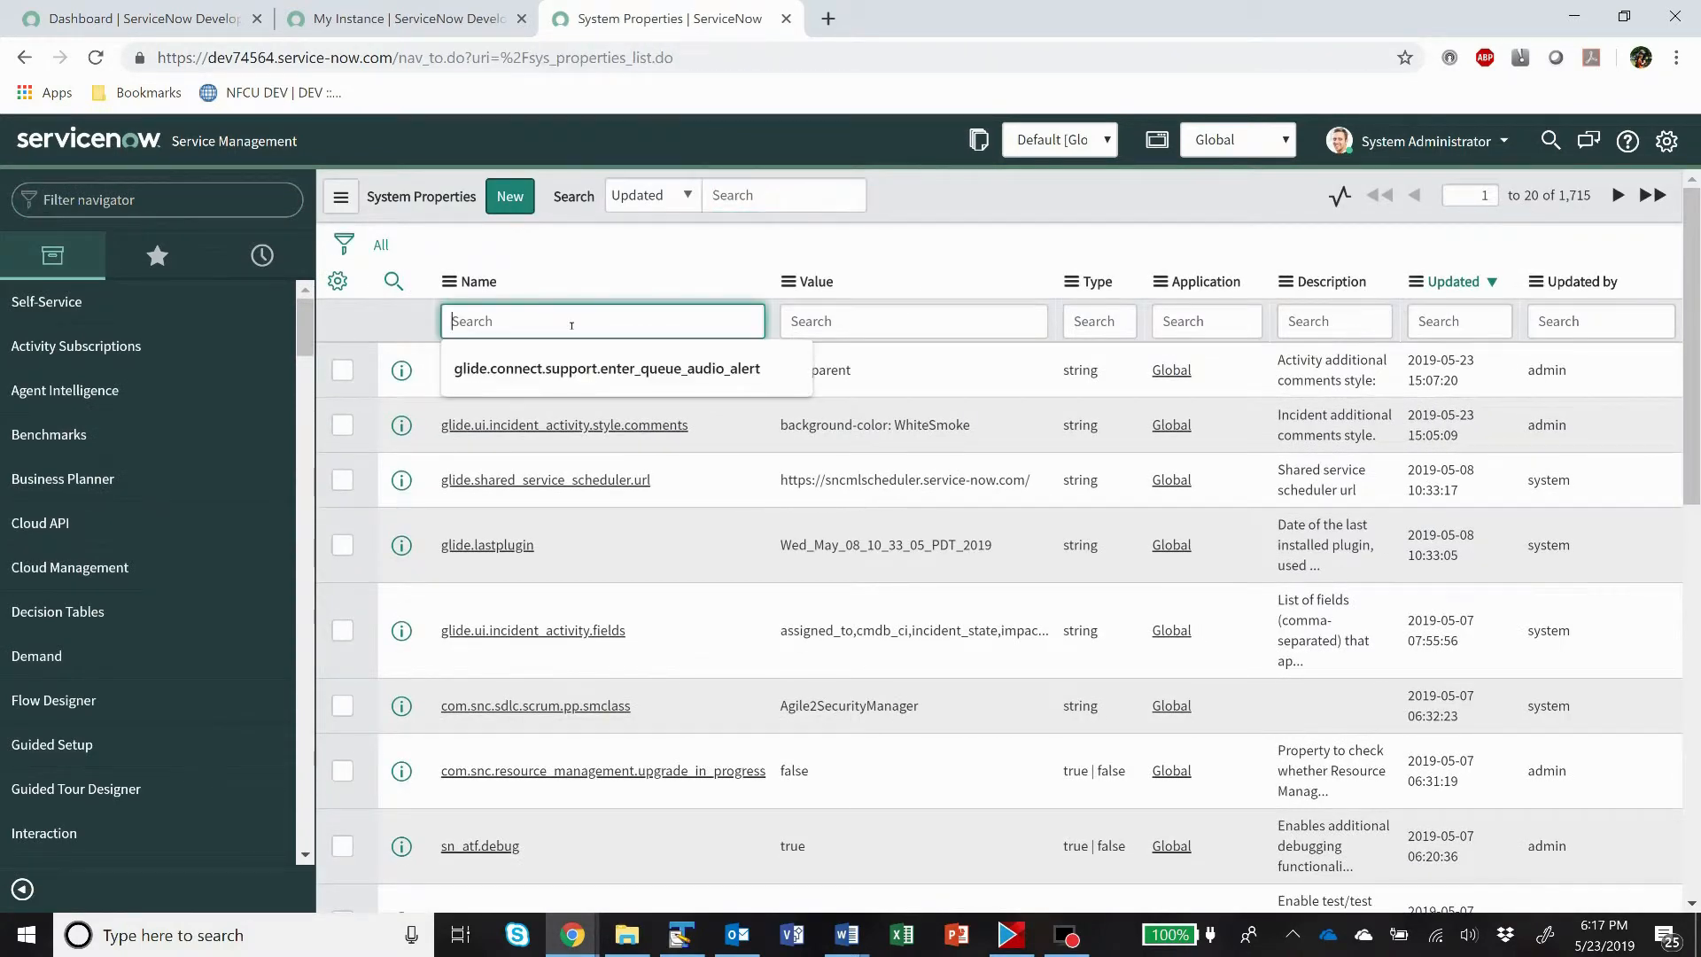
Filter the properties to names starting with glide.ui.activity.
type("glide.ui")
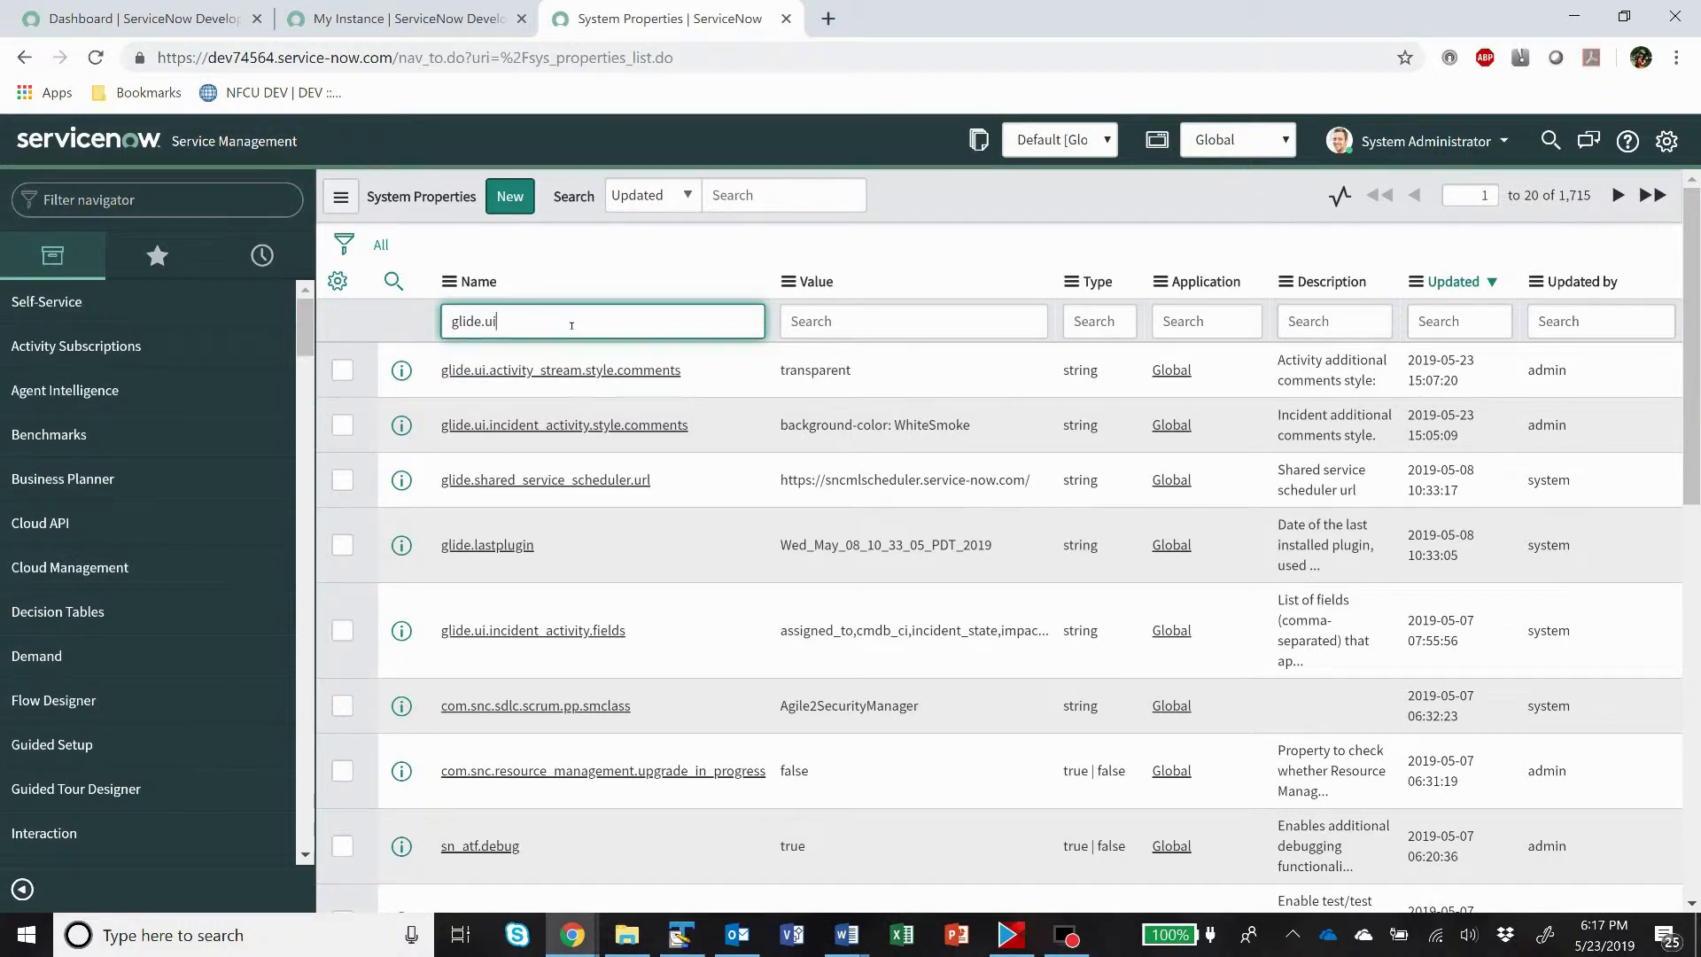
type("activity")
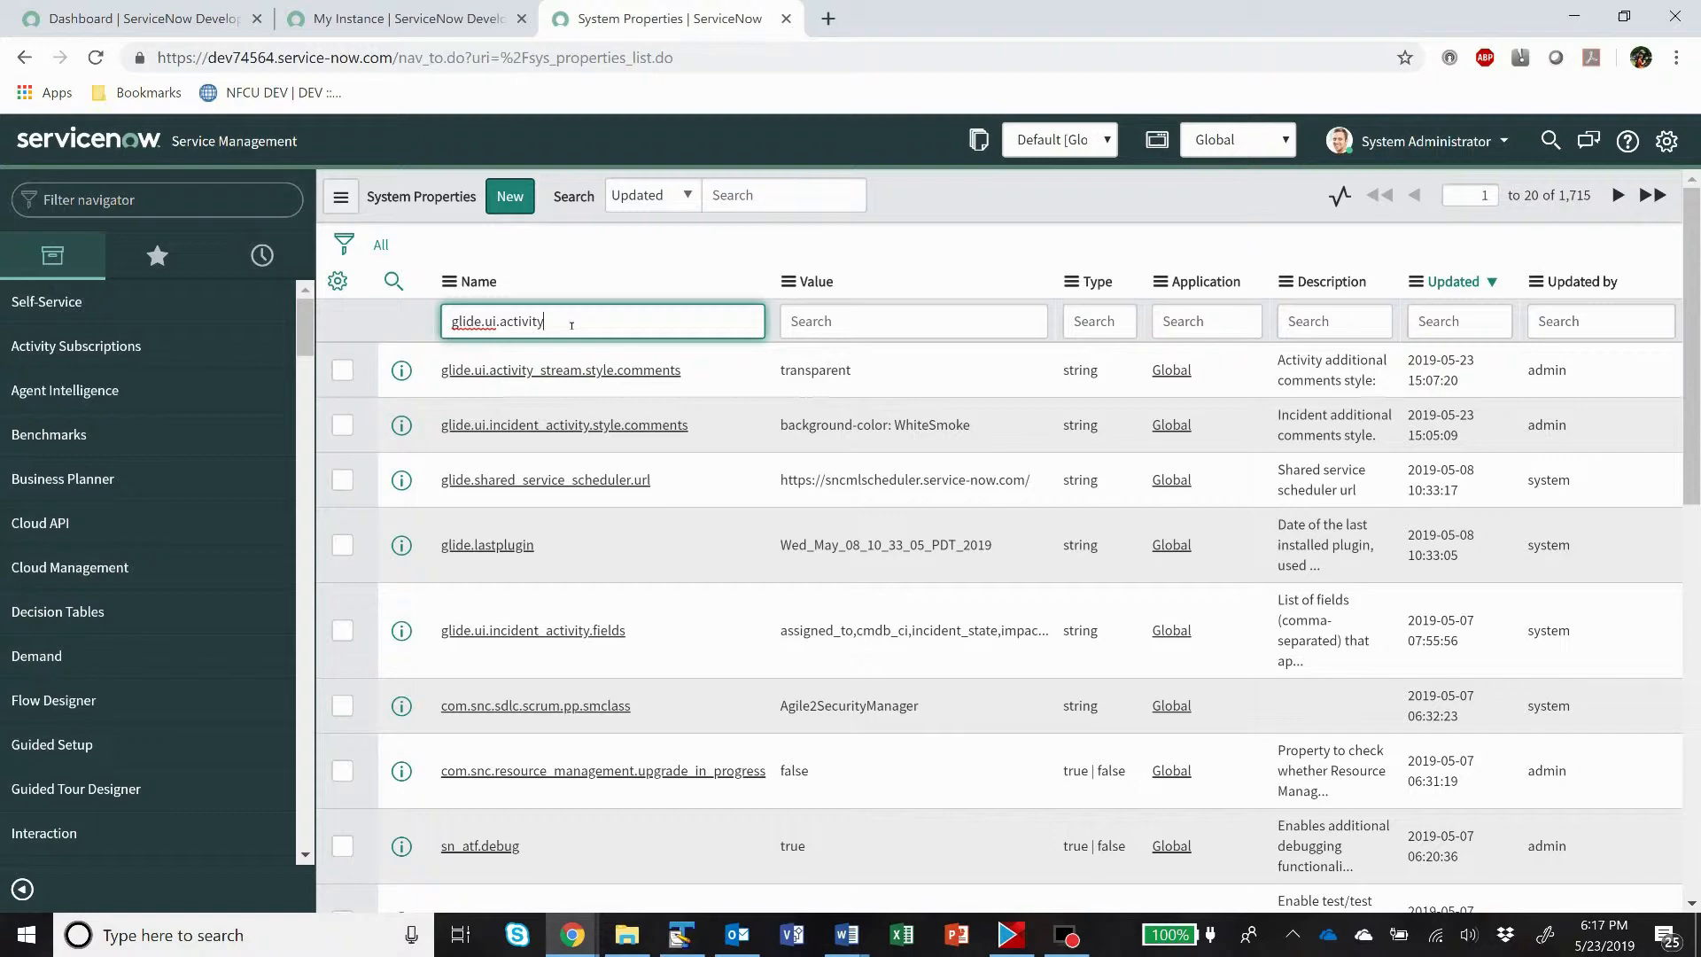
key("Enter")
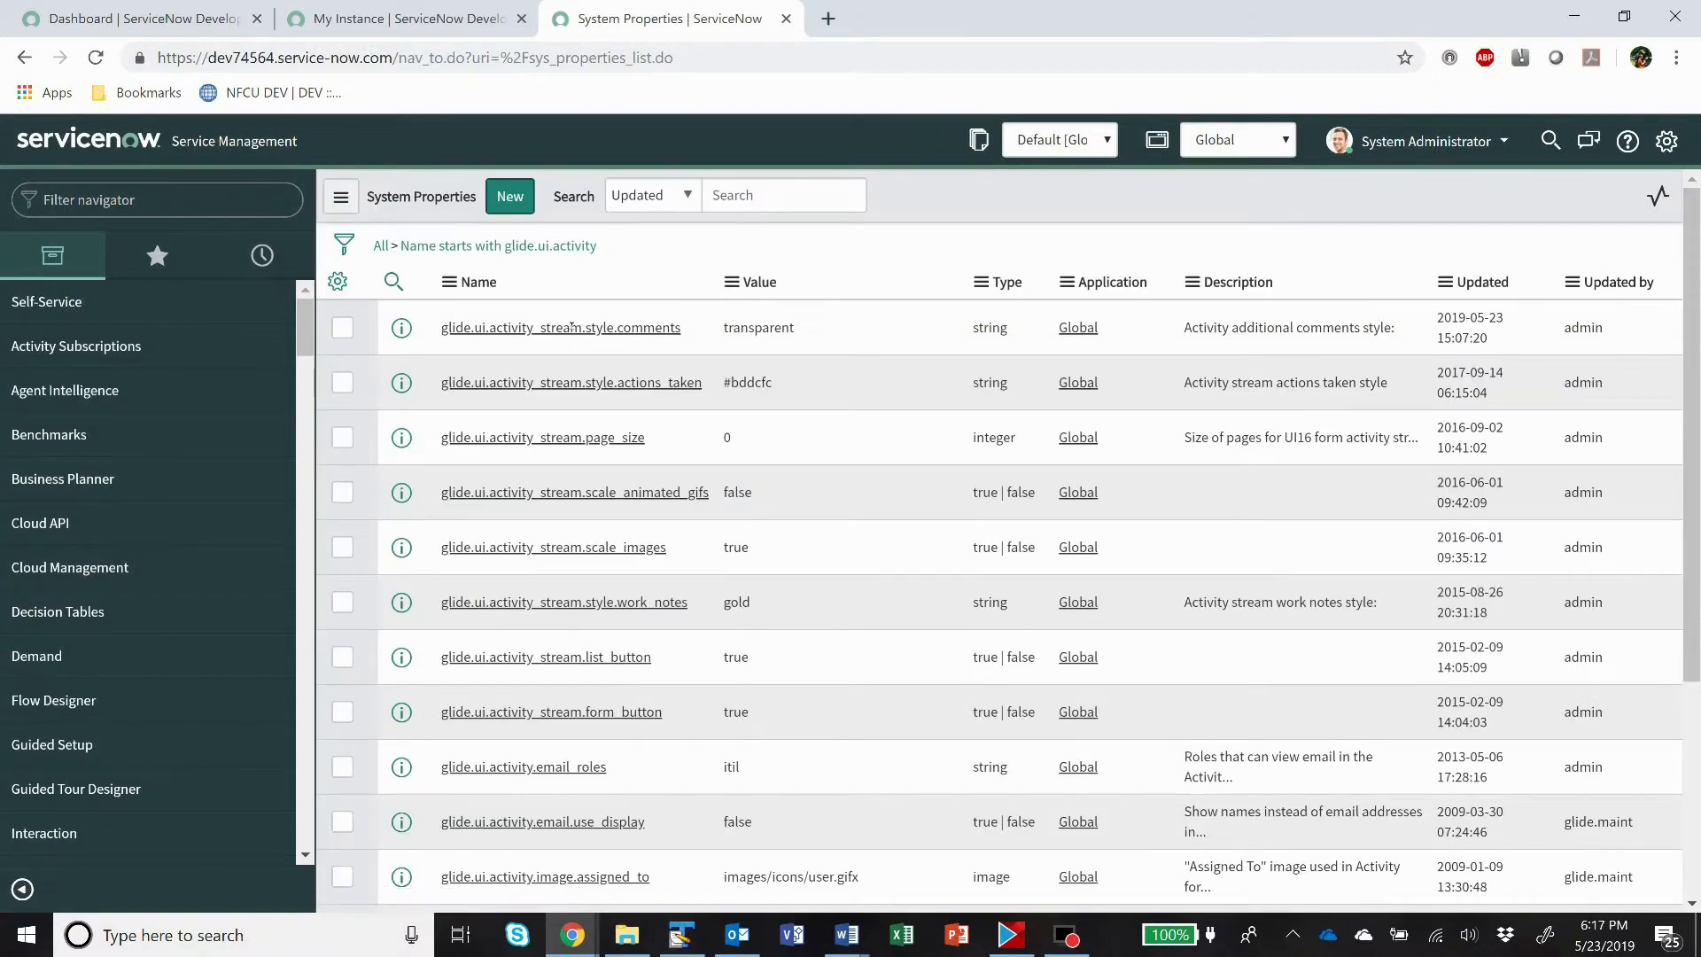
Set glide.ui.activity_stream.style.comments to #ff6666 (light red) and save it.
scroll("down", 3)
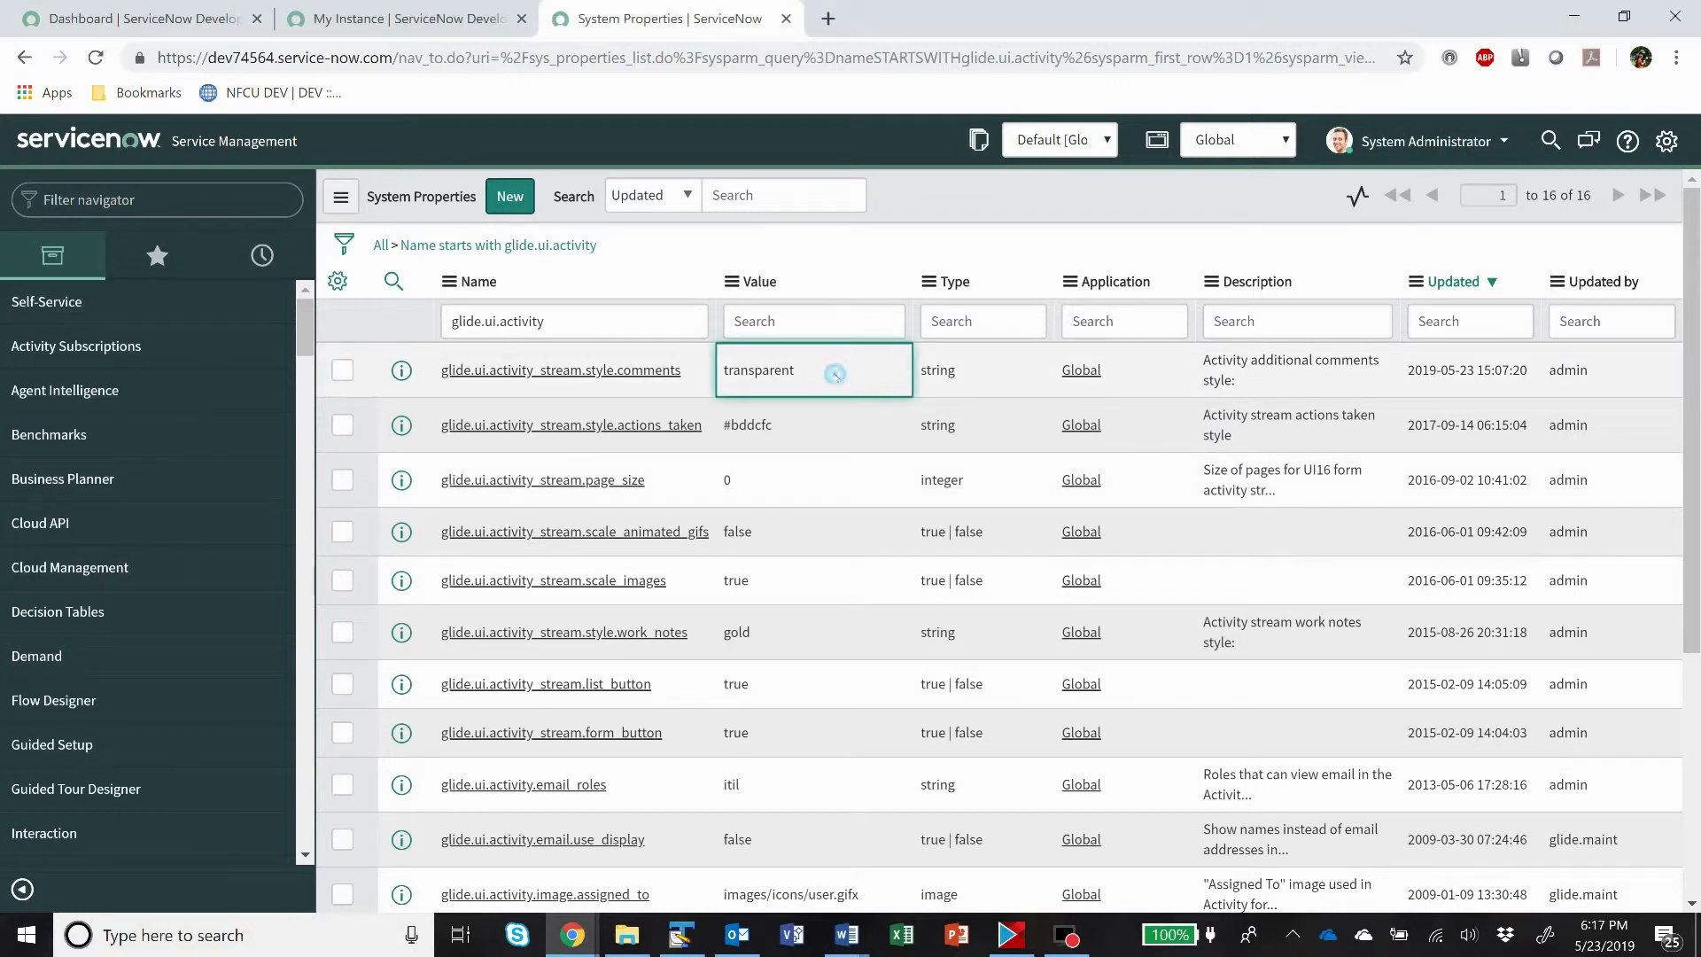
left_click(813, 370)
type("#ff6666")
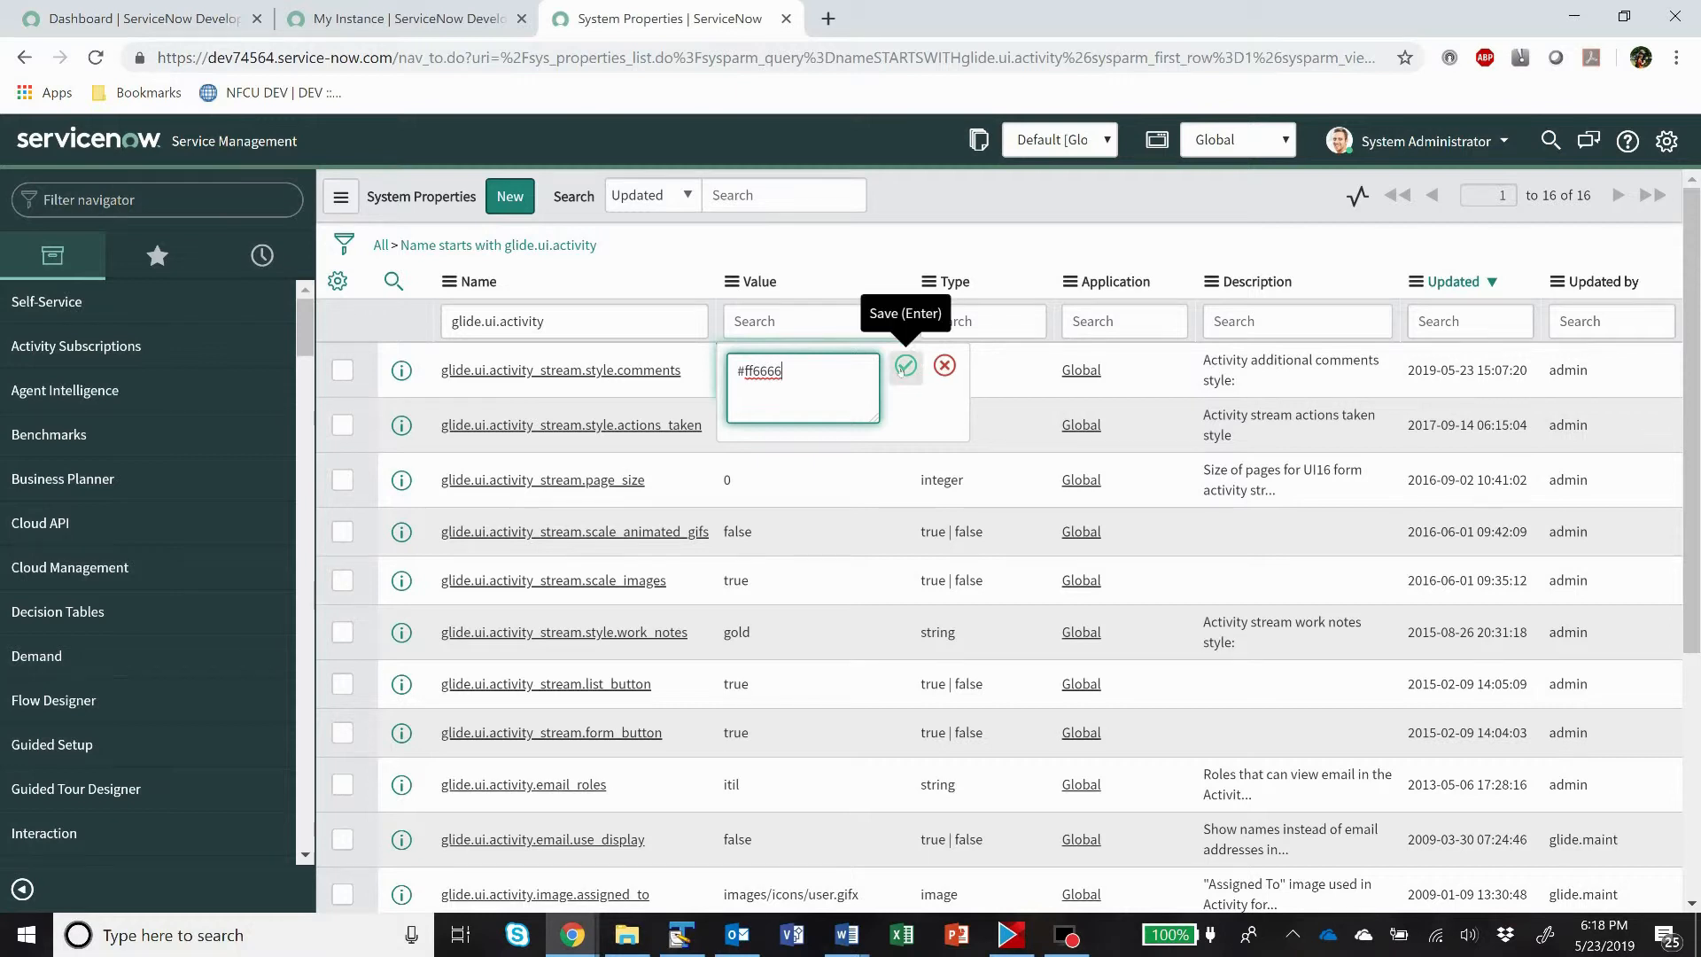
left_click(905, 365)
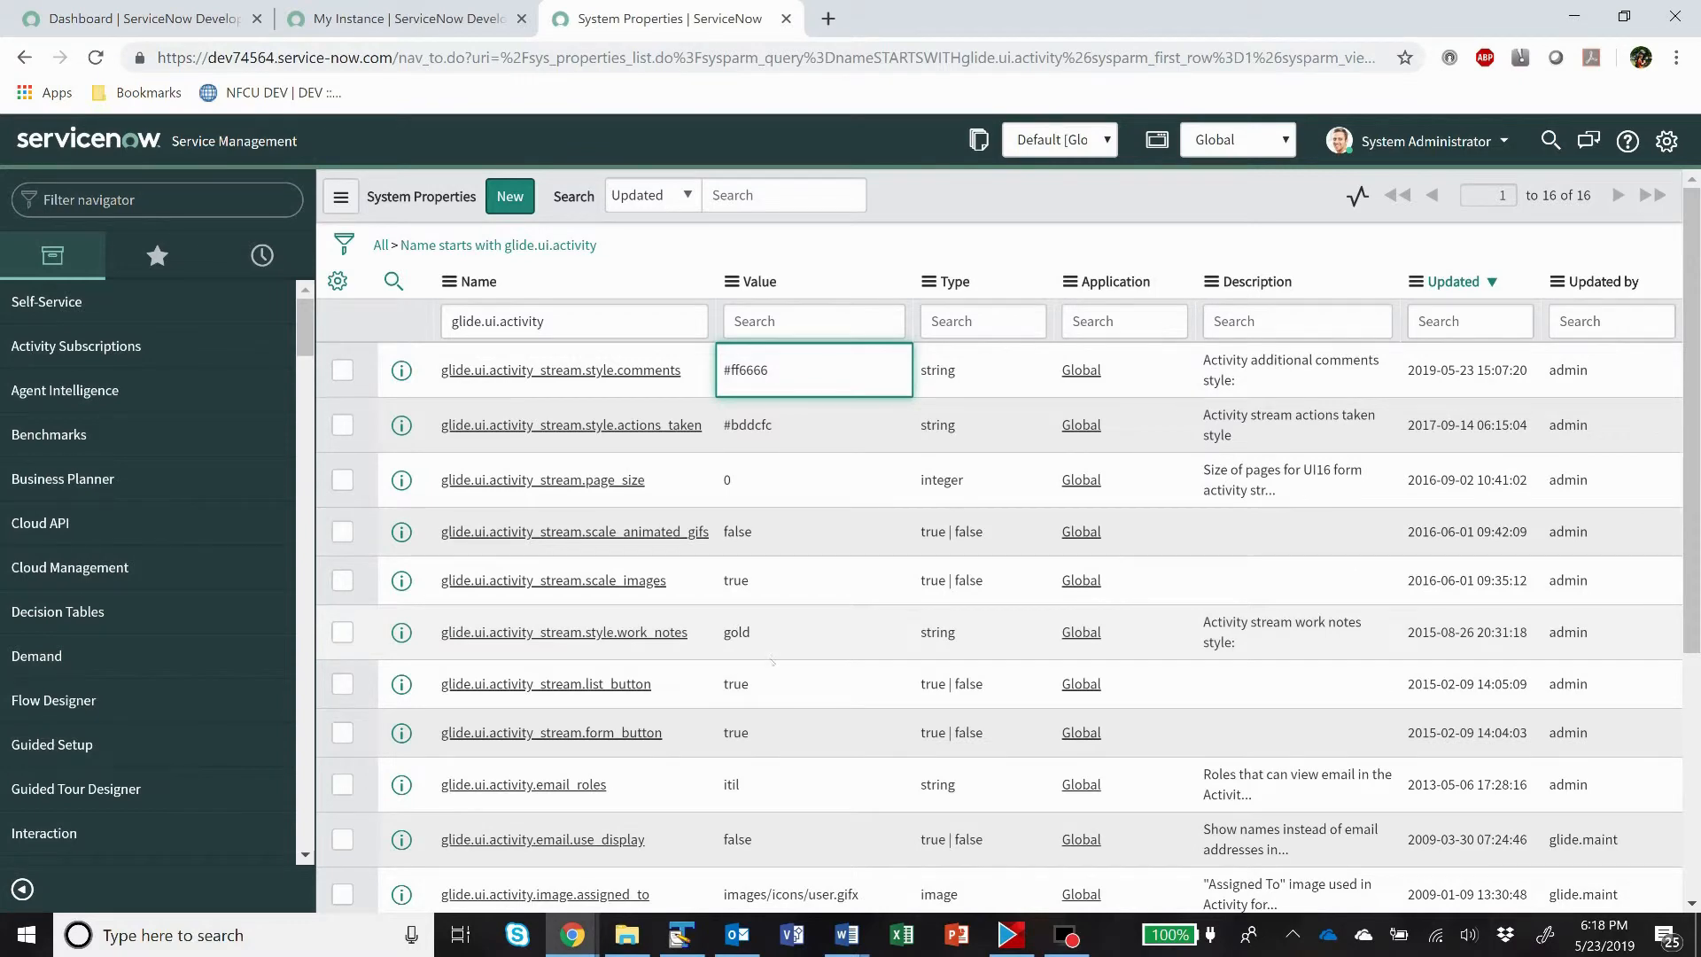
Set glide.ui.activity_stream.style.work_notes to LightGreen, save, and search 'inc' for Incidents.
scroll("down", 3)
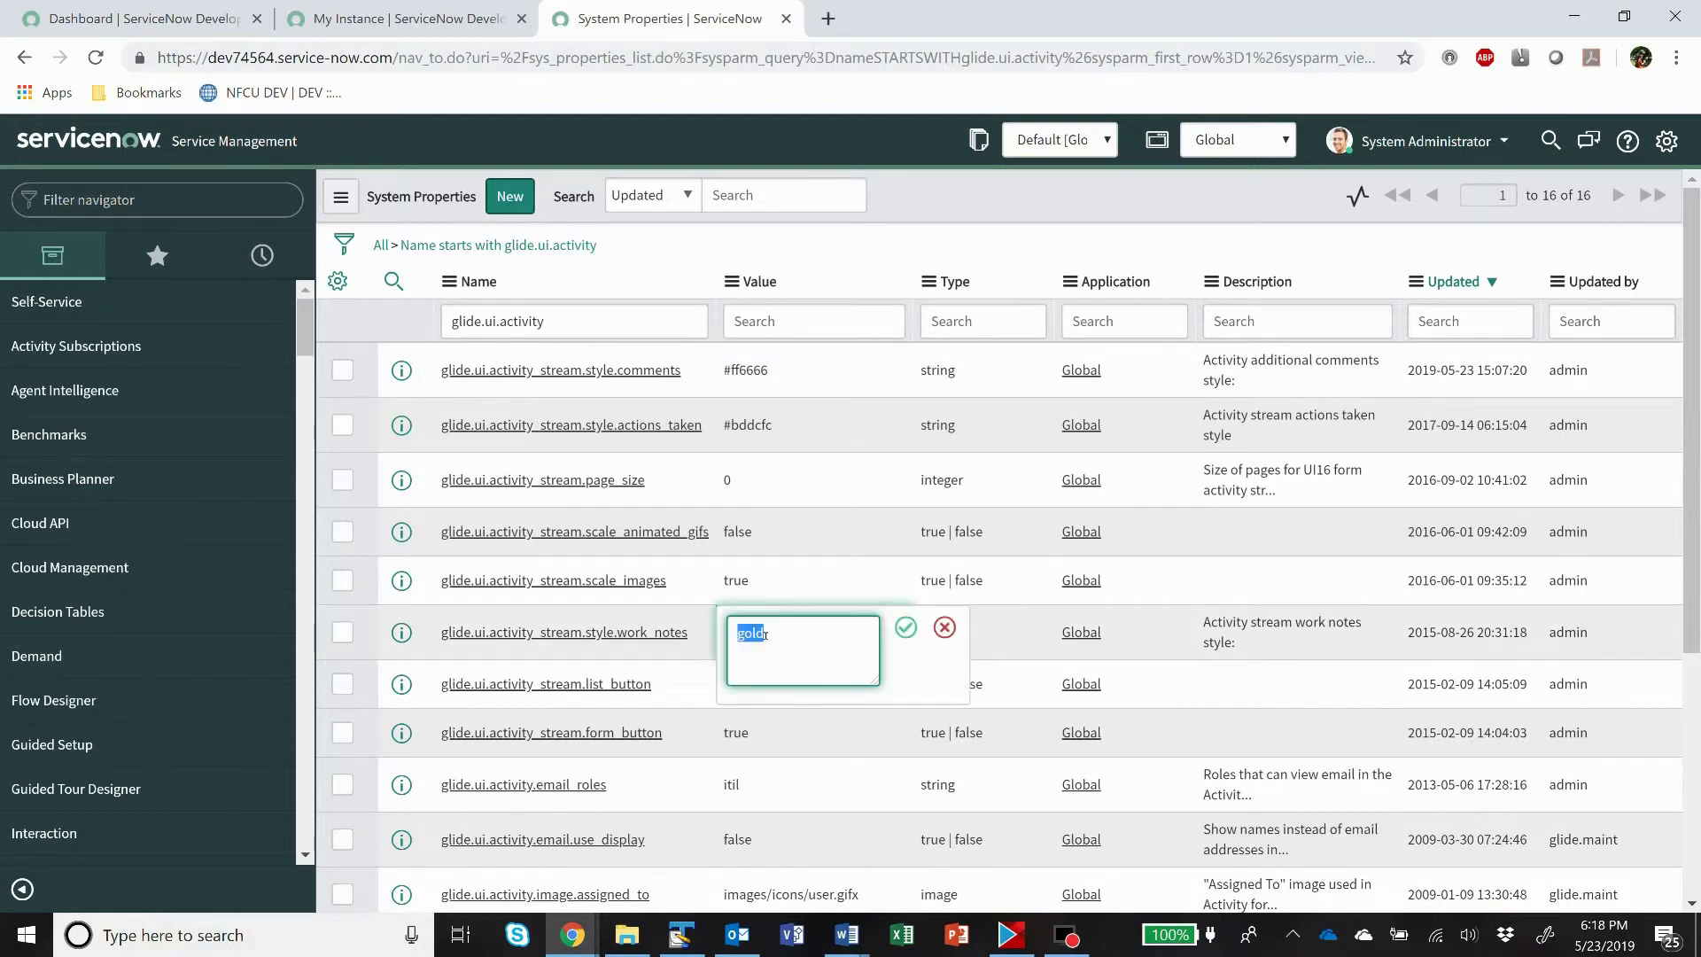
type("LightGreen")
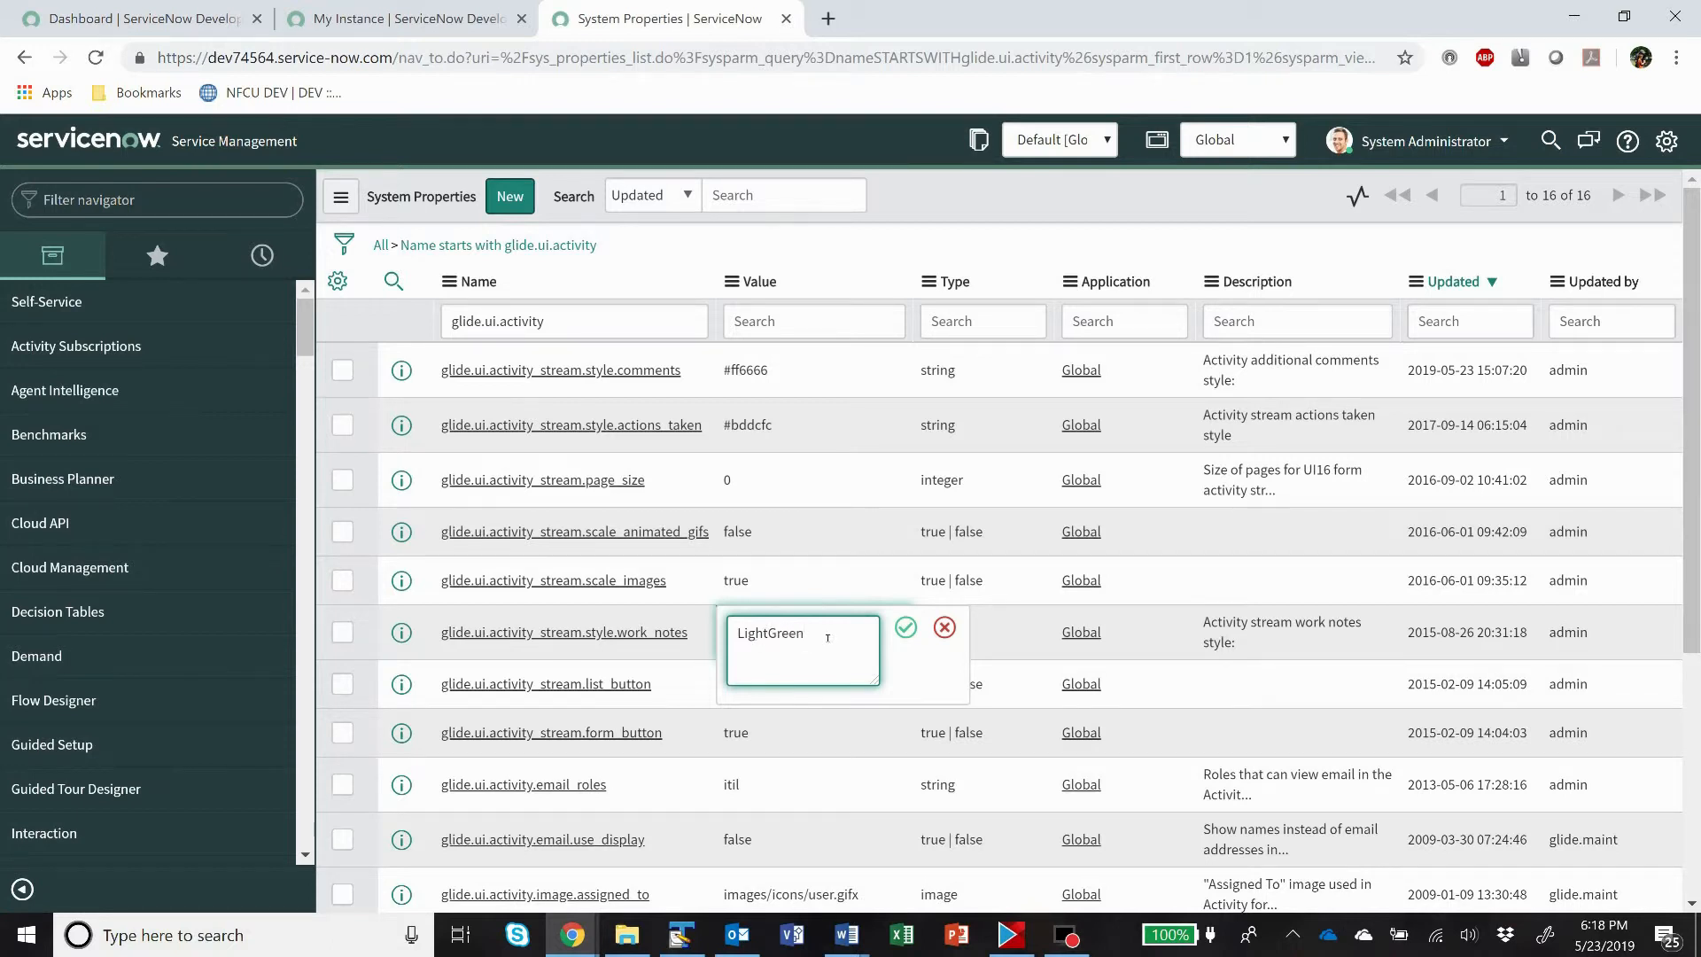
left_click(905, 627)
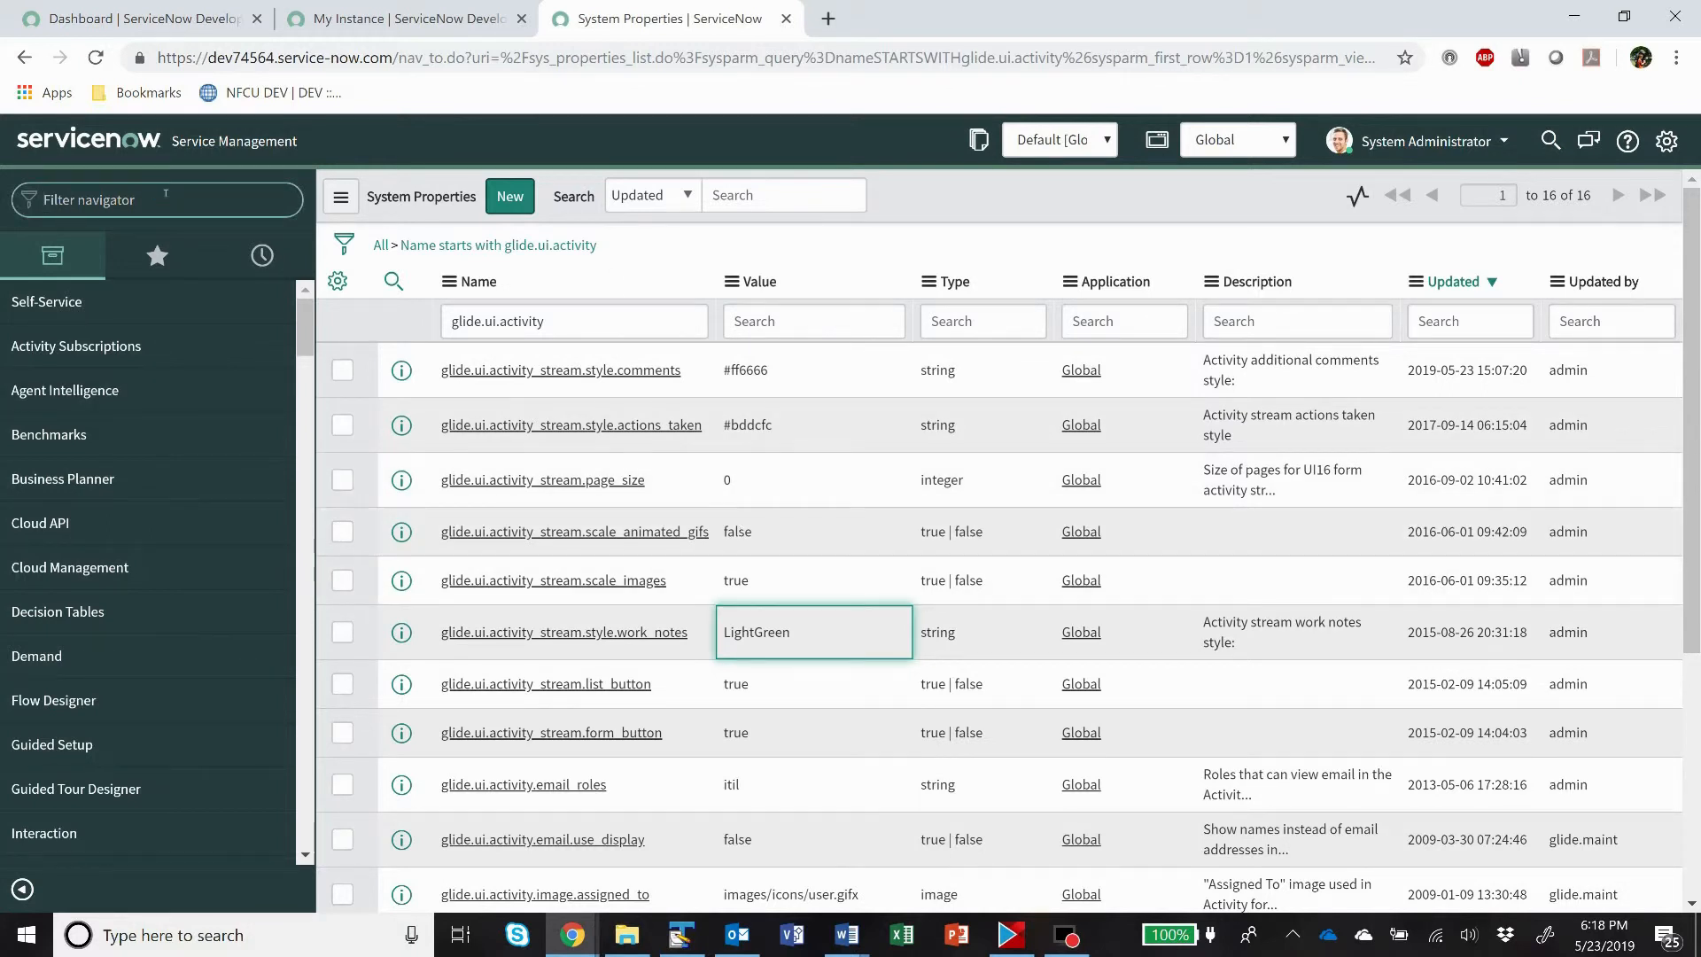
type("inc")
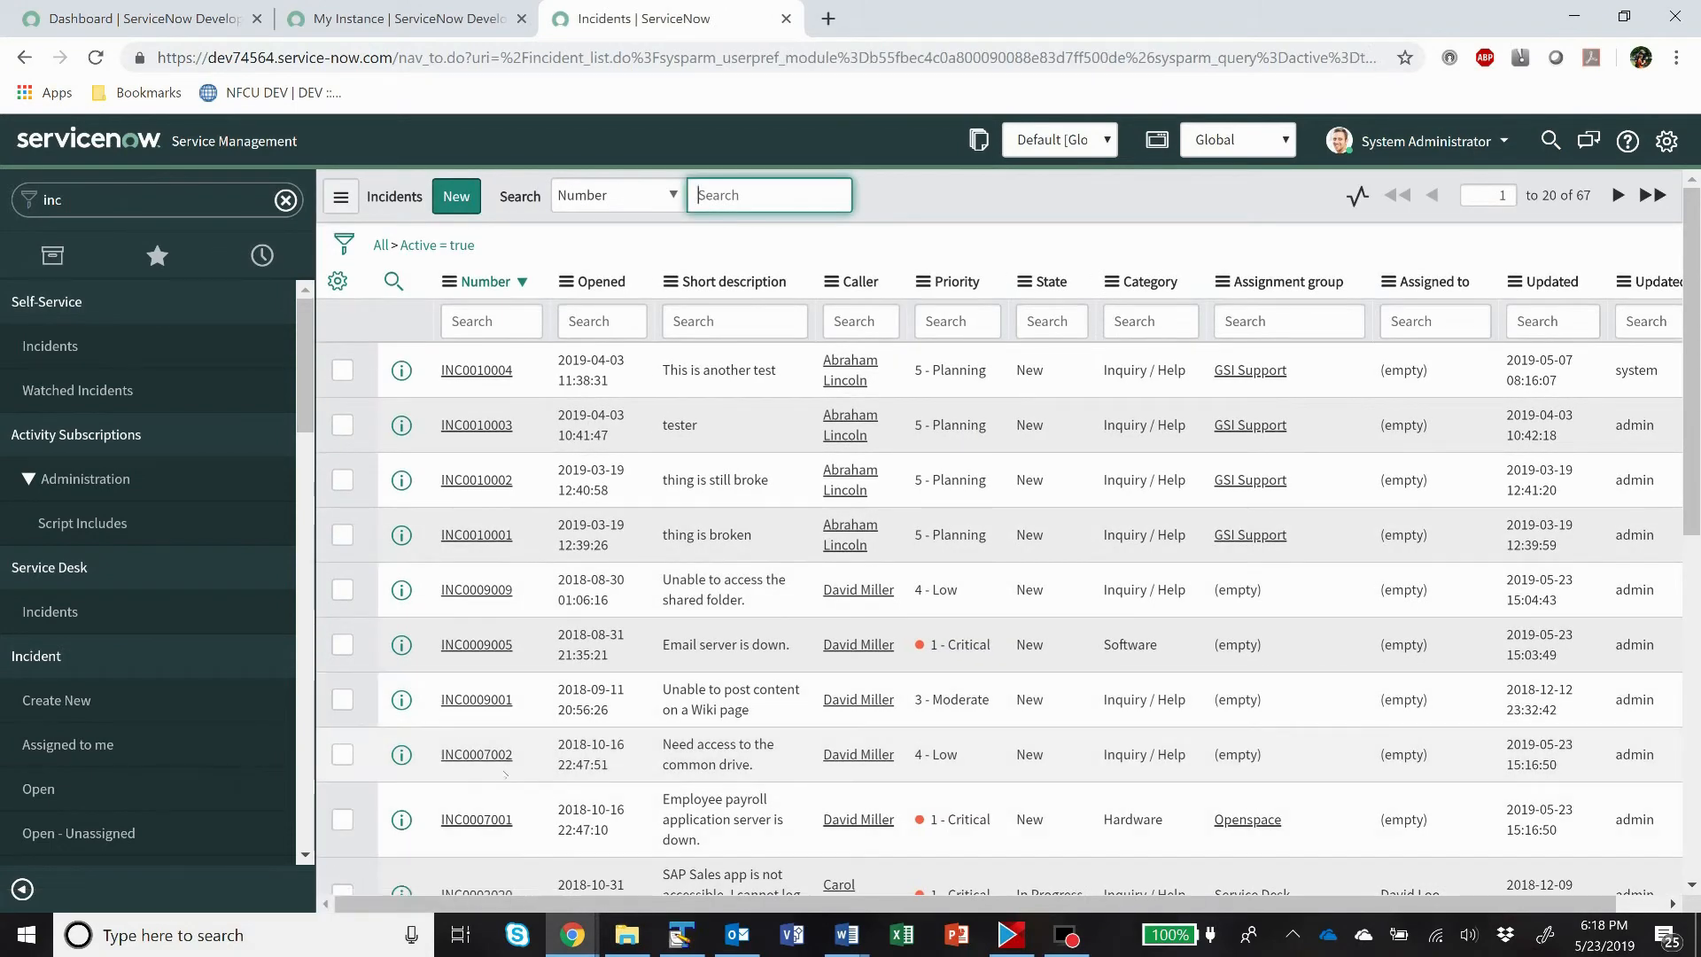
View INC0007002's Notes and Activities to verify green work notes and red comments.
left_click(475, 755)
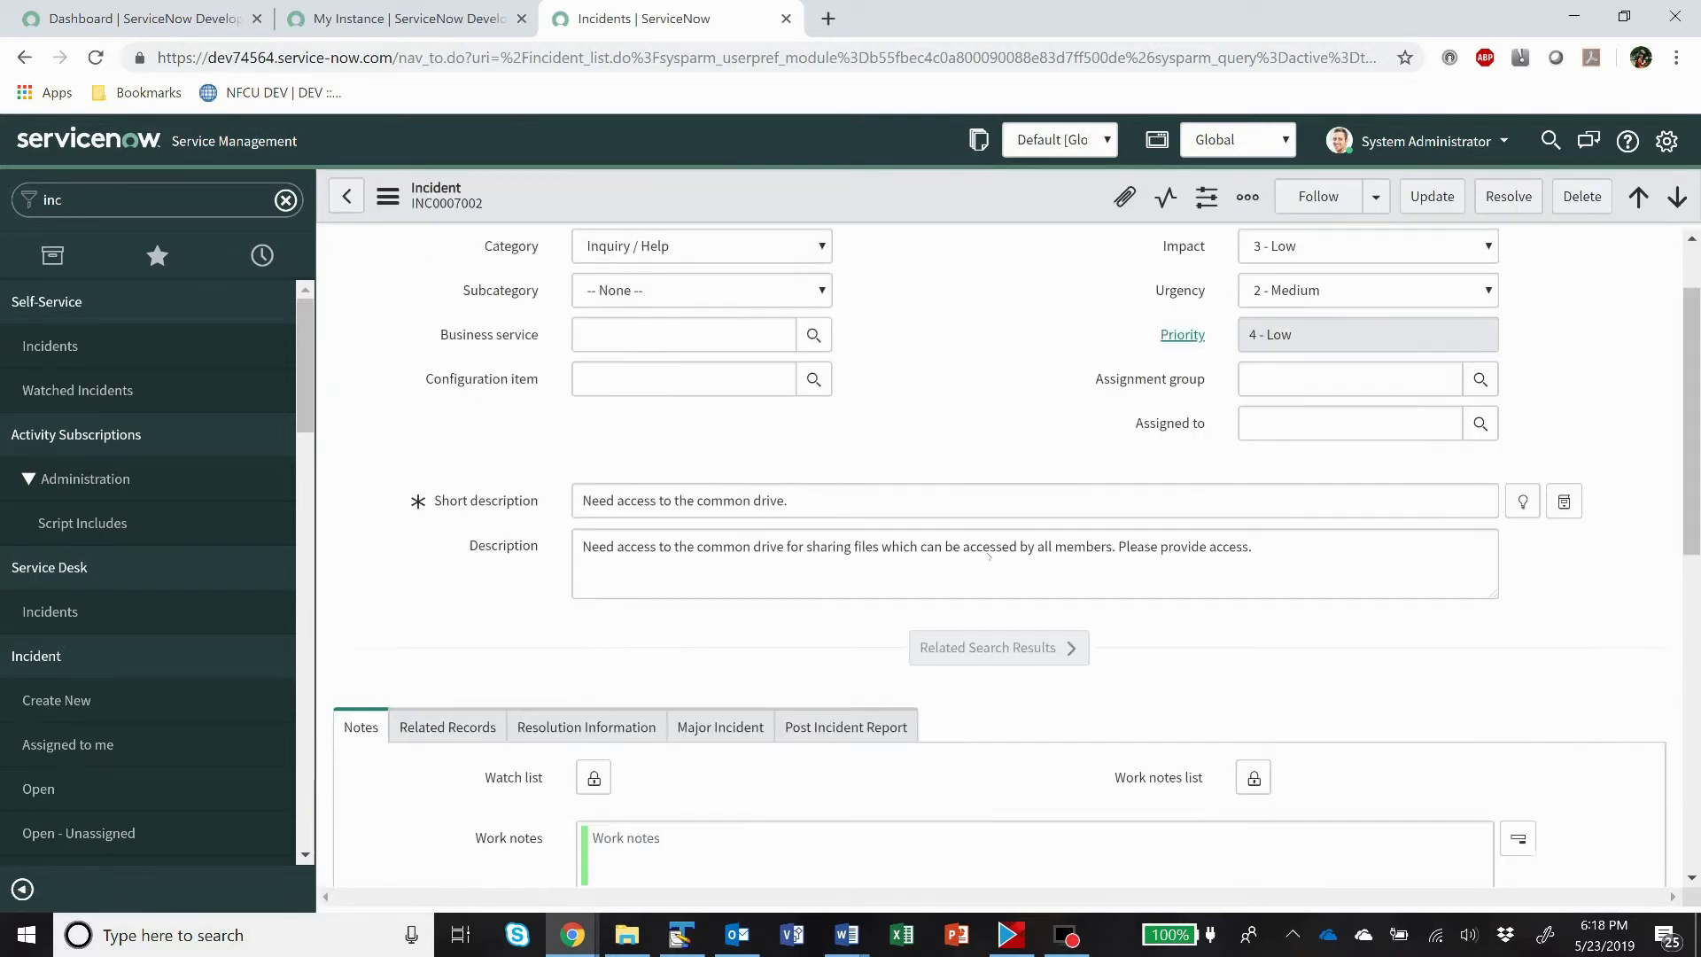
scroll("down", 3)
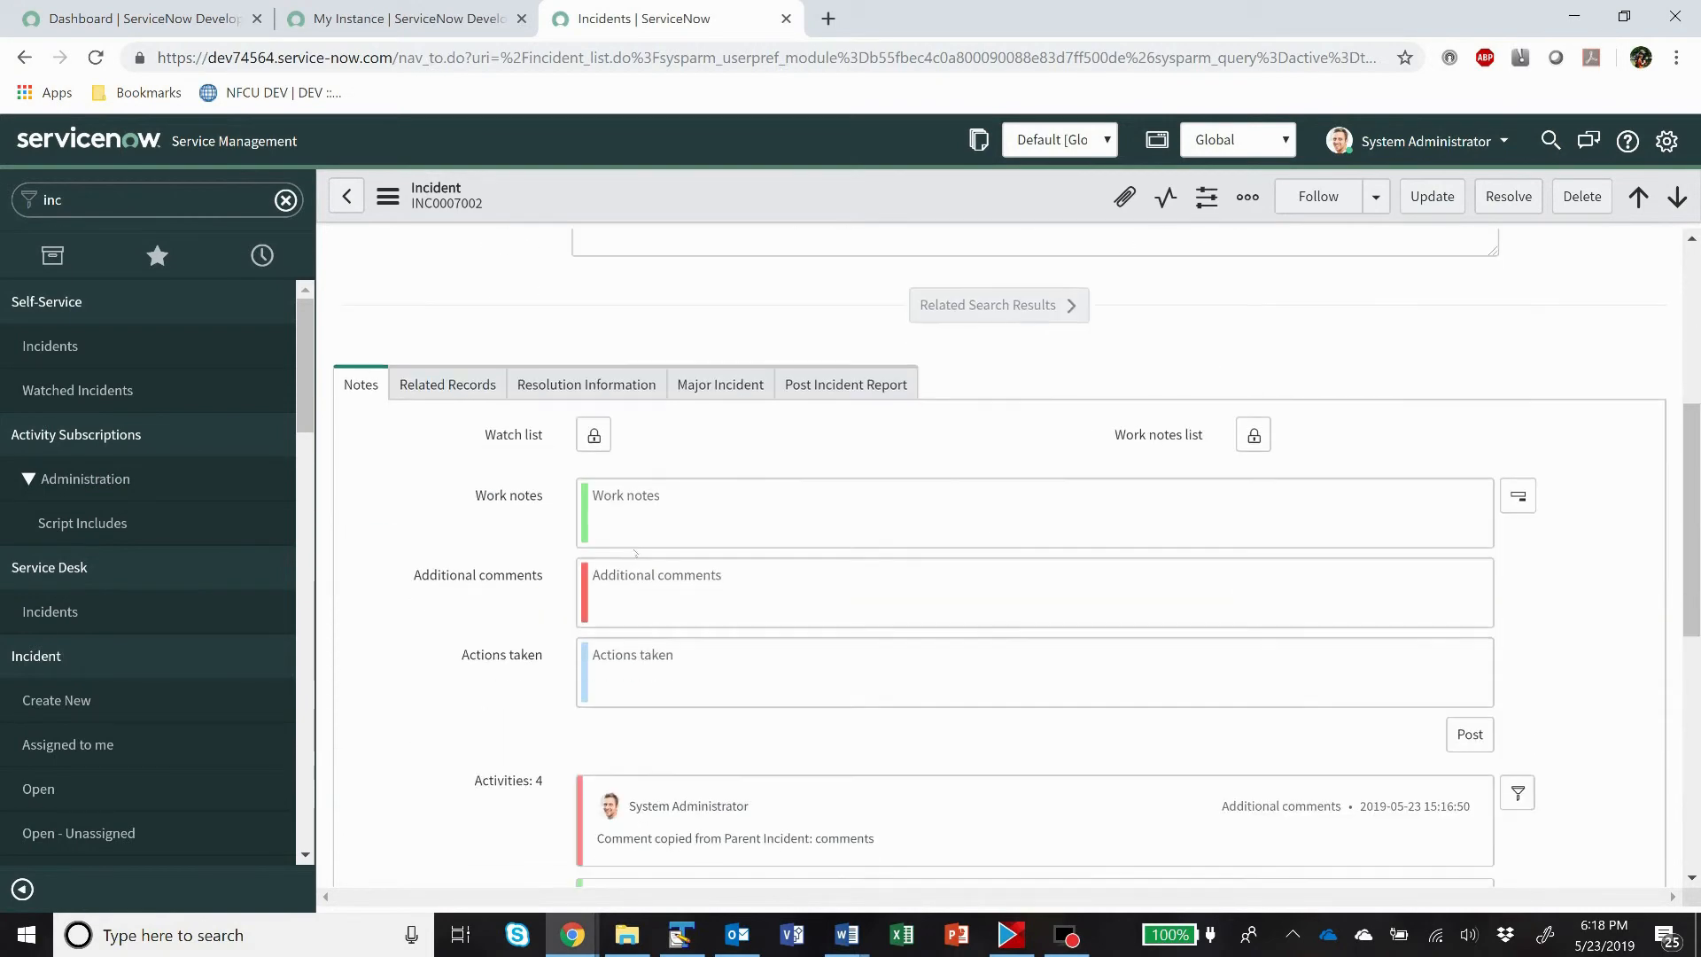
scroll("down", 3)
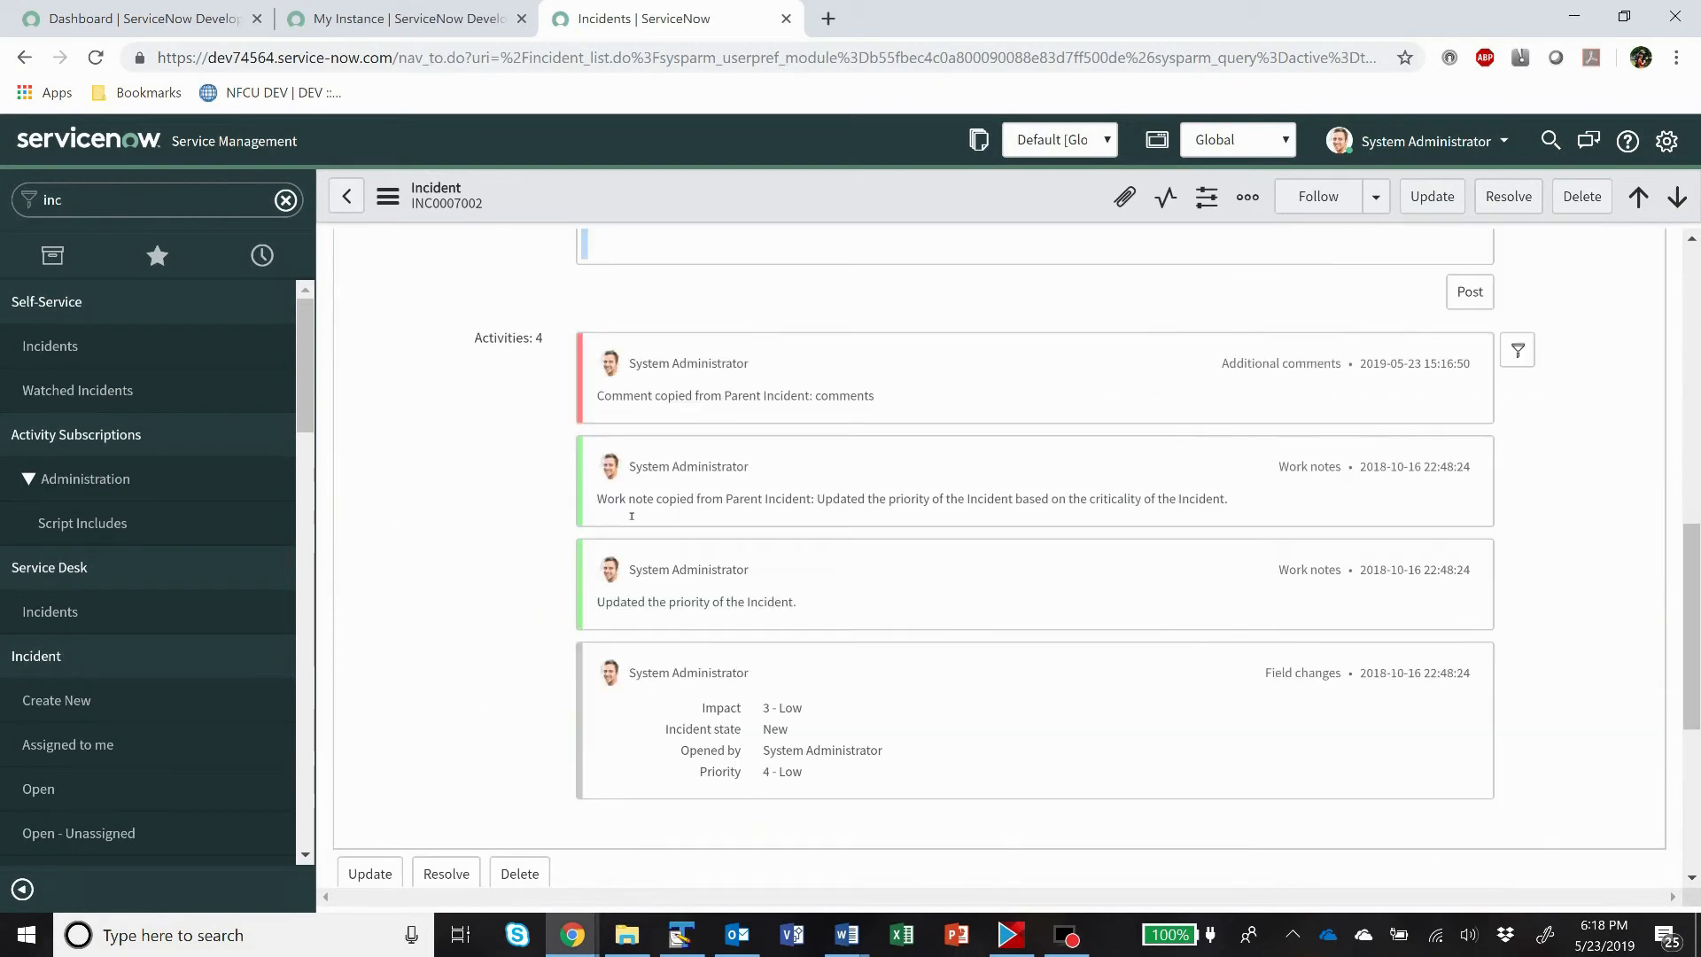